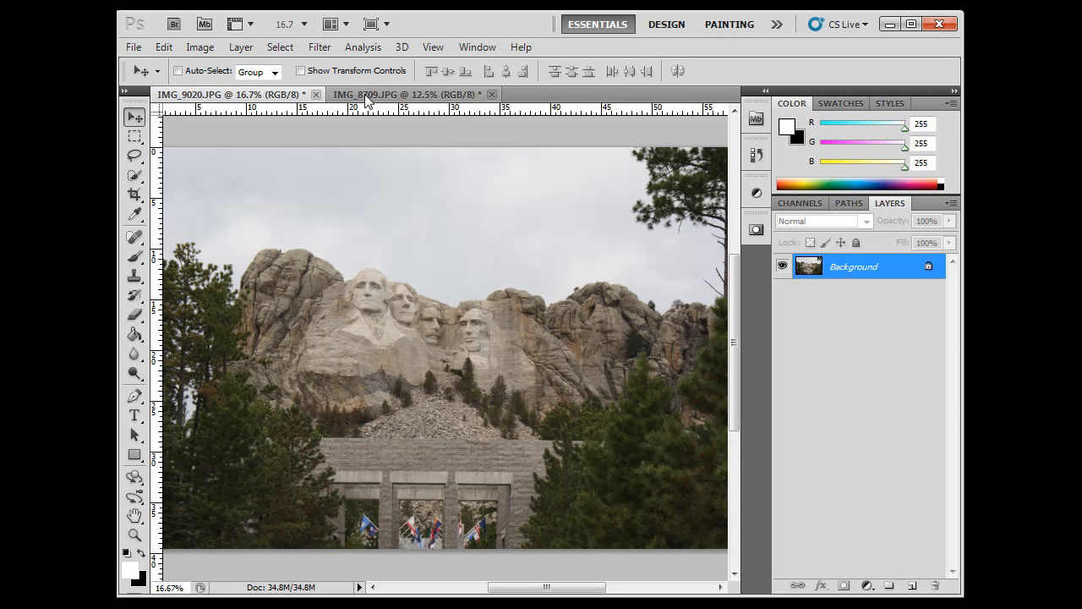
pyautogui.moveTo(406, 94)
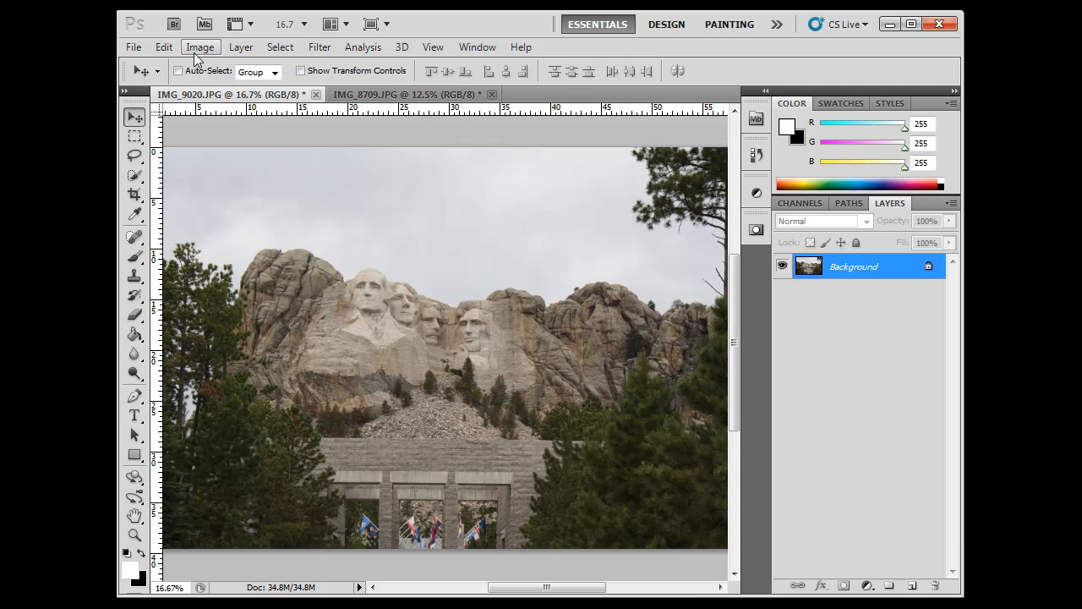
# Step: Try an automatic tone correction on the Mount Rushmore photo and undo it
pyautogui.click(201, 47)
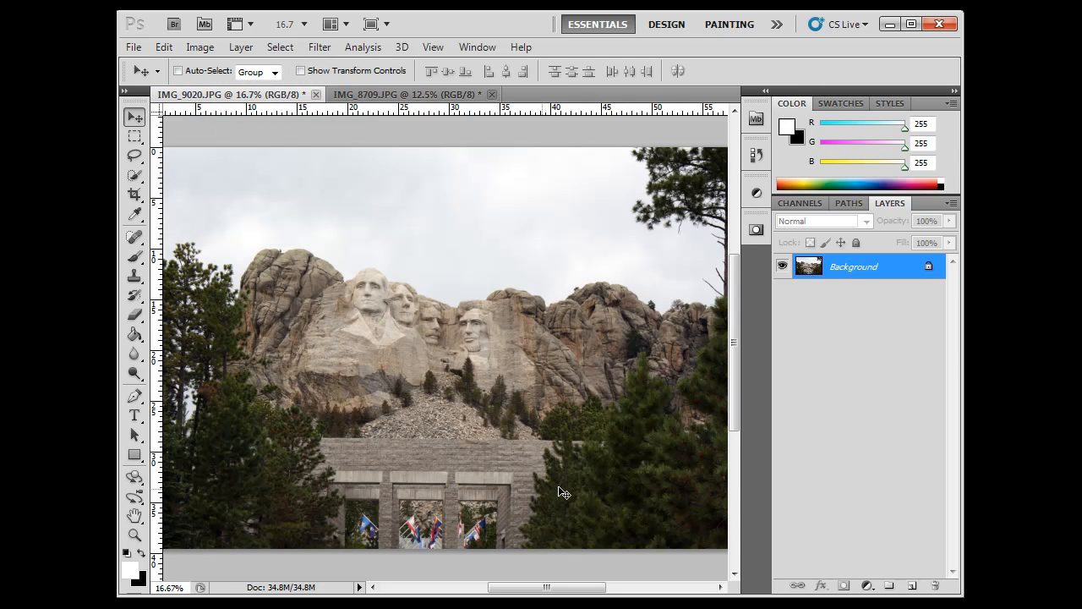
pyautogui.moveTo(437, 497)
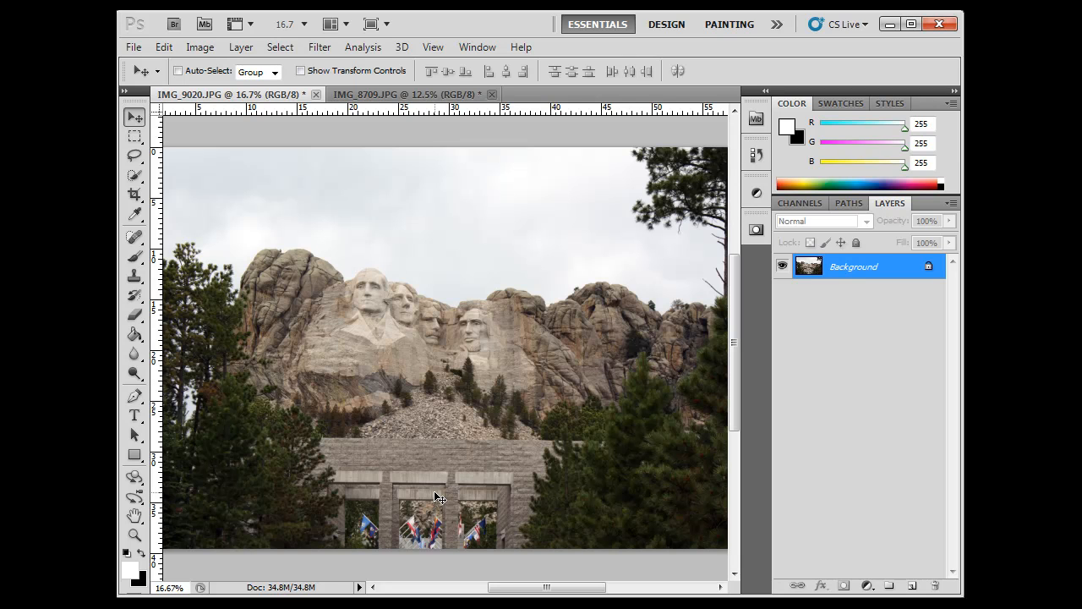
pyautogui.moveTo(494, 485)
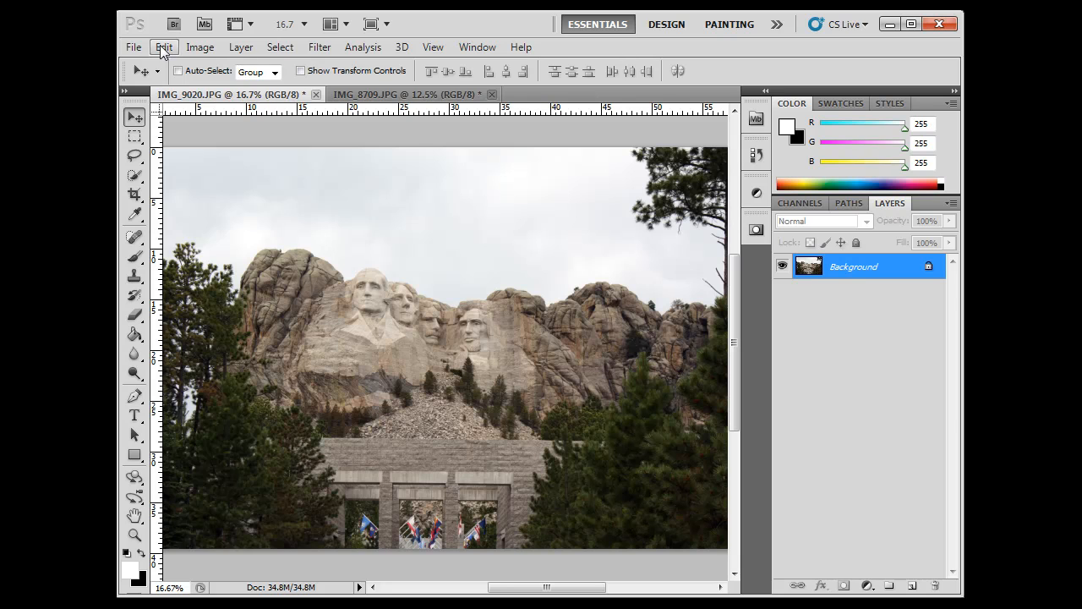
pyautogui.click(163, 46)
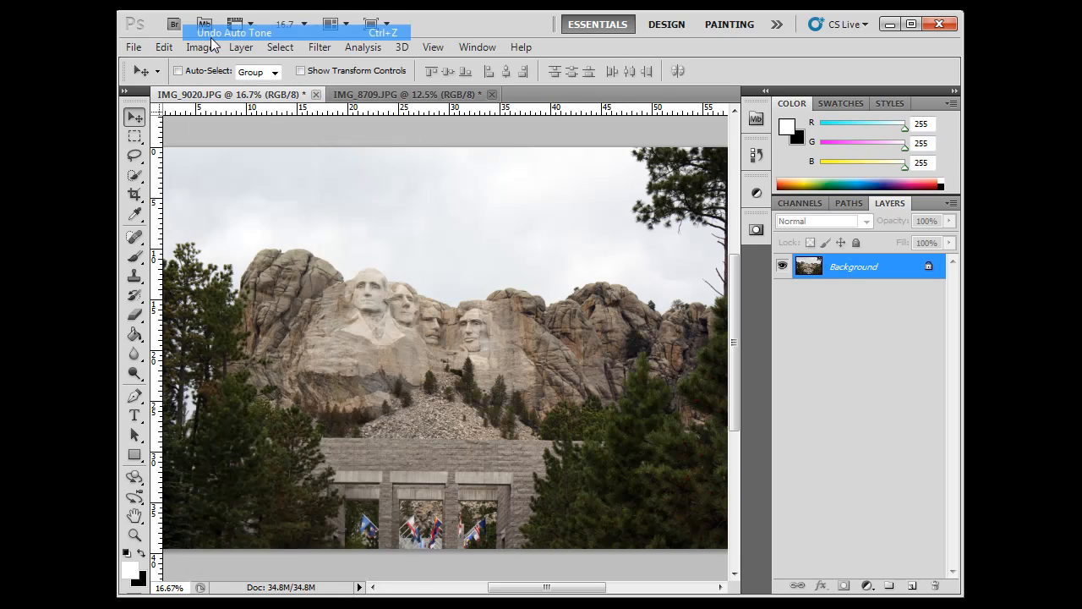
pyautogui.click(234, 32)
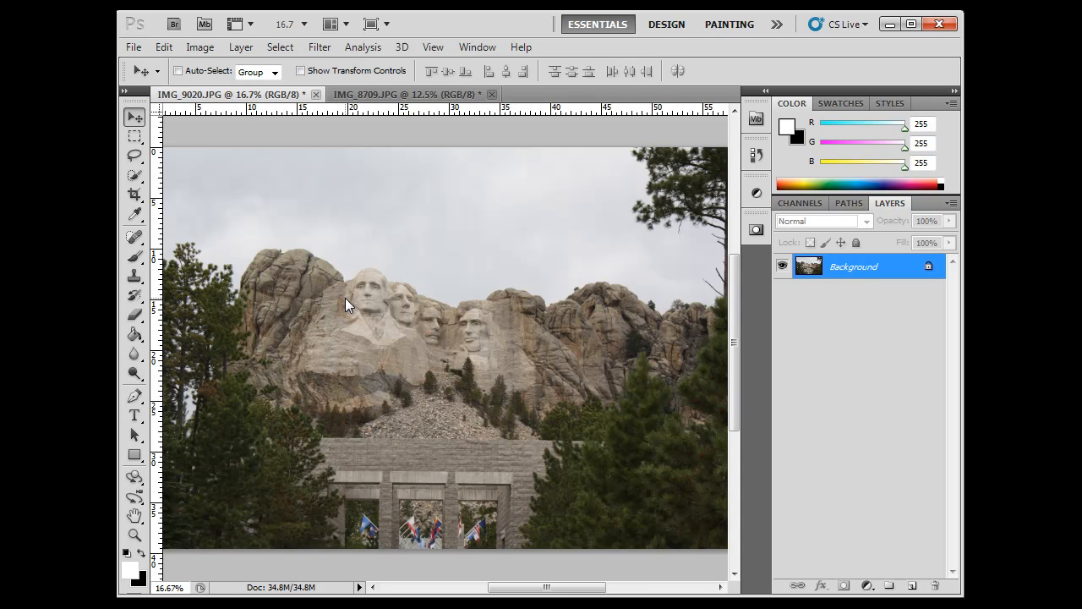
pyautogui.moveTo(322, 260)
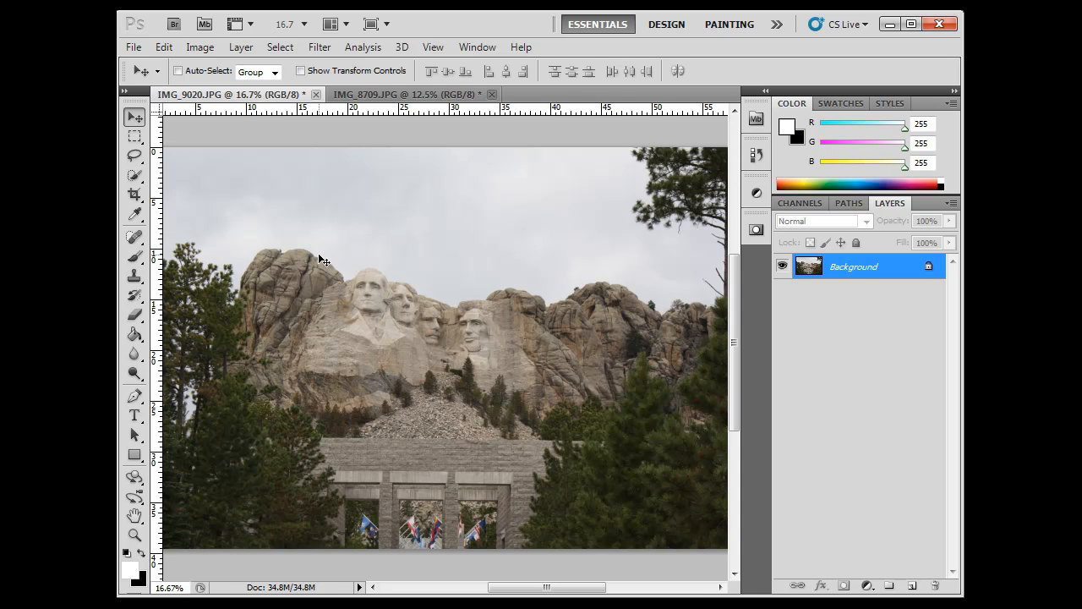
# Step: Bring up Image > Adjustments > Levels with the photo's histogram at defaults
pyautogui.click(201, 46)
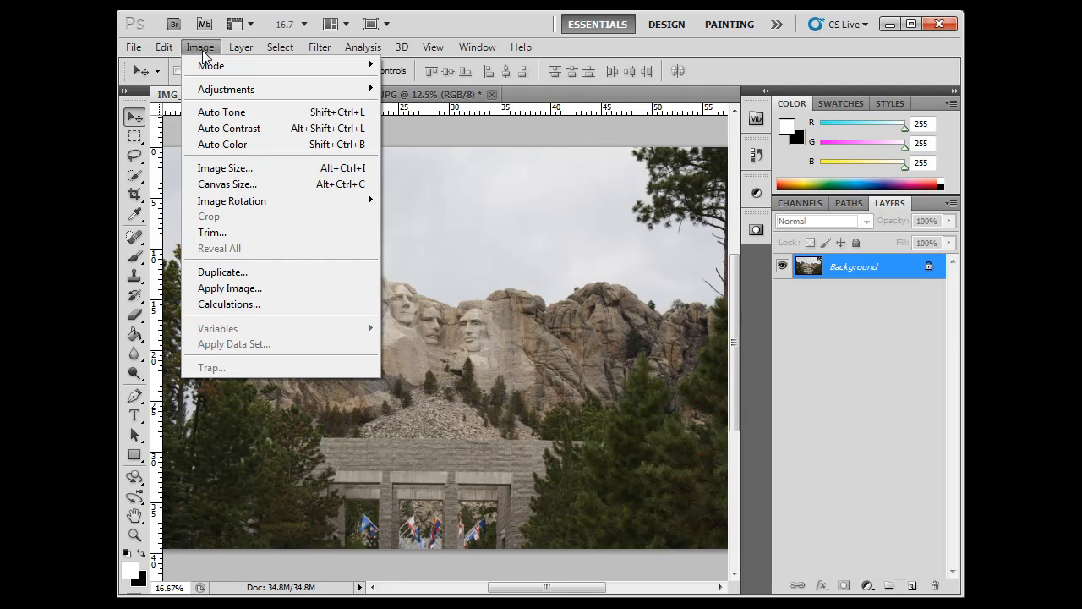
pyautogui.click(226, 89)
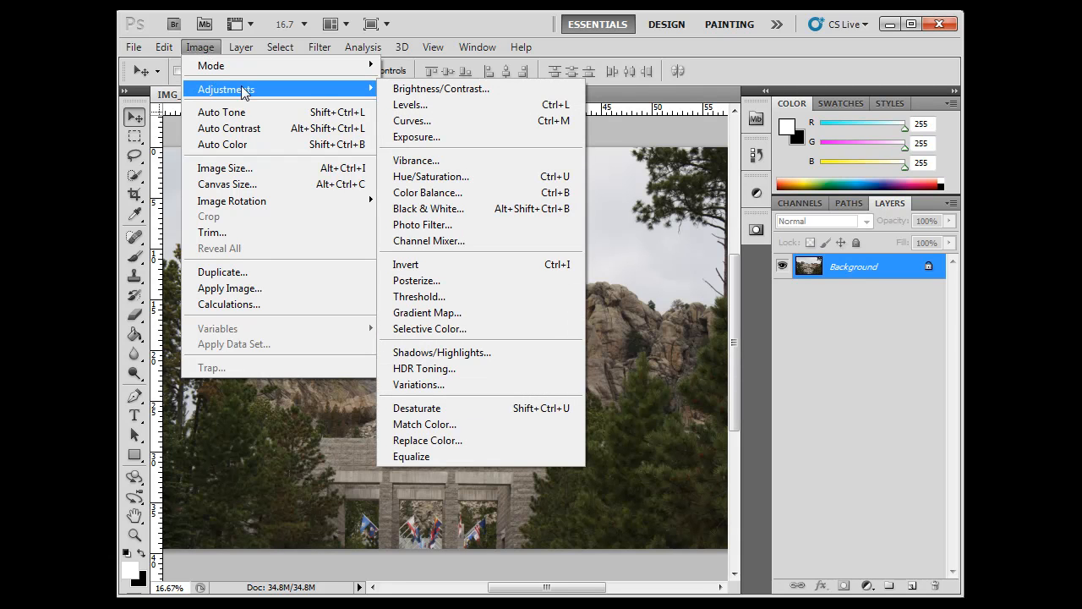
pyautogui.moveTo(410, 104)
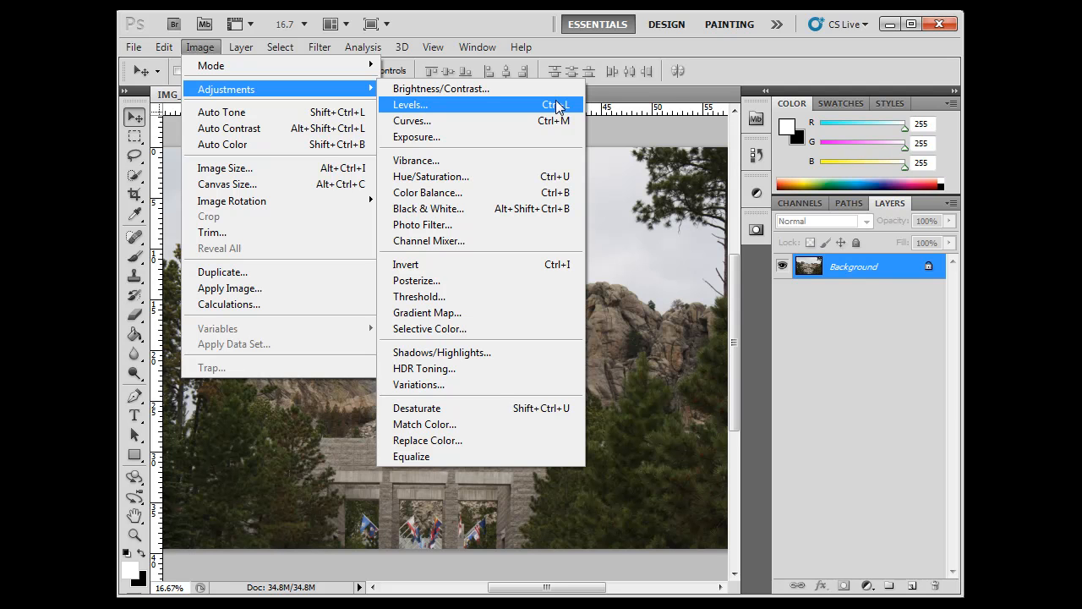
pyautogui.click(409, 104)
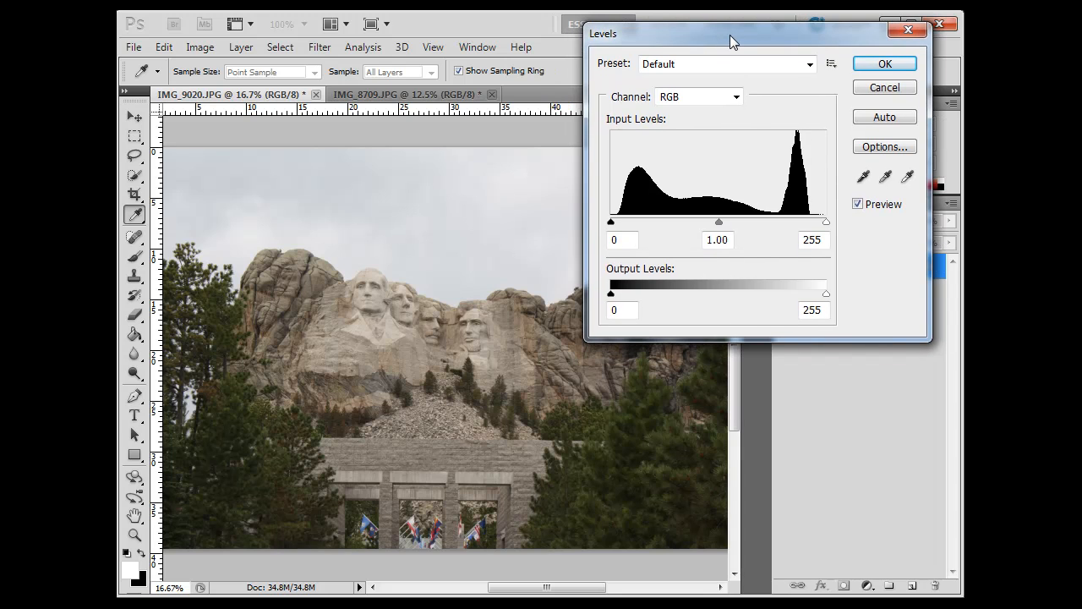
pyautogui.moveTo(744, 42)
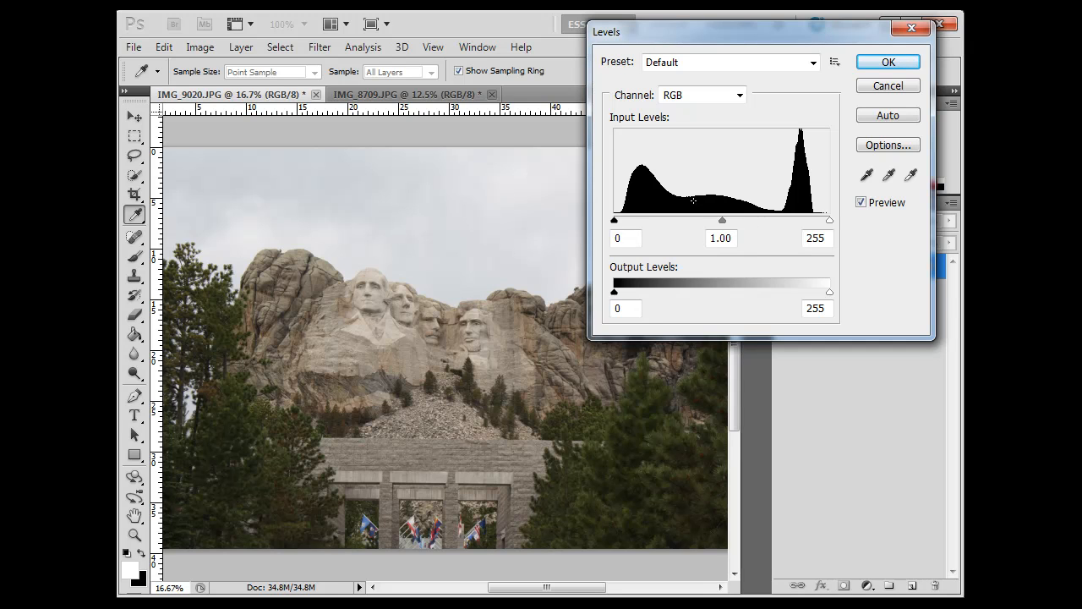
pyautogui.moveTo(866, 225)
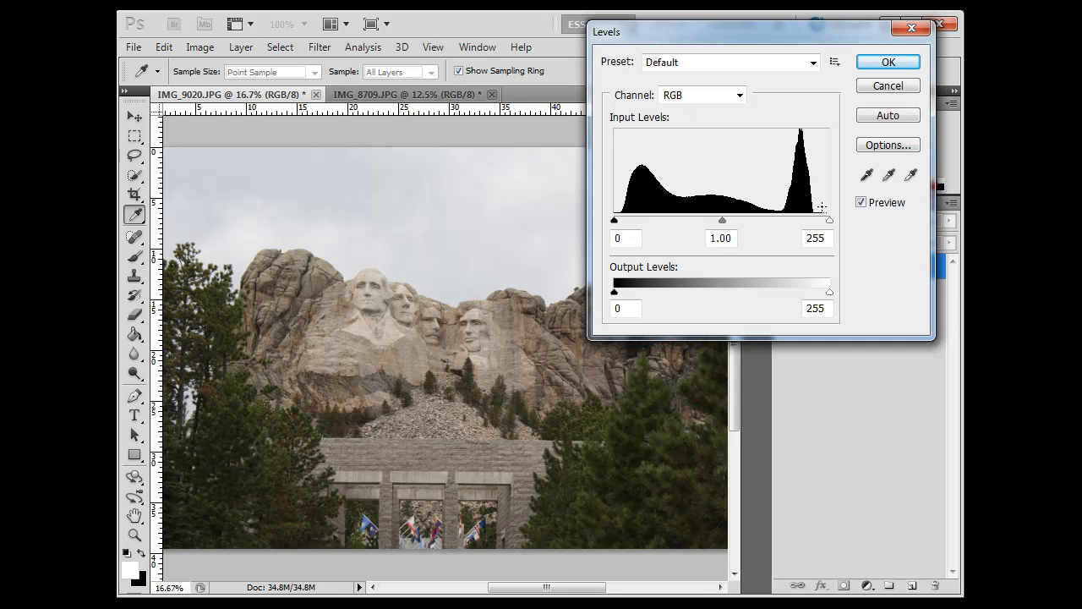
pyautogui.moveTo(615, 227)
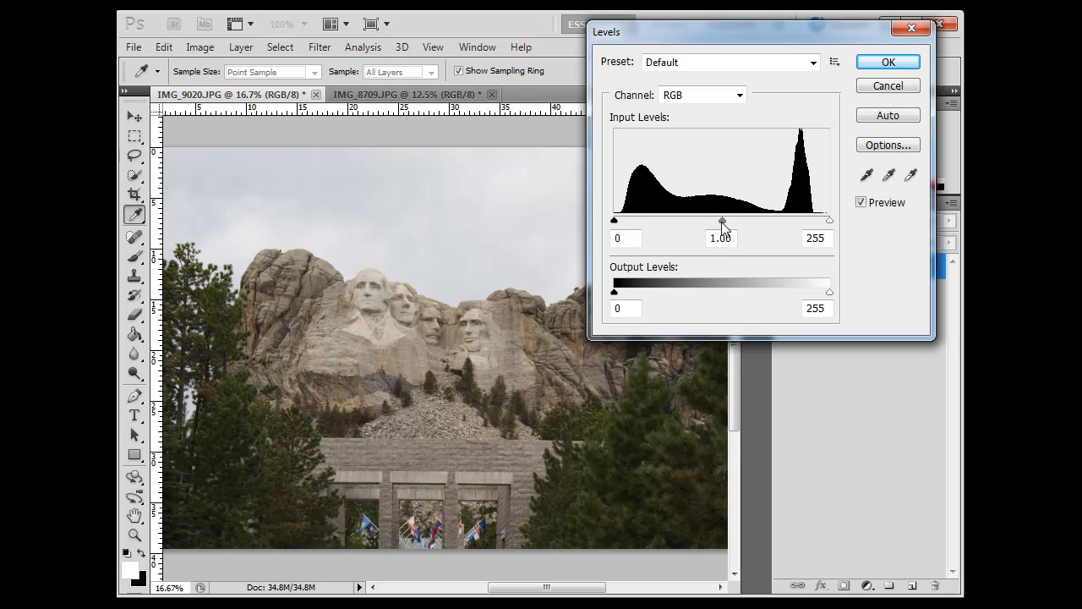
pyautogui.moveTo(740, 228)
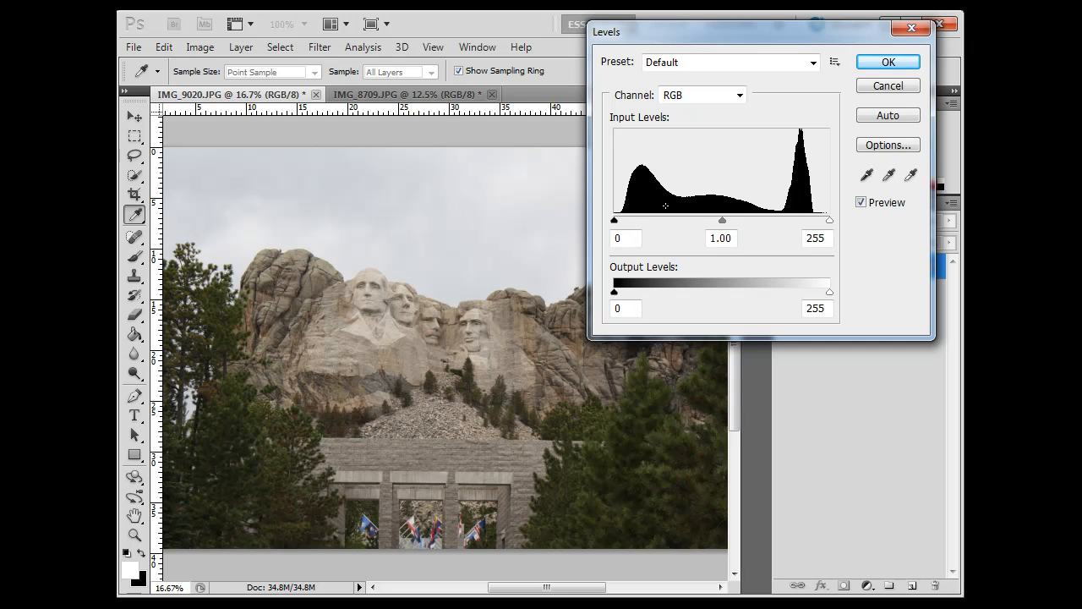
pyautogui.moveTo(677, 173)
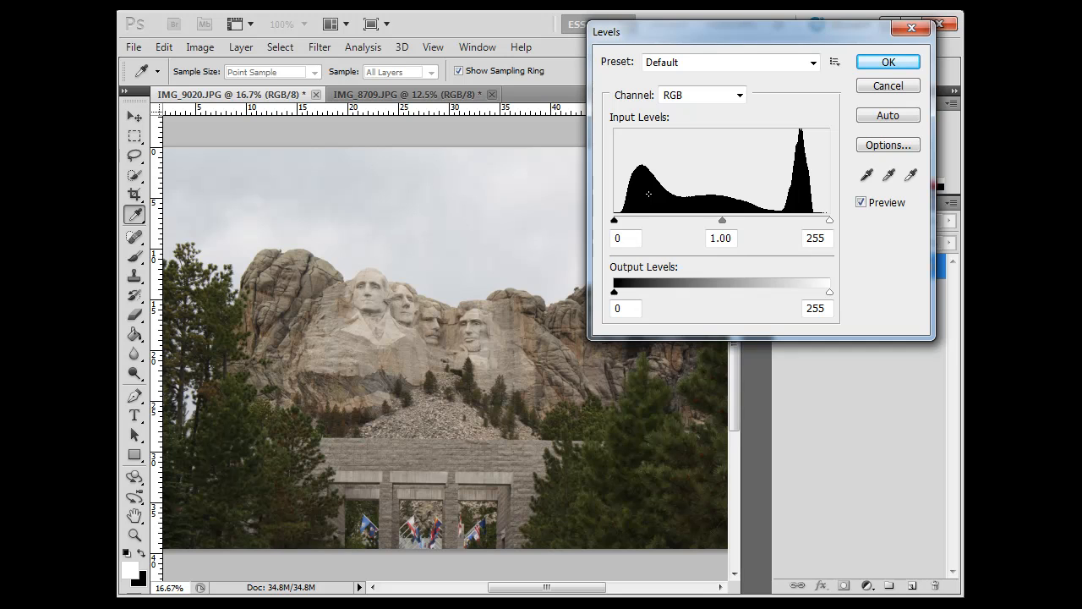
# Step: Deepen the shadows by moving the black input level to about 12
pyautogui.moveTo(614, 220); pyautogui.dragTo(619, 219)
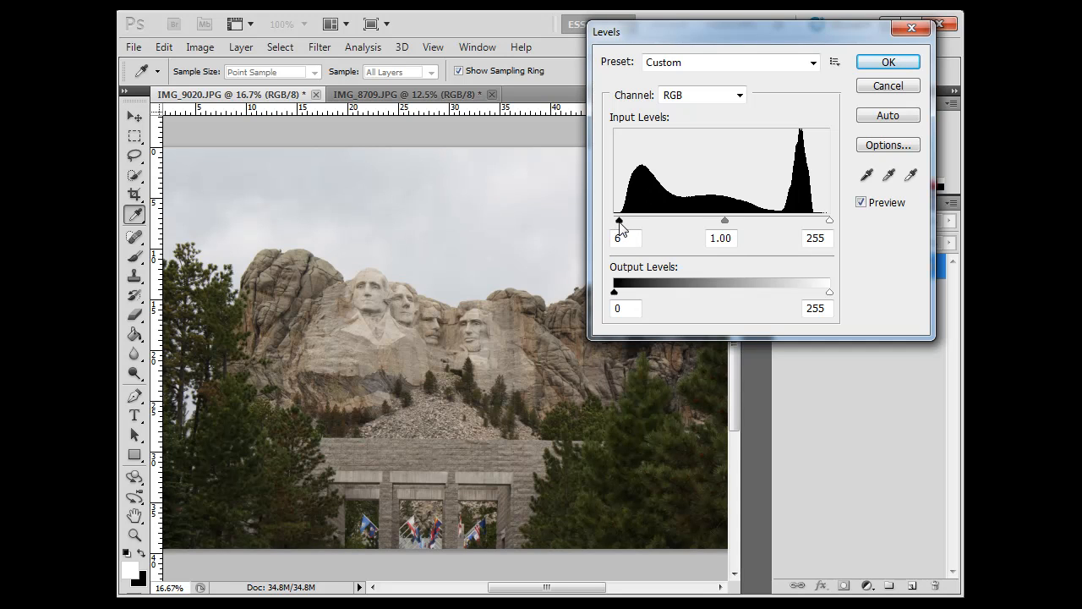
pyautogui.moveTo(618, 221); pyautogui.dragTo(633, 222)
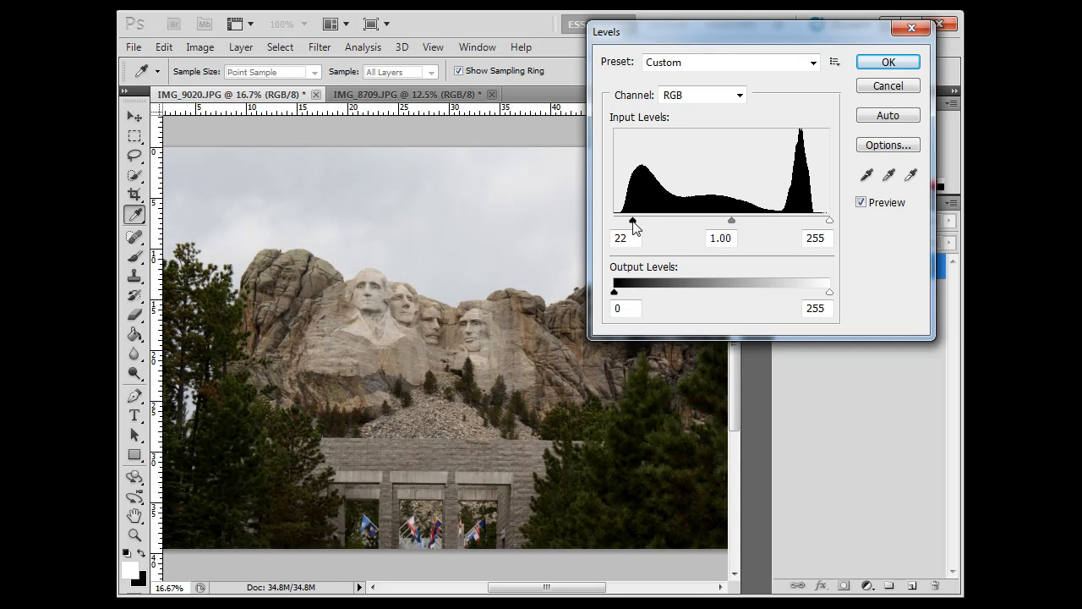
pyautogui.moveTo(633, 222); pyautogui.dragTo(625, 221)
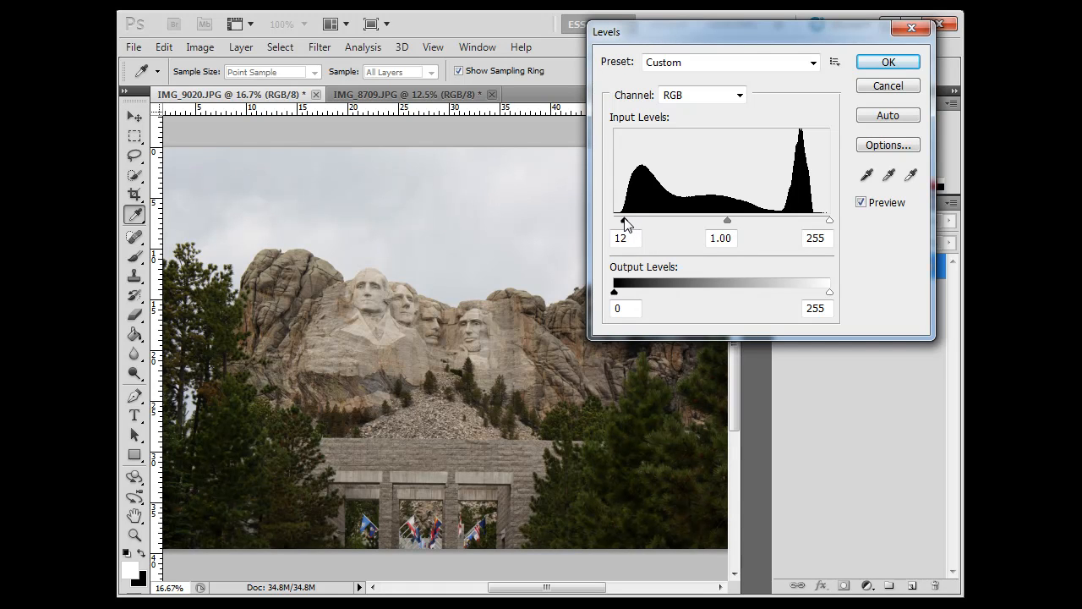
pyautogui.moveTo(625, 219); pyautogui.dragTo(623, 220)
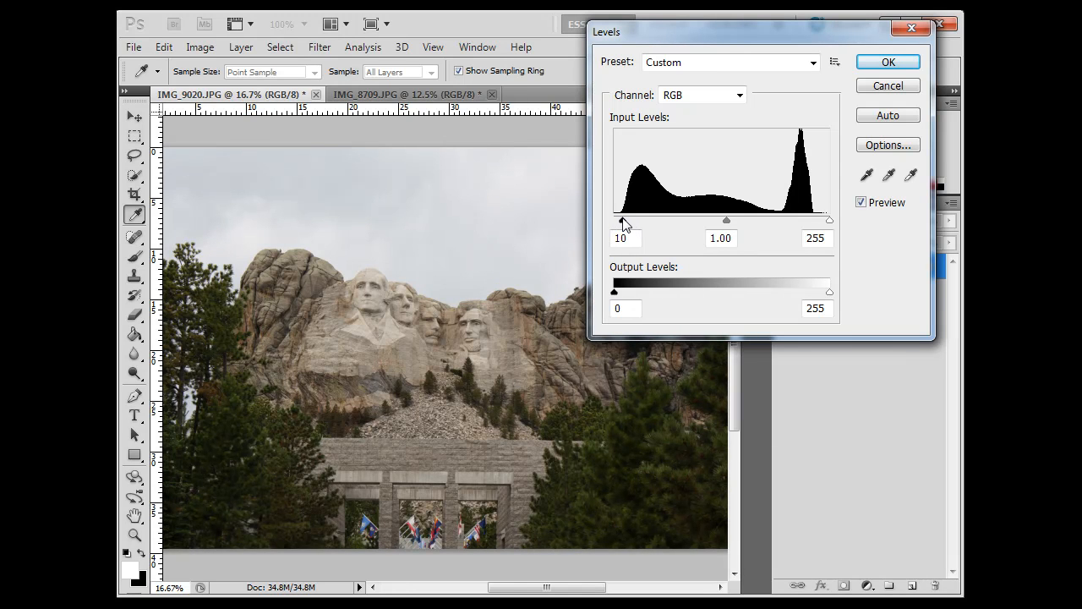
pyautogui.moveTo(620, 220); pyautogui.dragTo(626, 220)
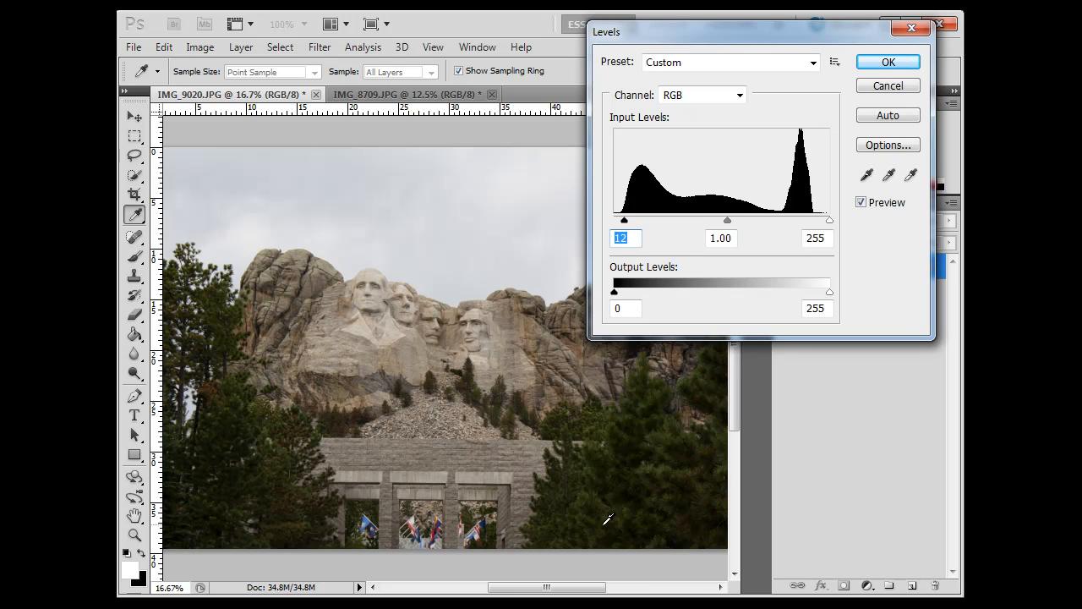
pyautogui.moveTo(641, 463)
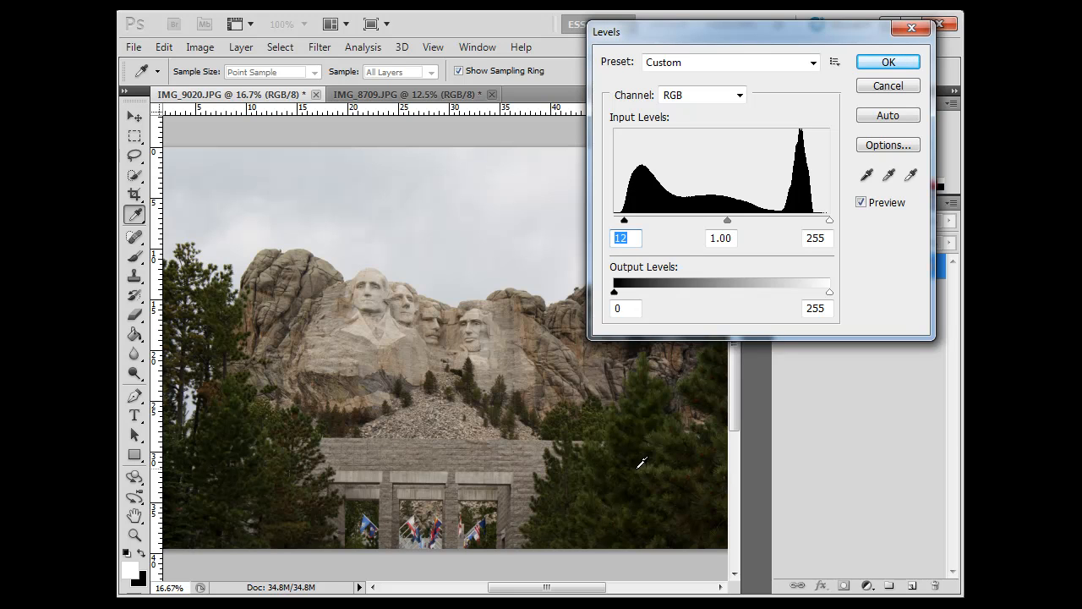
pyautogui.moveTo(224, 448)
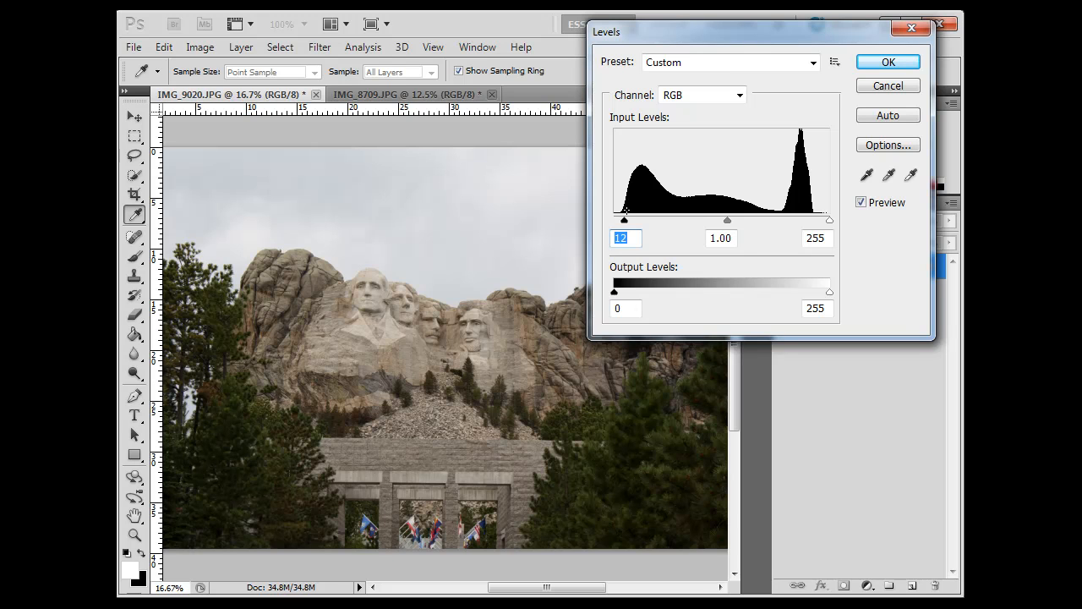
pyautogui.moveTo(387, 361)
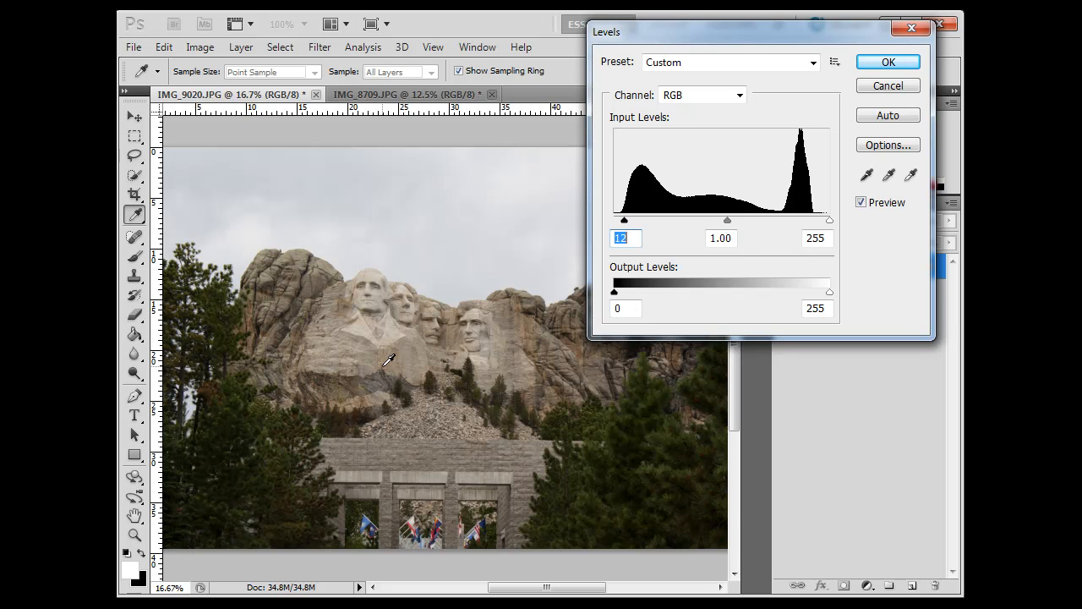
pyautogui.moveTo(645, 391)
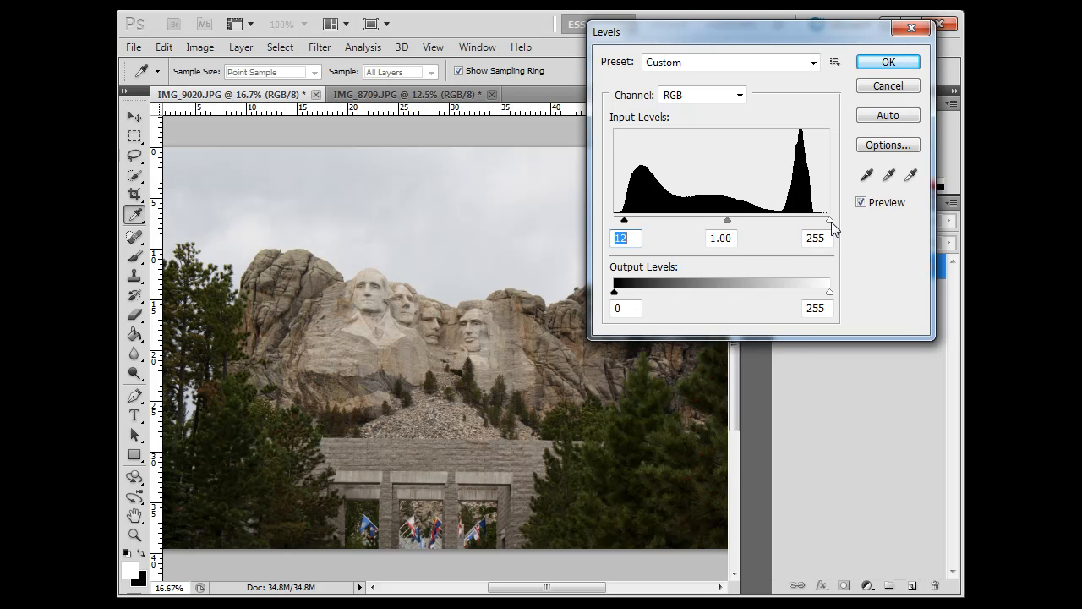
# Step: Brighten the highlights by setting the white input level to 236
pyautogui.moveTo(829, 222); pyautogui.dragTo(819, 221)
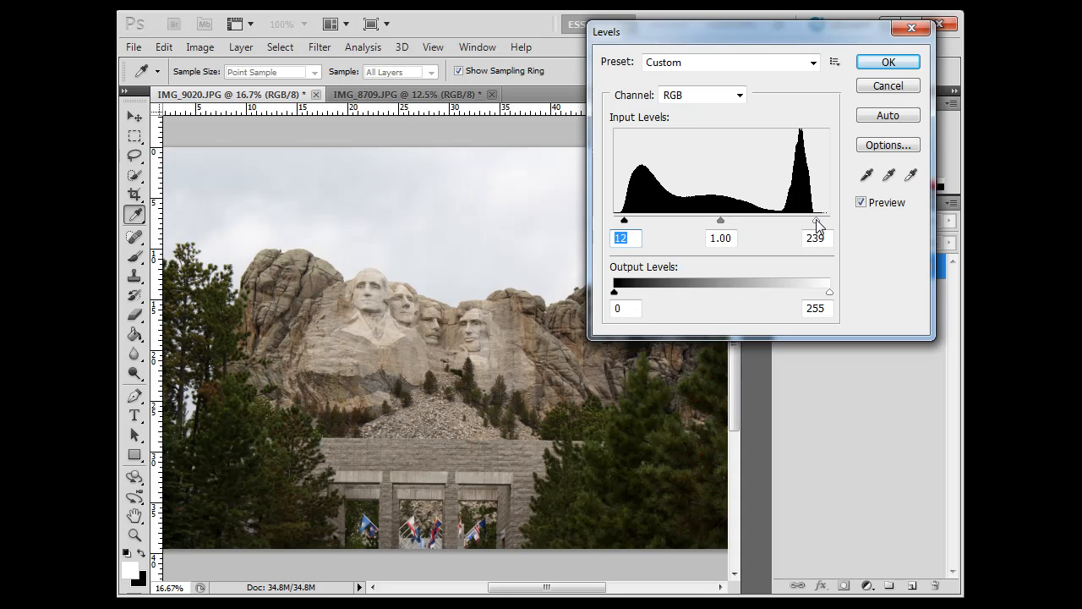
pyautogui.click(816, 238)
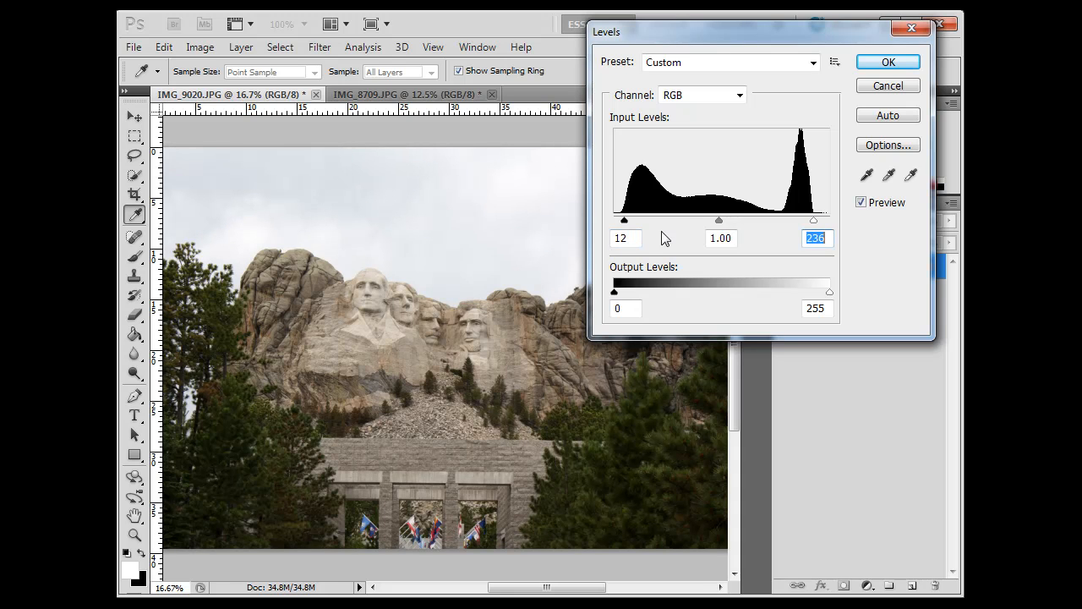
pyautogui.moveTo(271, 254)
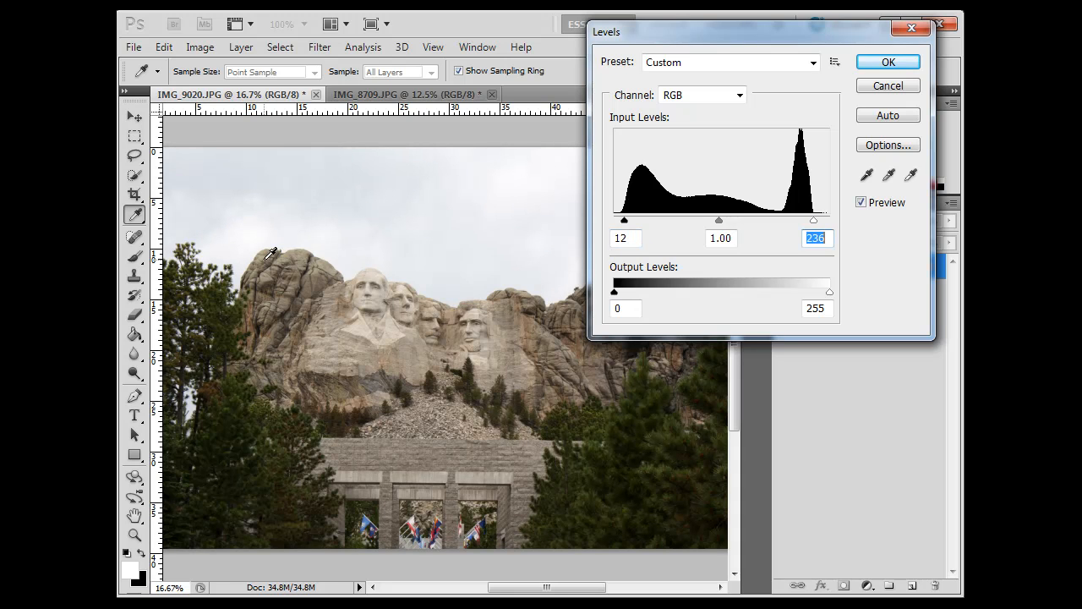
pyautogui.moveTo(558, 165)
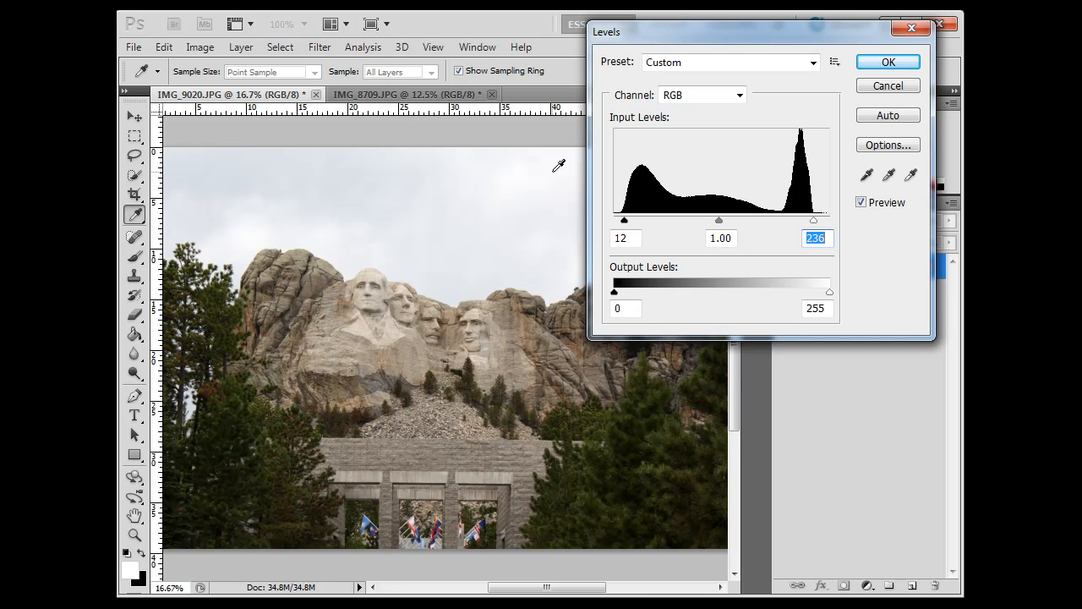
pyautogui.moveTo(734, 38)
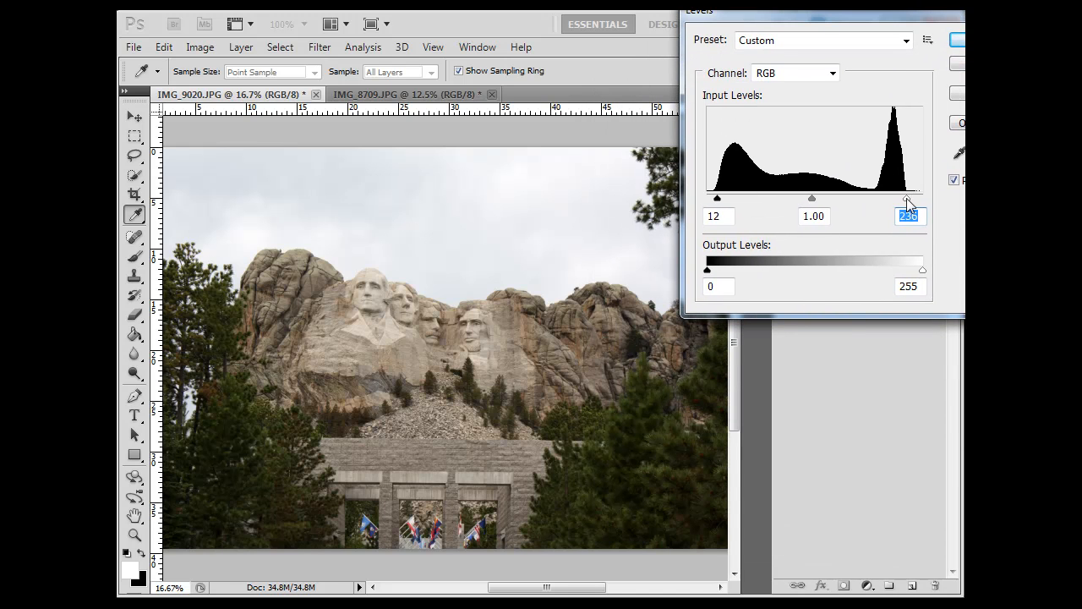
# Step: Try extreme contrast with white input 192 and black input 50, then back the black point off
pyautogui.moveTo(909, 200); pyautogui.dragTo(895, 201)
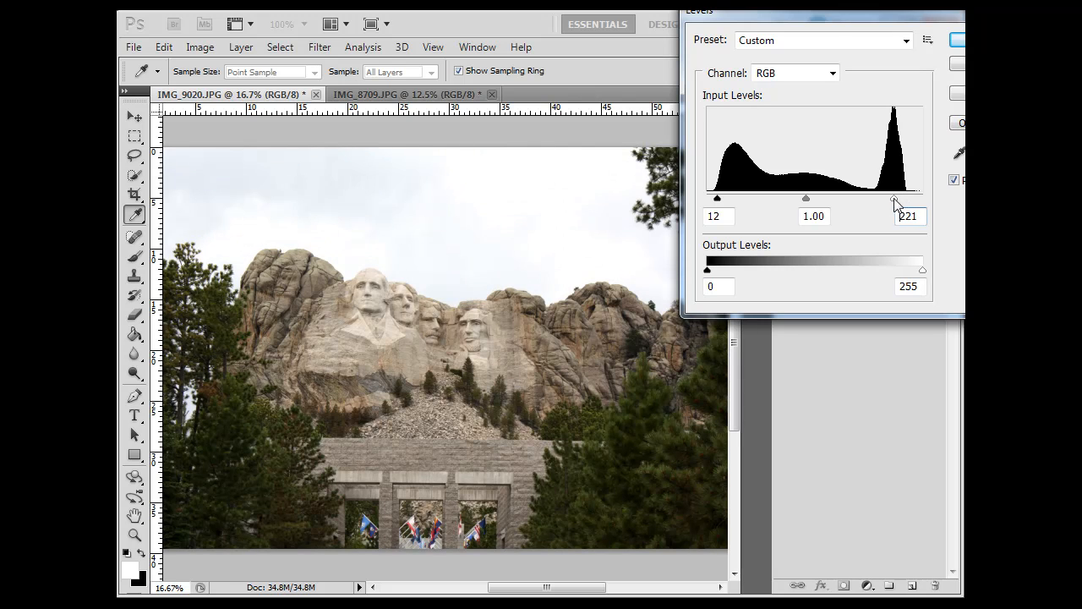
pyautogui.moveTo(895, 197); pyautogui.dragTo(873, 197)
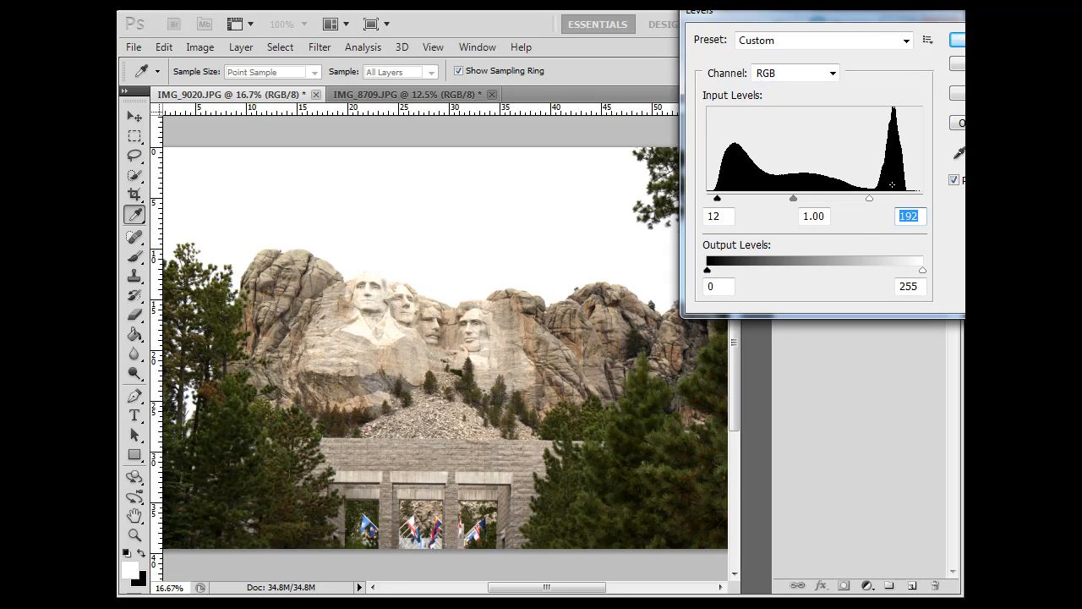
pyautogui.moveTo(720, 206)
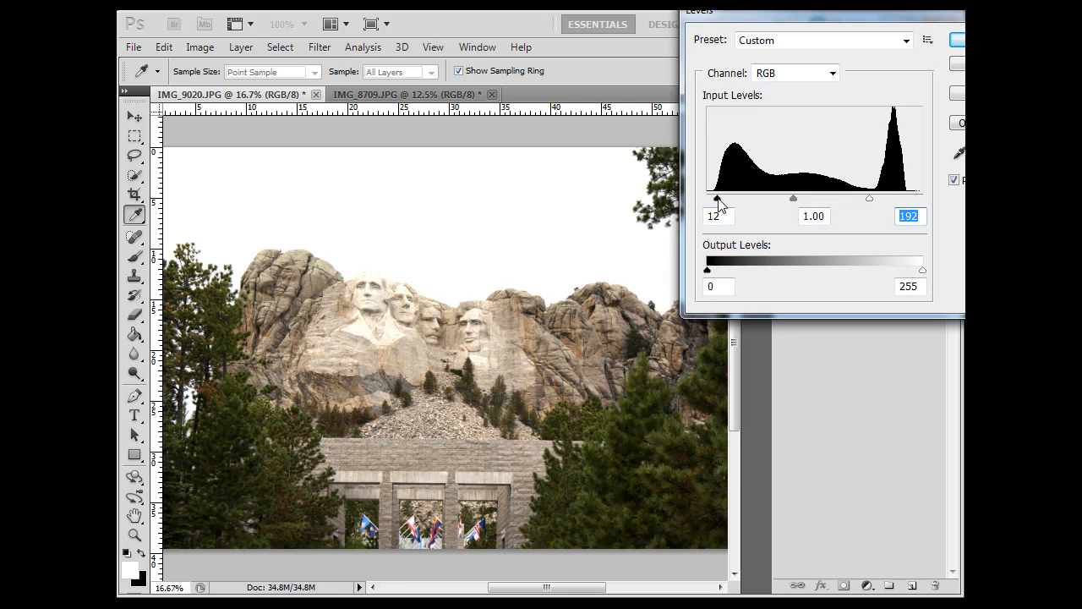
pyautogui.moveTo(718, 198); pyautogui.dragTo(745, 198)
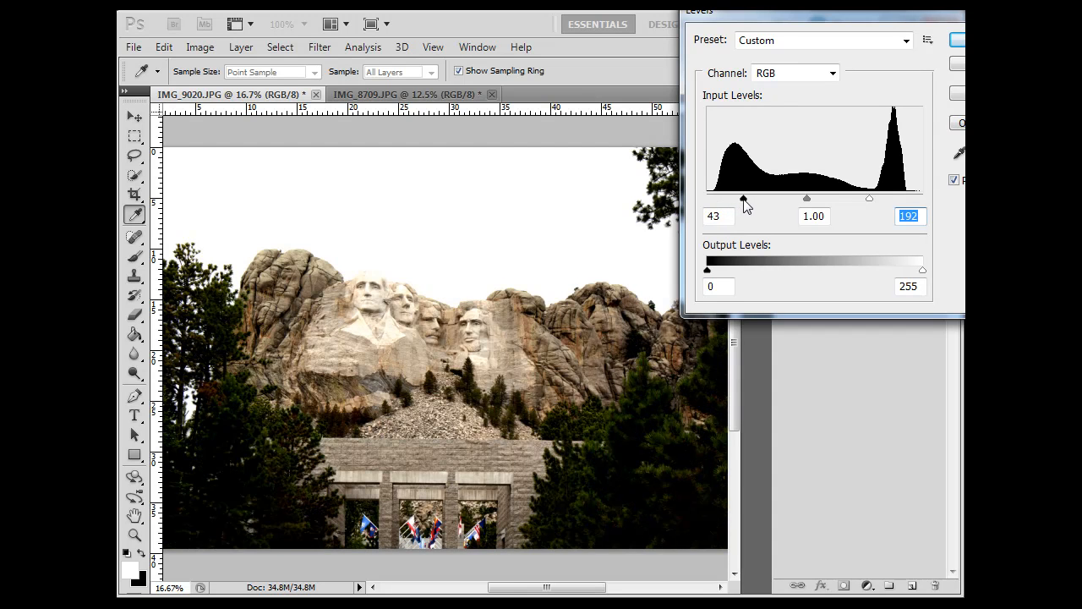
pyautogui.moveTo(742, 197); pyautogui.dragTo(748, 198)
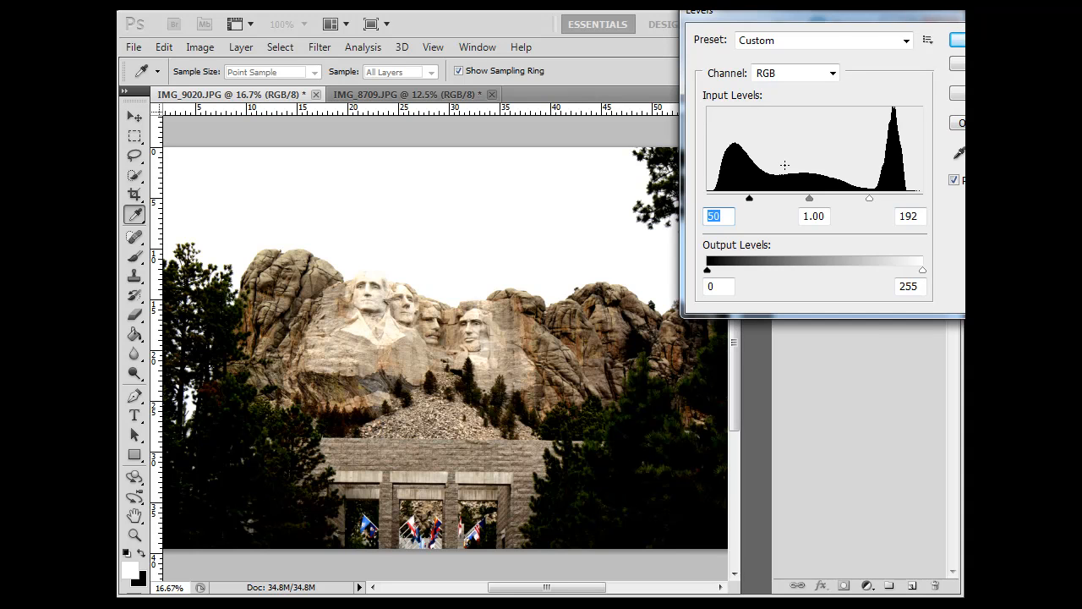
pyautogui.moveTo(260, 415)
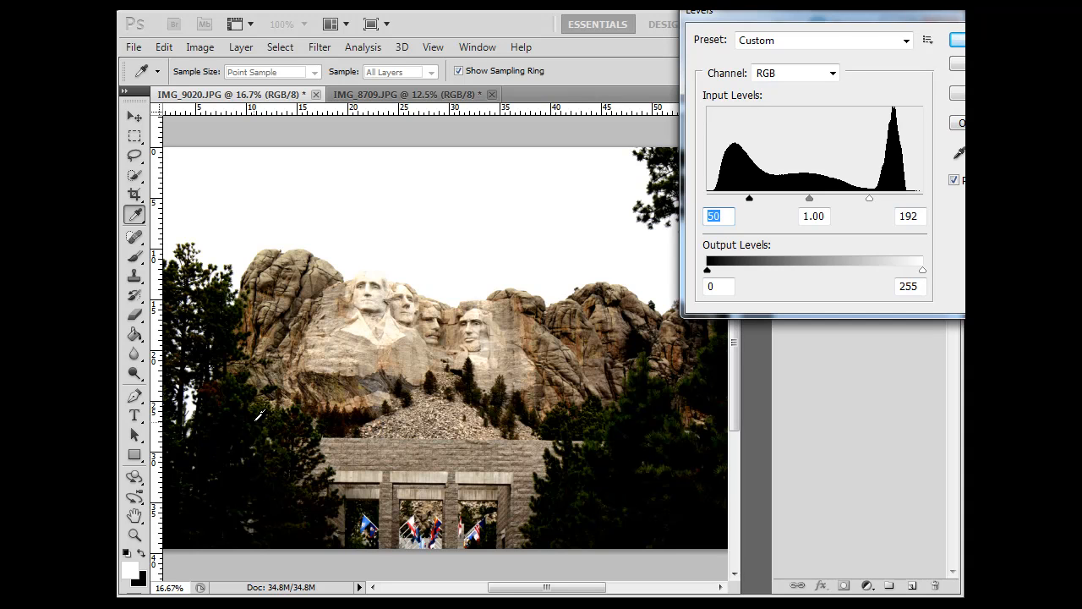
pyautogui.moveTo(448, 236)
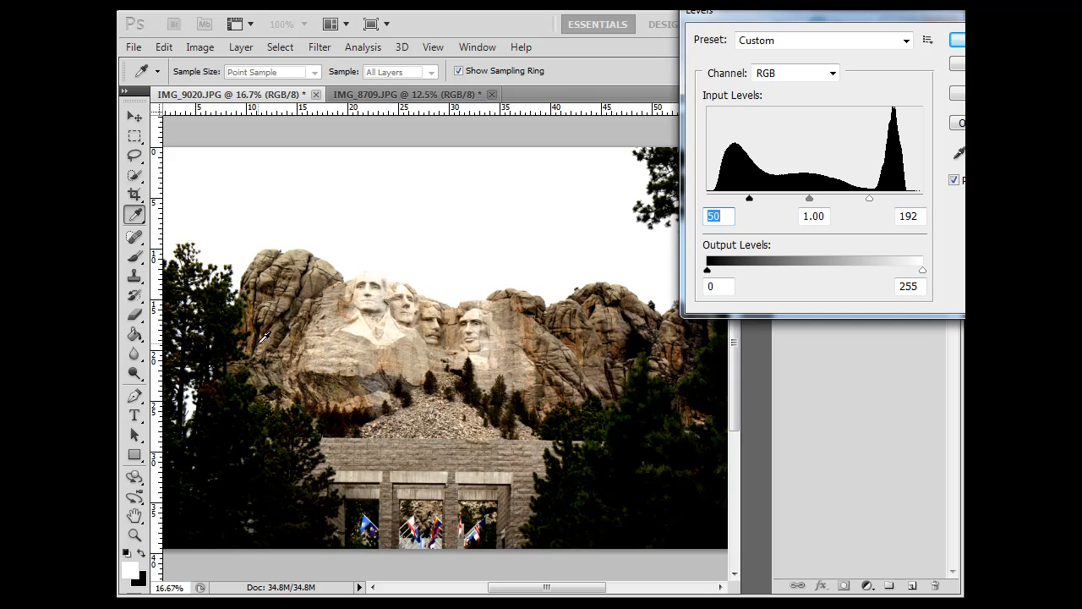
pyautogui.moveTo(237, 412)
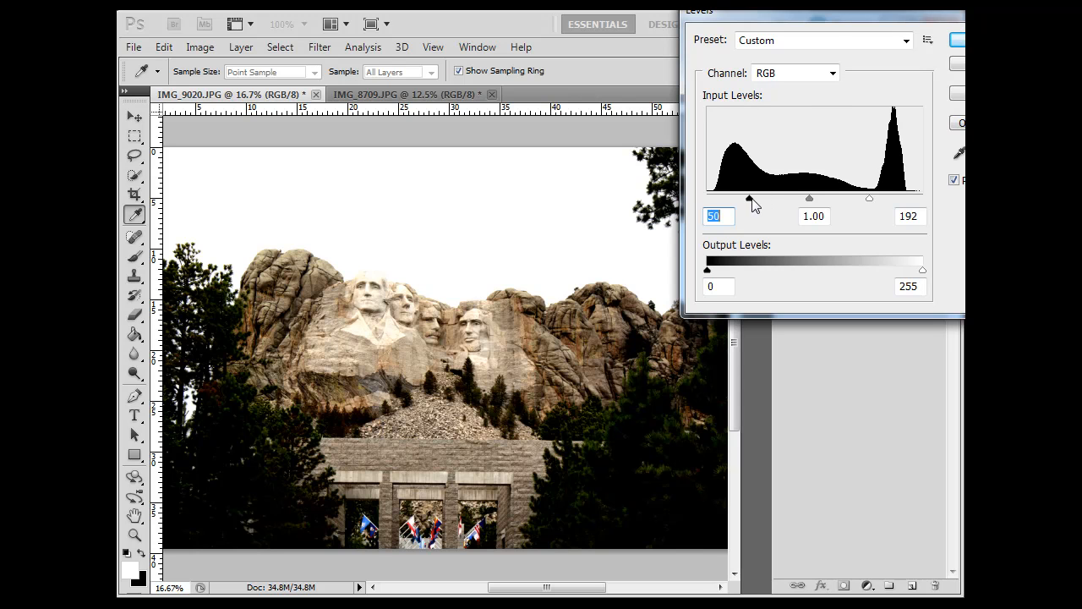
pyautogui.moveTo(748, 198); pyautogui.dragTo(718, 198)
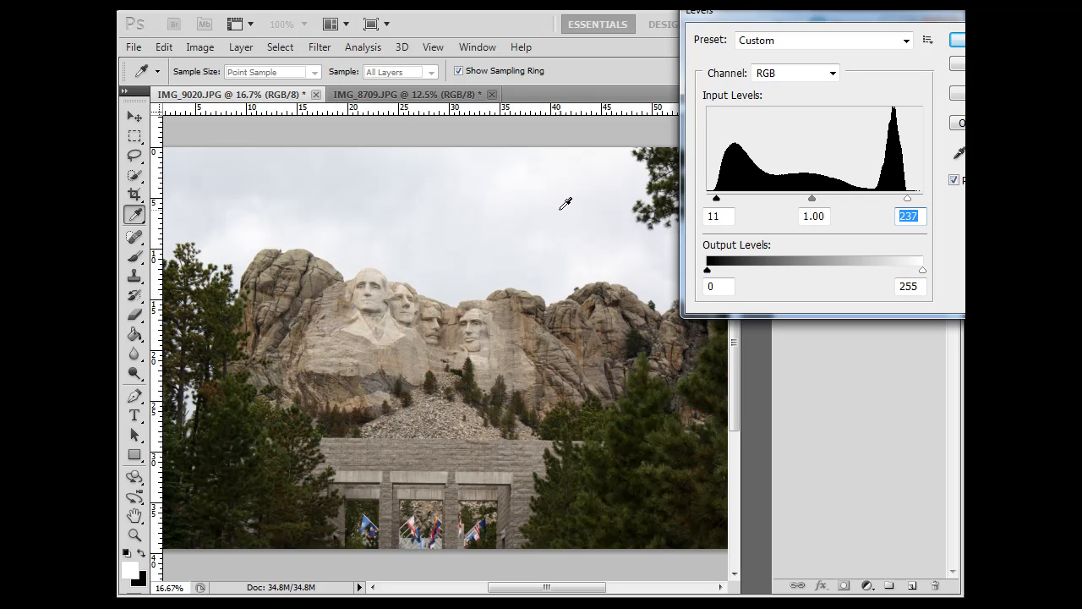
pyautogui.moveTo(795, 209)
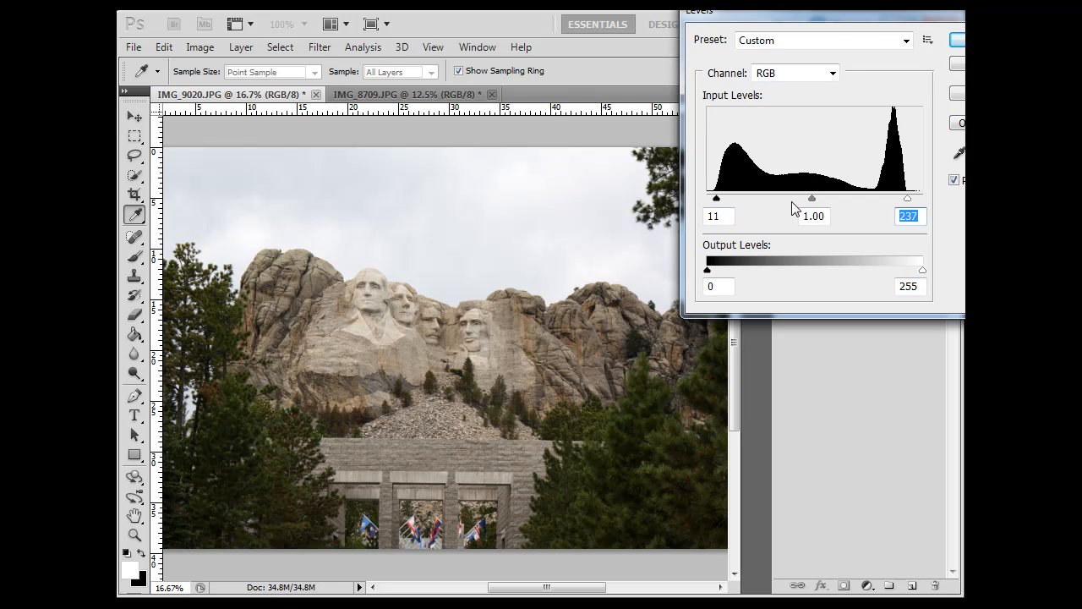
pyautogui.moveTo(867, 103)
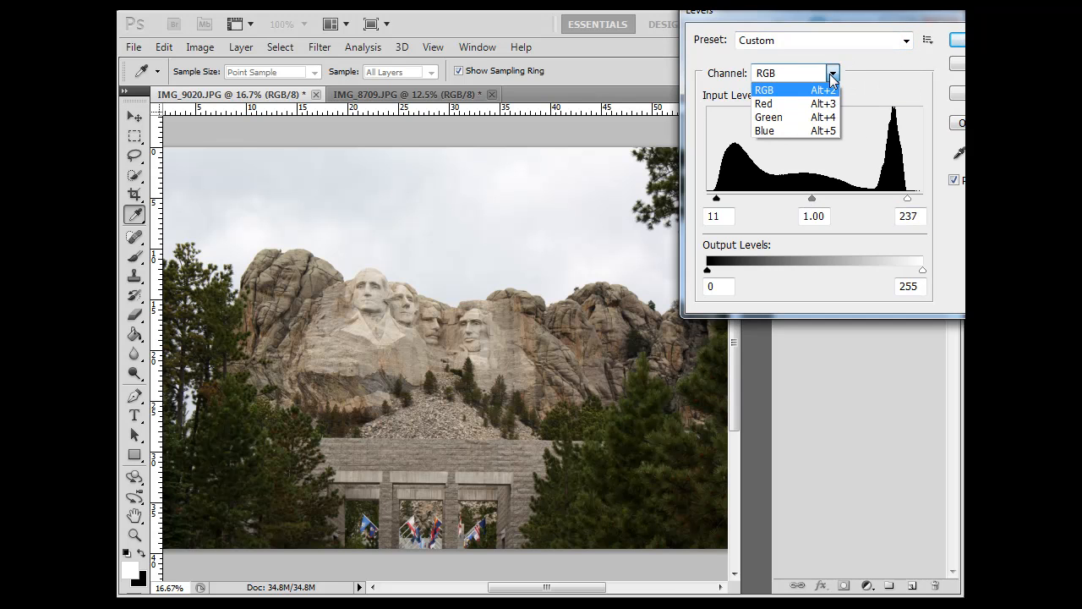
# Step: Inspect the Red and Green channel histograms and return to RGB without changes
pyautogui.click(763, 103)
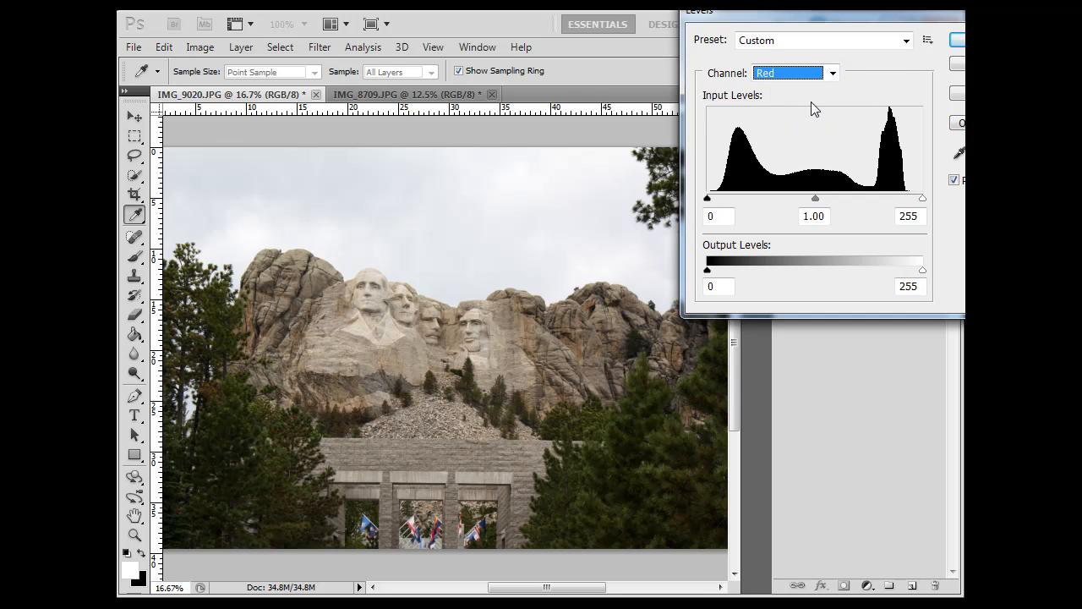
pyautogui.click(793, 73)
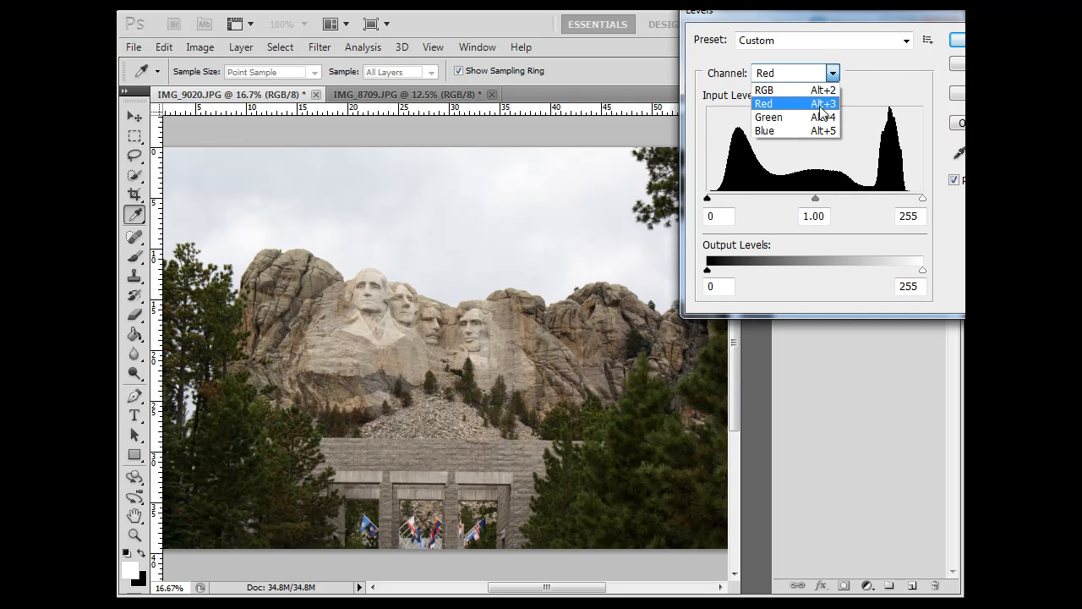
pyautogui.click(768, 117)
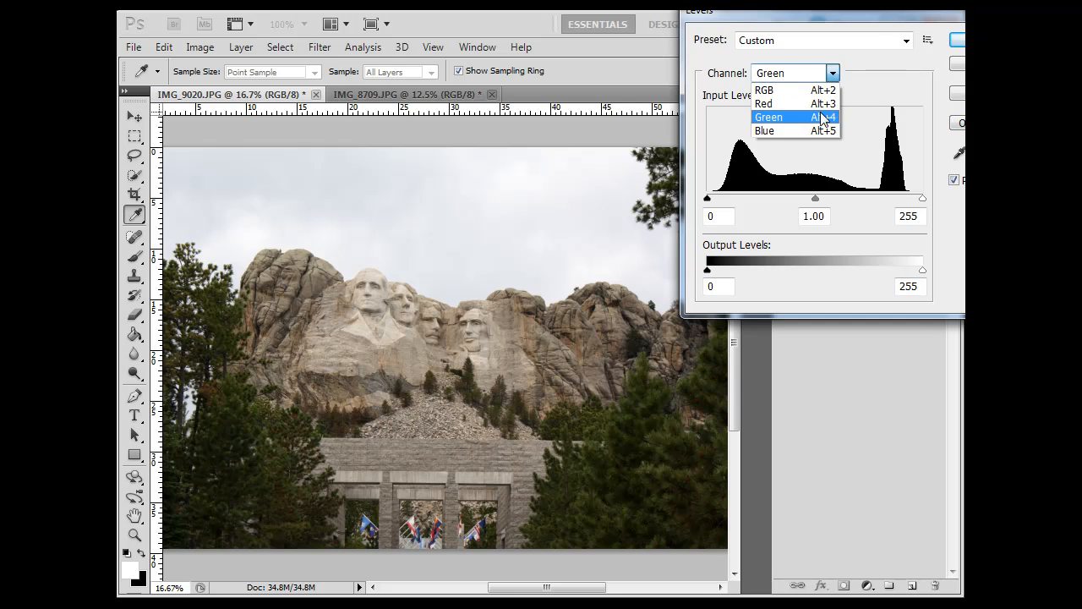
pyautogui.click(764, 130)
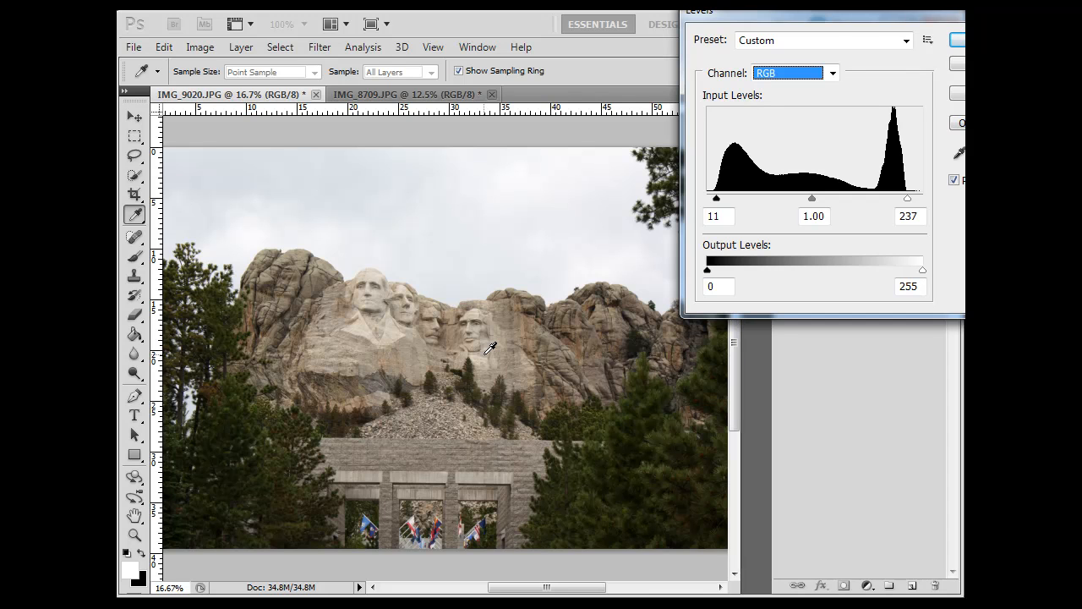
pyautogui.click(832, 72)
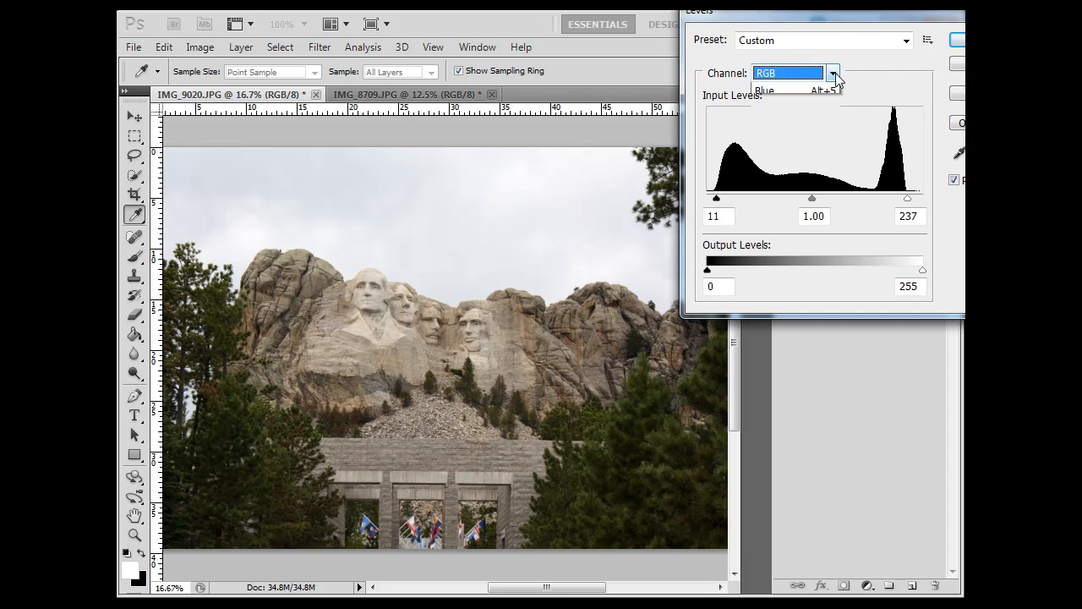
# Step: Set Red white point 237, Green black point 13 and Blue white point 236 for a neutral sky
pyautogui.click(765, 90)
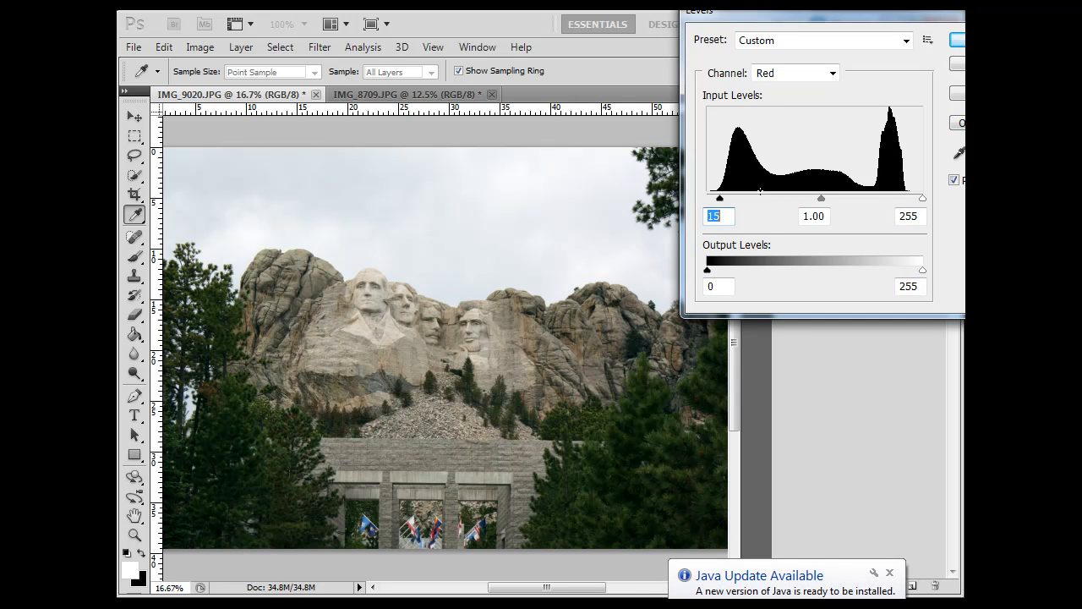
pyautogui.moveTo(921, 197); pyautogui.dragTo(909, 198)
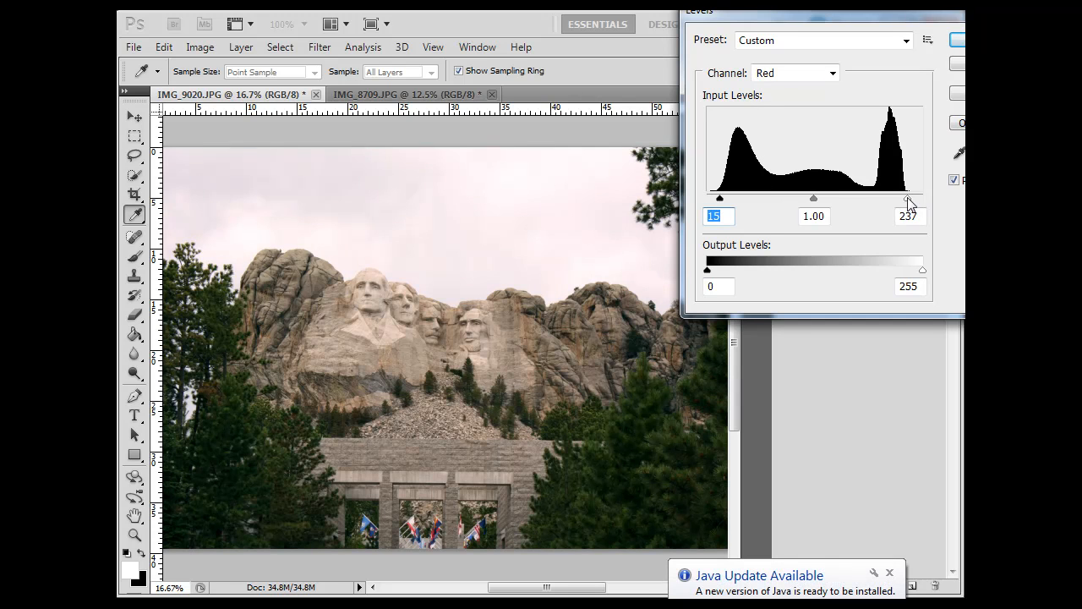
pyautogui.click(909, 216)
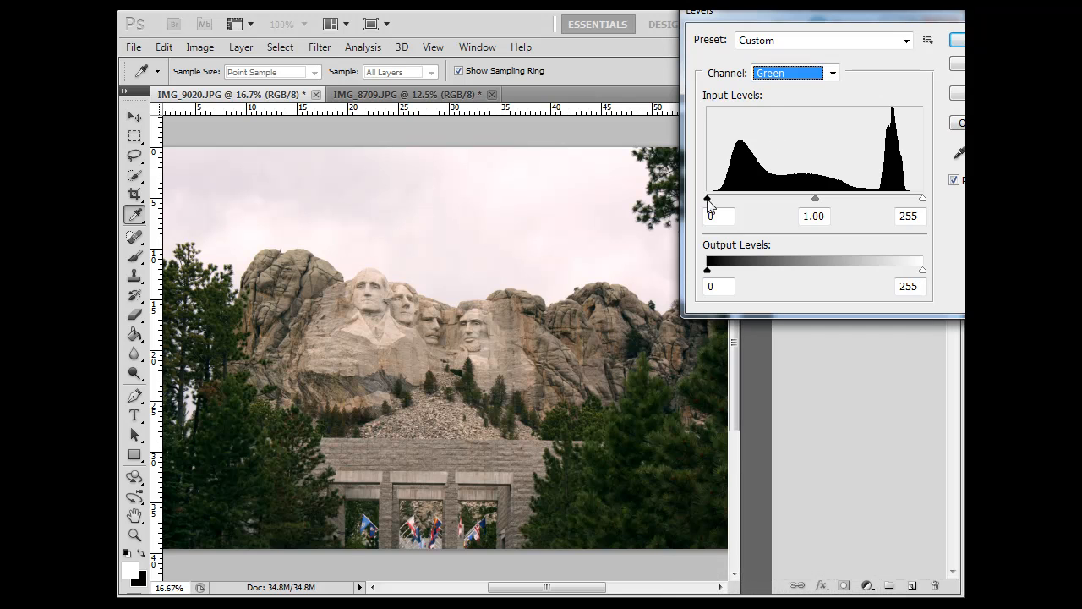
pyautogui.moveTo(707, 198); pyautogui.dragTo(717, 198)
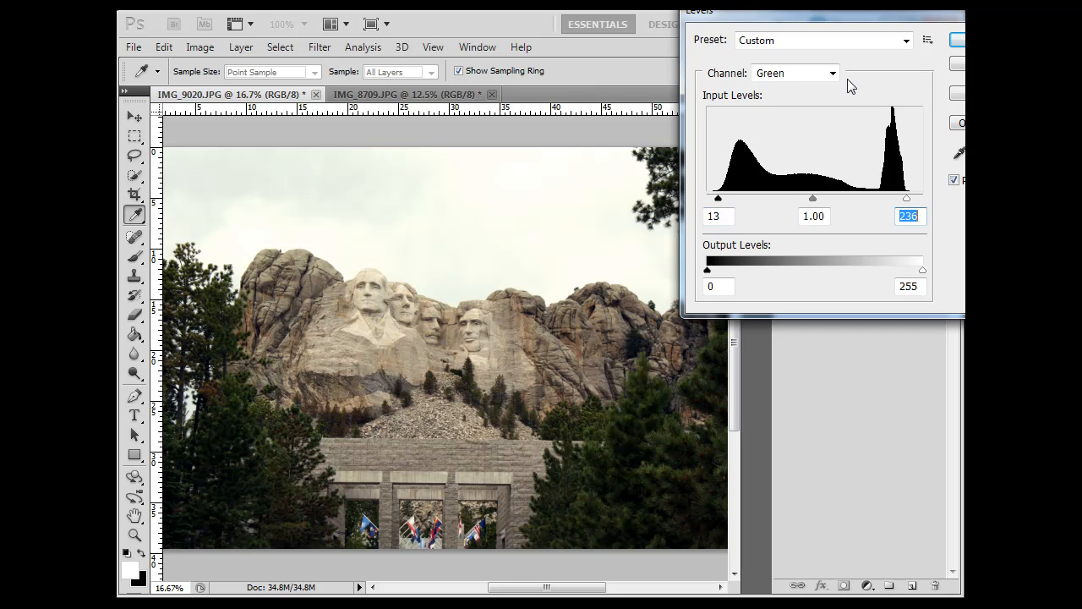
pyautogui.click(793, 72)
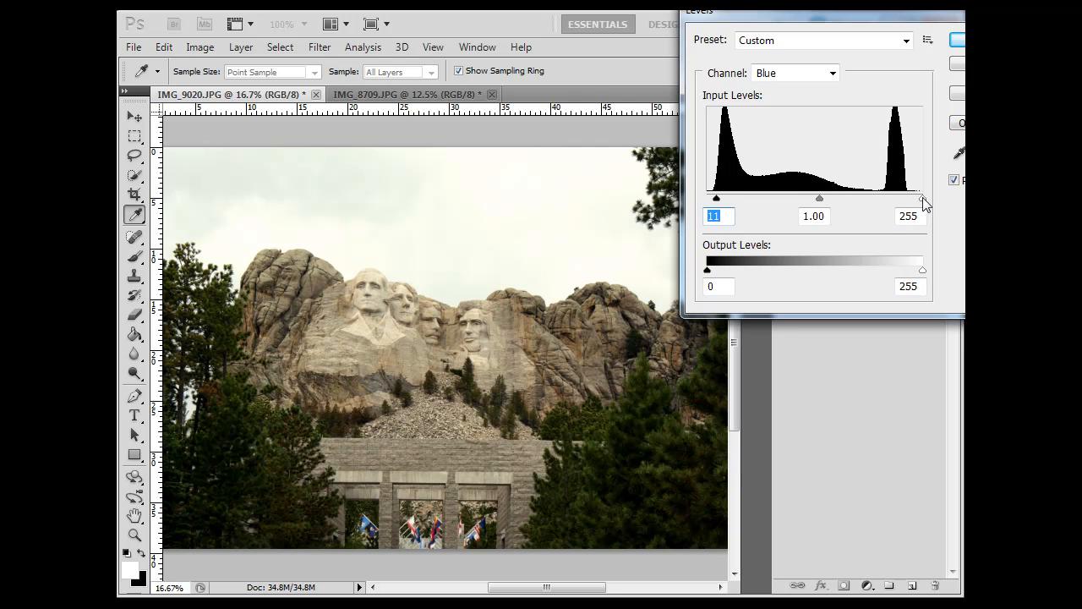
pyautogui.moveTo(922, 197); pyautogui.dragTo(906, 198)
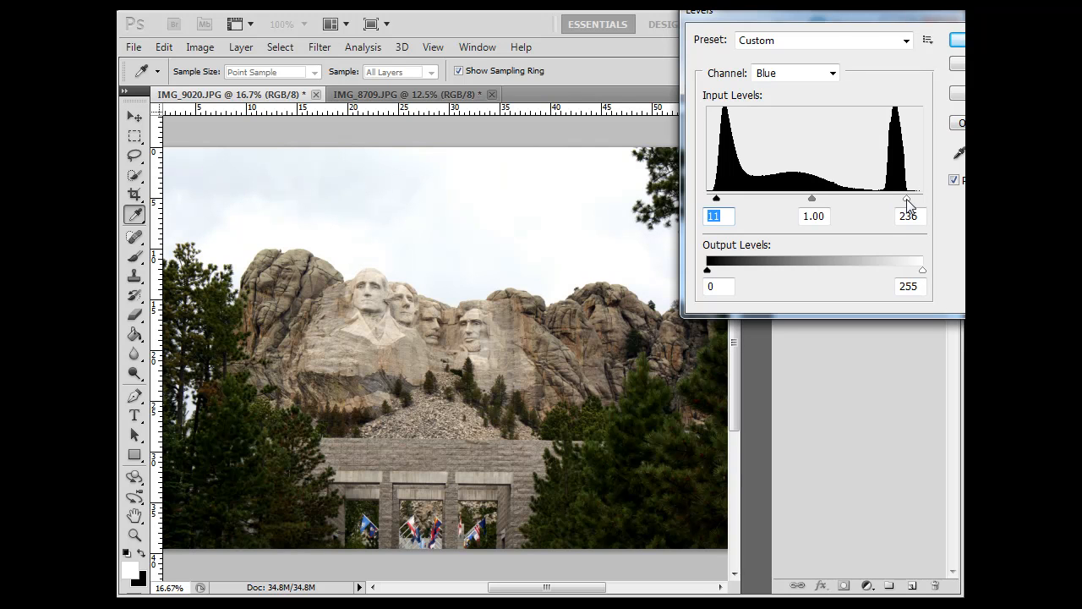
pyautogui.click(909, 215)
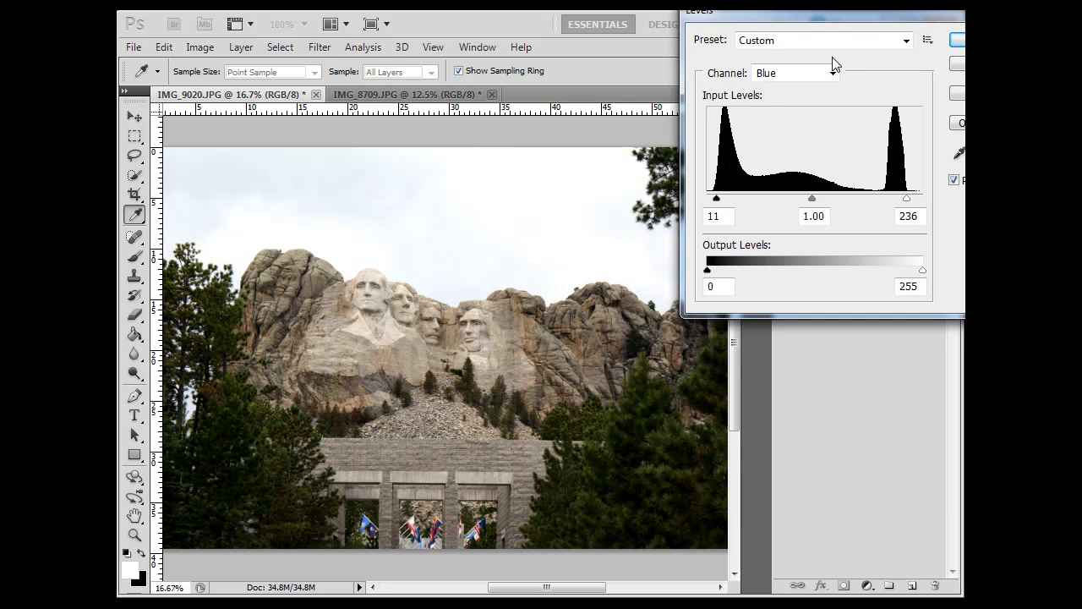
# Step: Review the combined RGB histogram and commit the Levels correction with OK
pyautogui.click(792, 73)
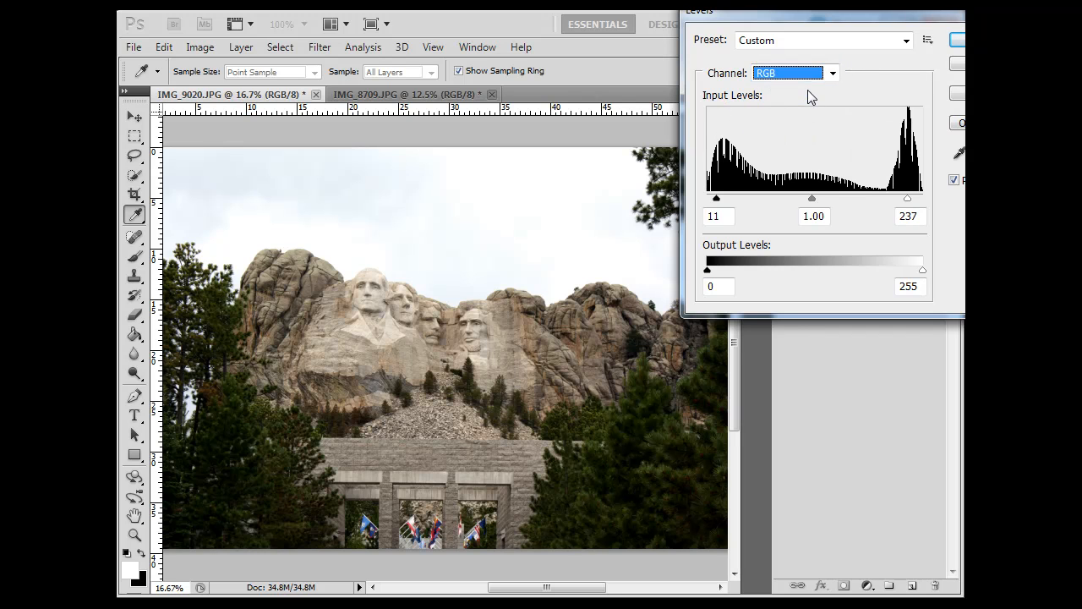
pyautogui.moveTo(688, 234)
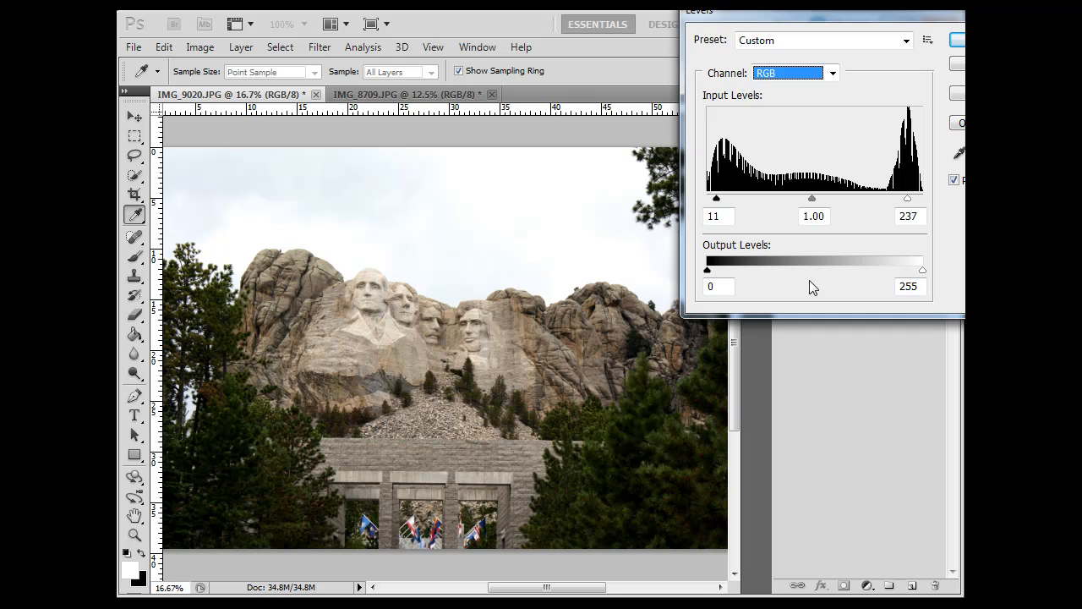
pyautogui.click(907, 286)
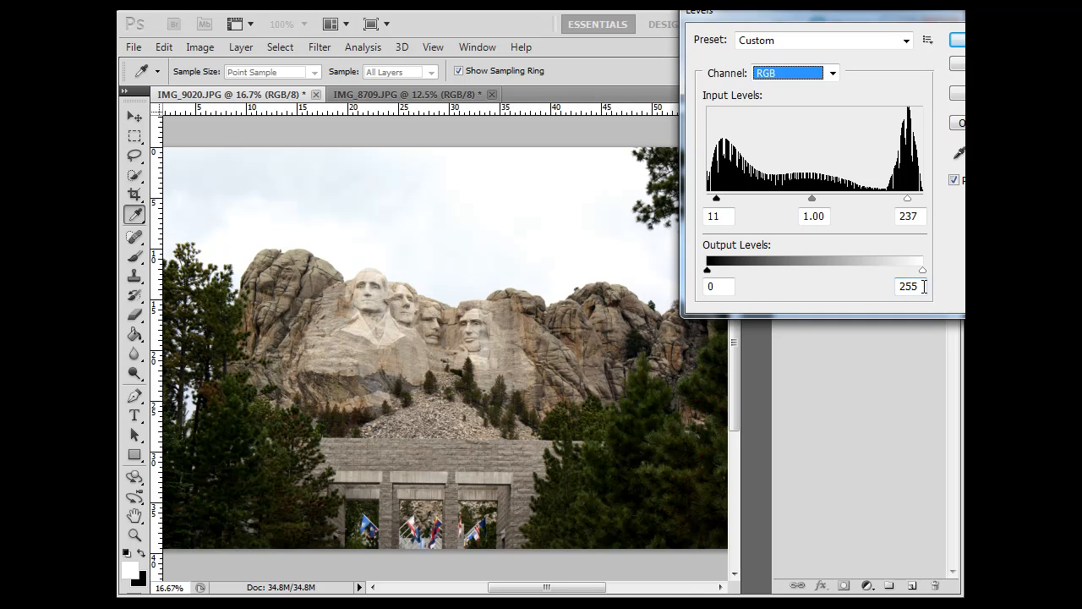
pyautogui.click(718, 287)
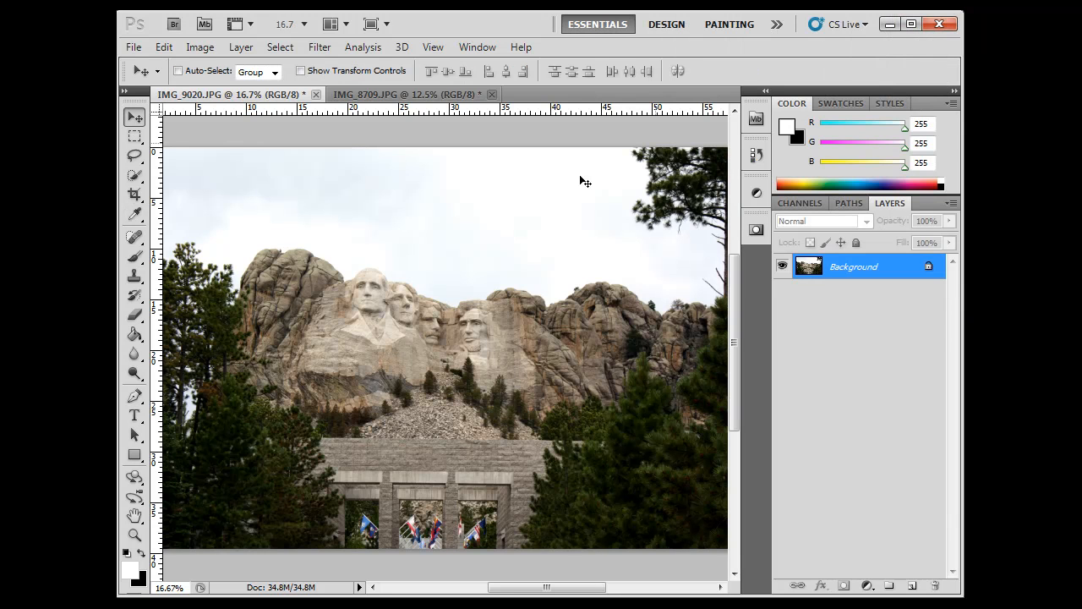
pyautogui.moveTo(499, 367)
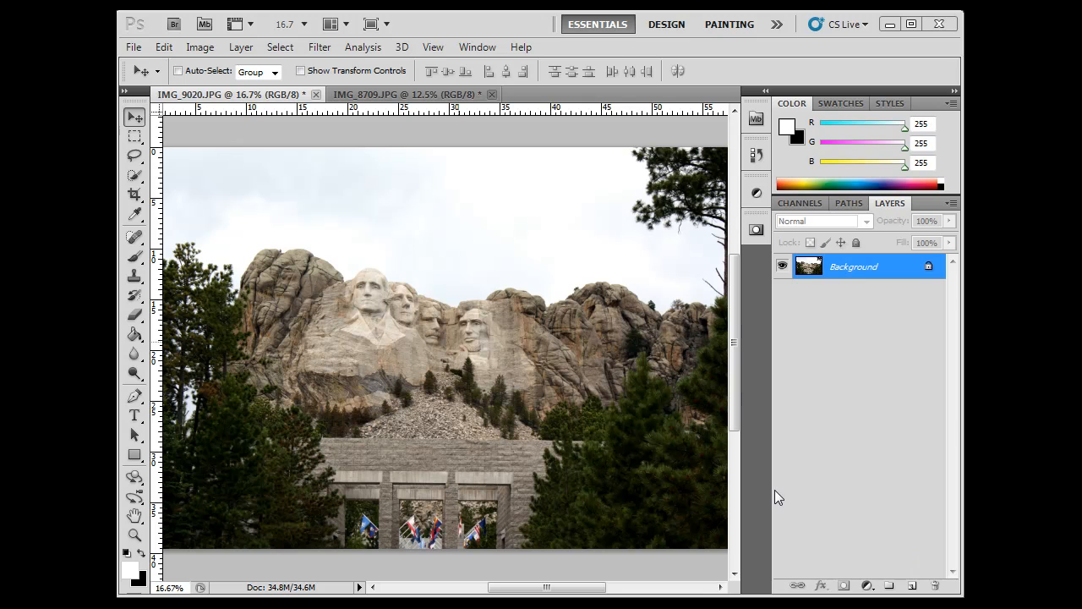
pyautogui.moveTo(156, 62)
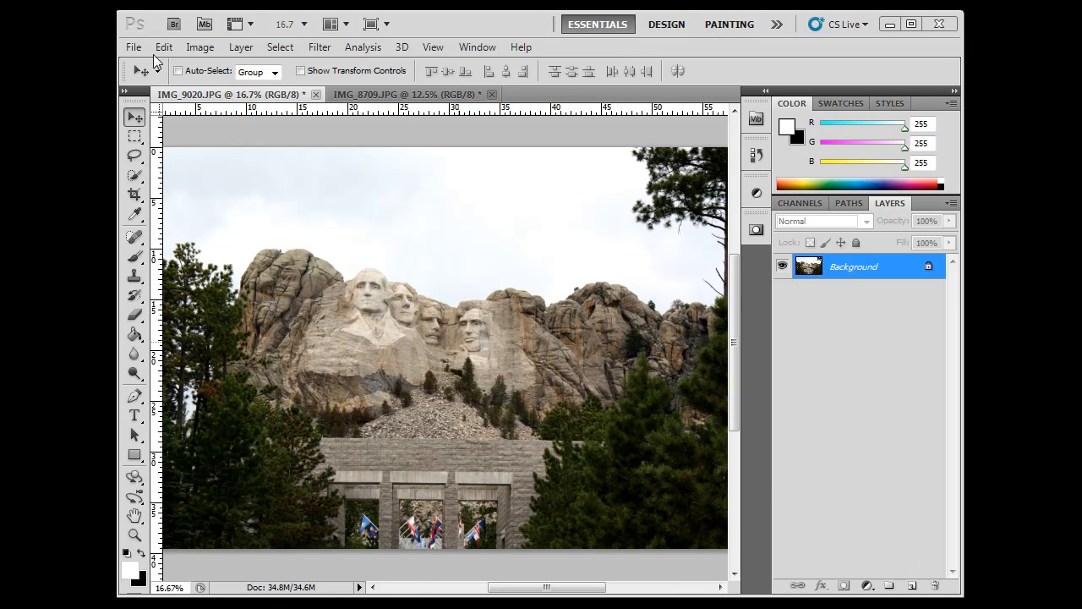
pyautogui.click(164, 47)
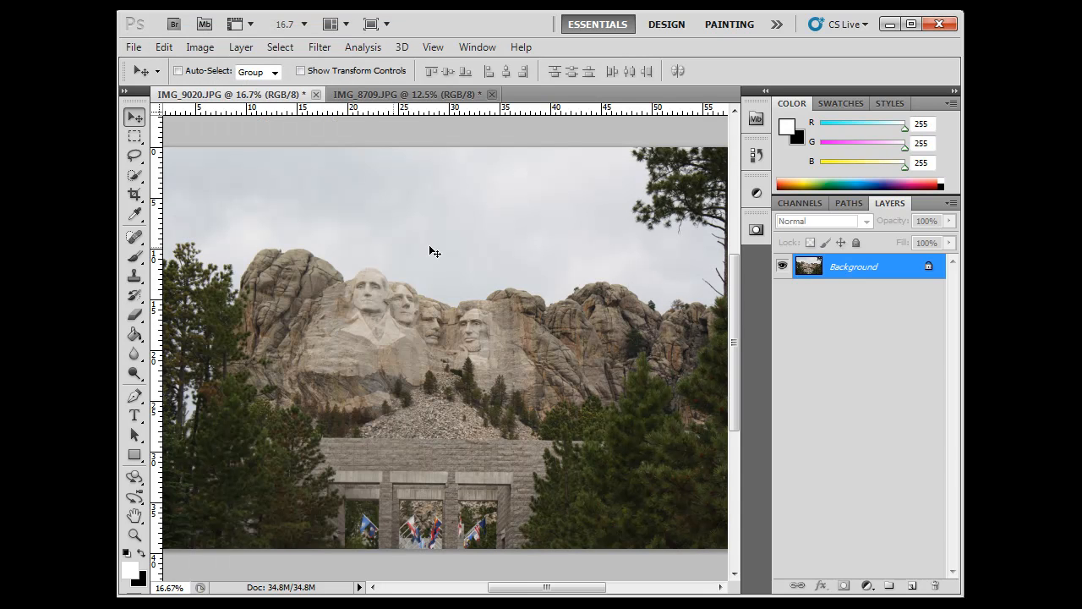
pyautogui.moveTo(412, 295)
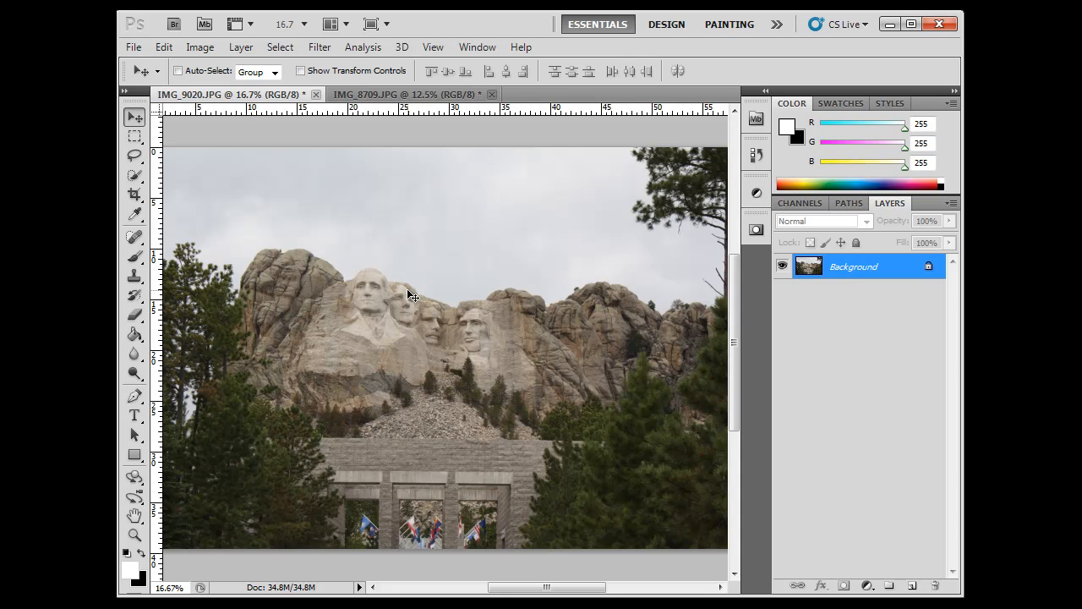
pyautogui.moveTo(472, 369)
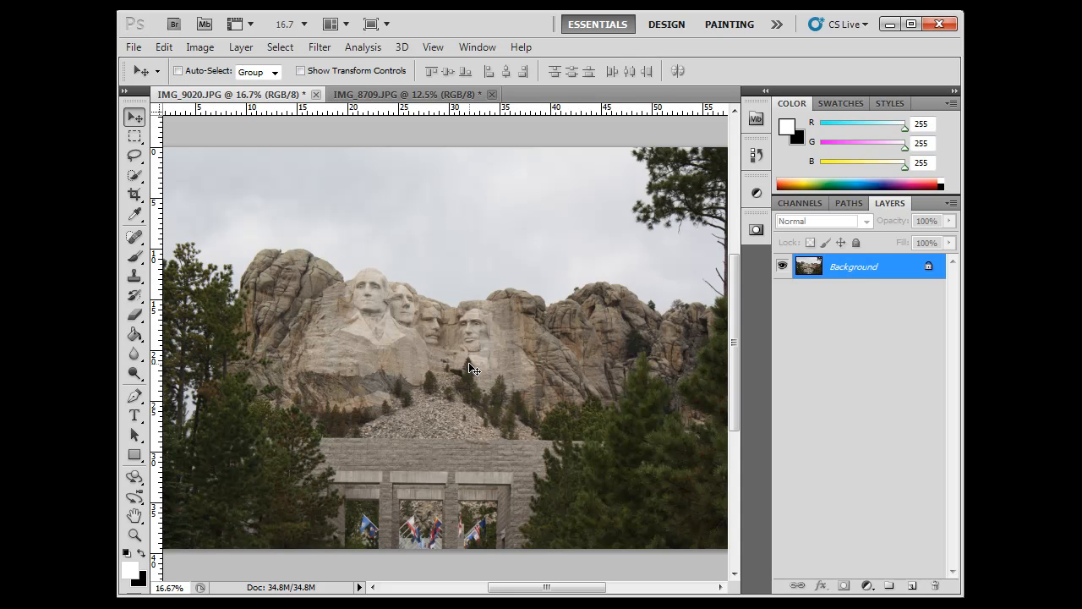
pyautogui.click(199, 47)
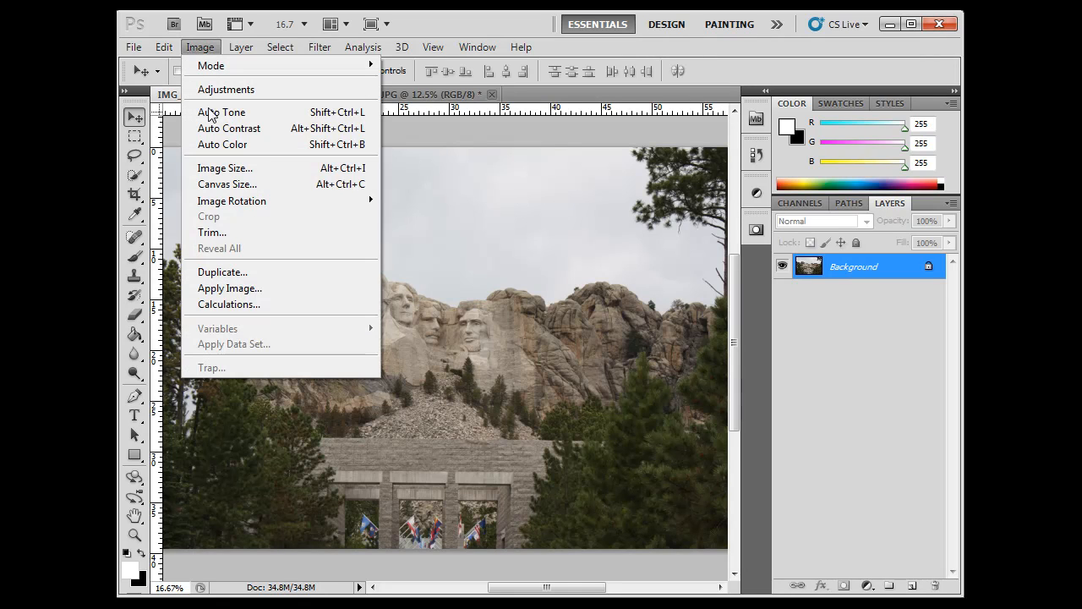
pyautogui.moveTo(229, 127)
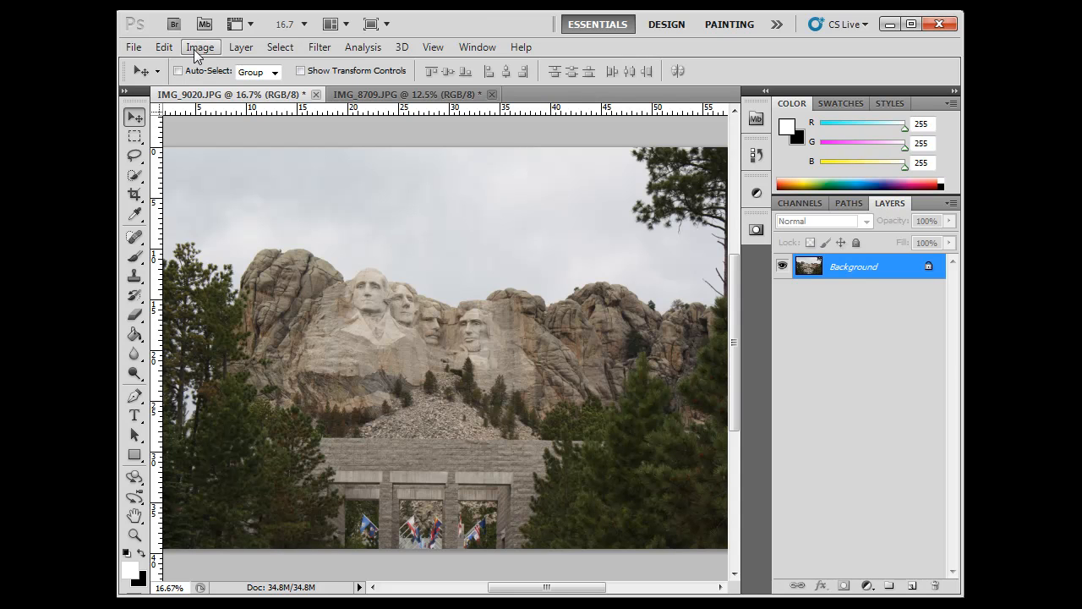
# Step: Add a Levels adjustment layer from the Layers panel's adjustment menu
pyautogui.click(241, 47)
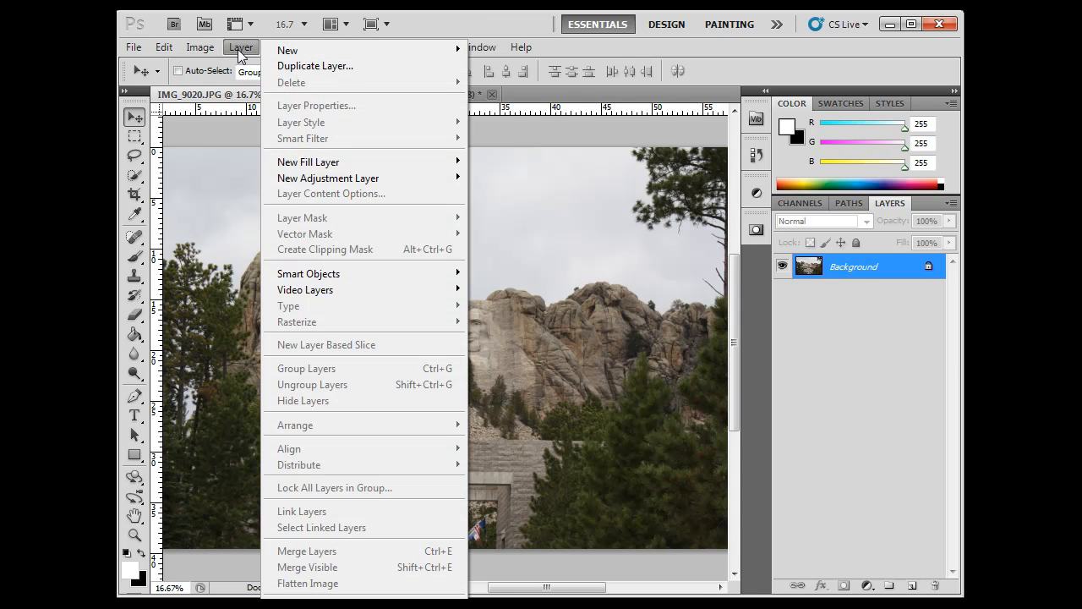
pyautogui.moveTo(368, 177)
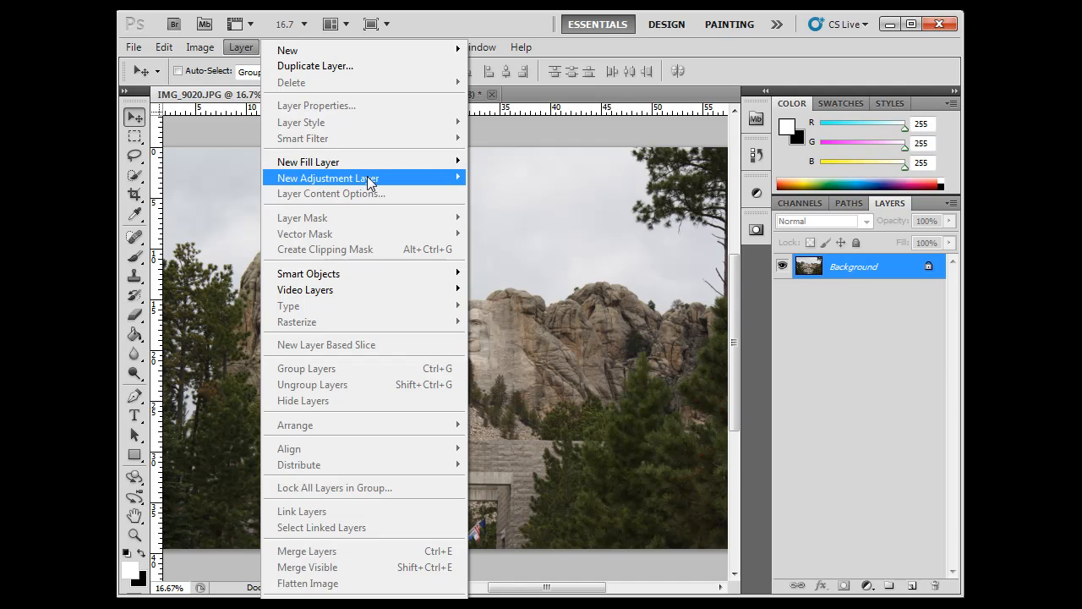
pyautogui.moveTo(328, 177)
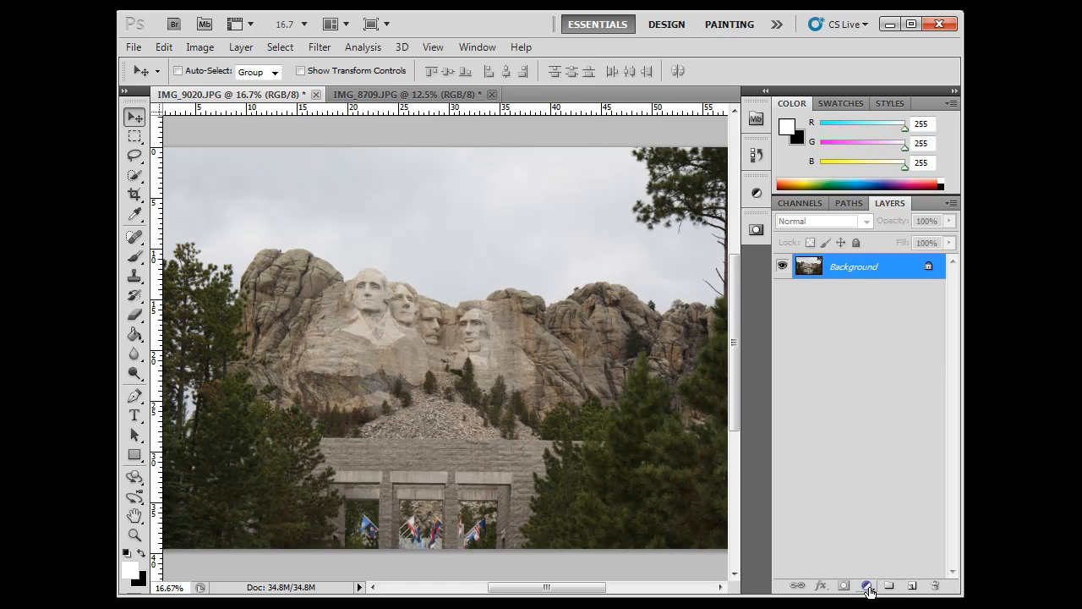
pyautogui.click(866, 586)
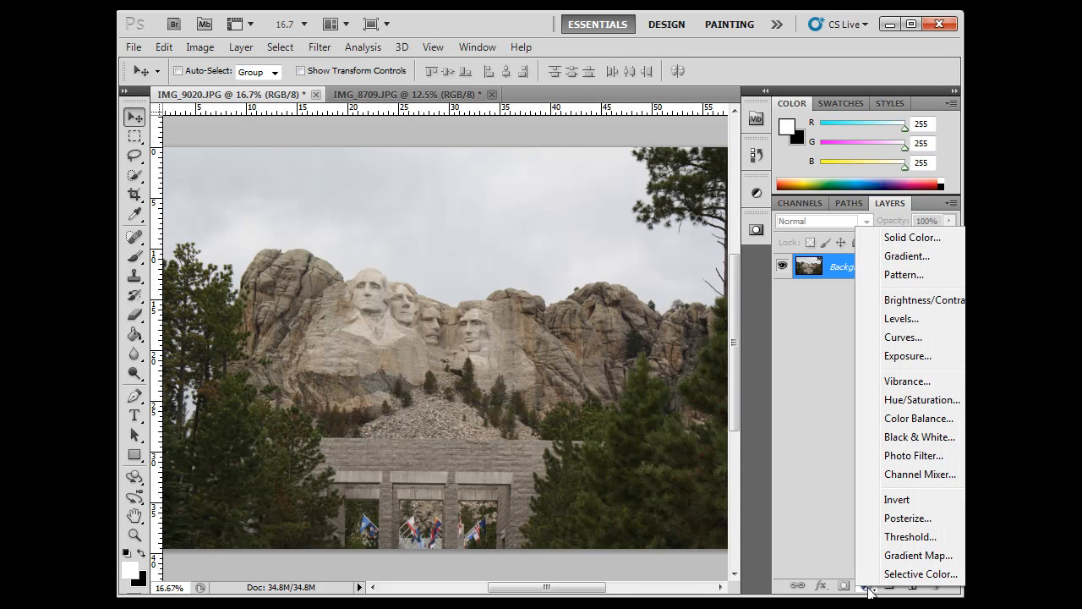
pyautogui.moveTo(901, 318)
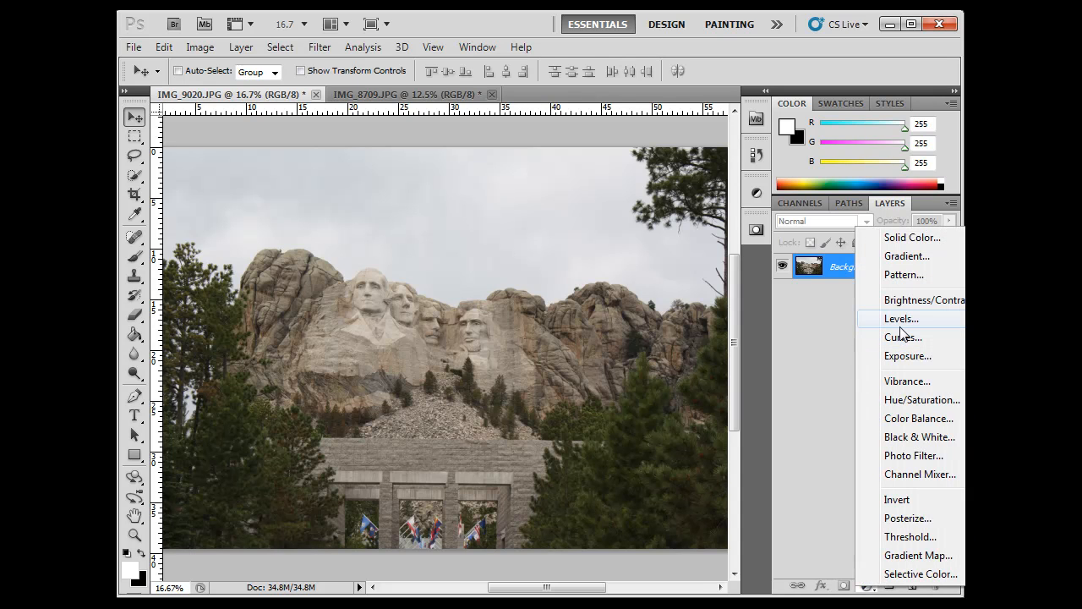
pyautogui.click(900, 318)
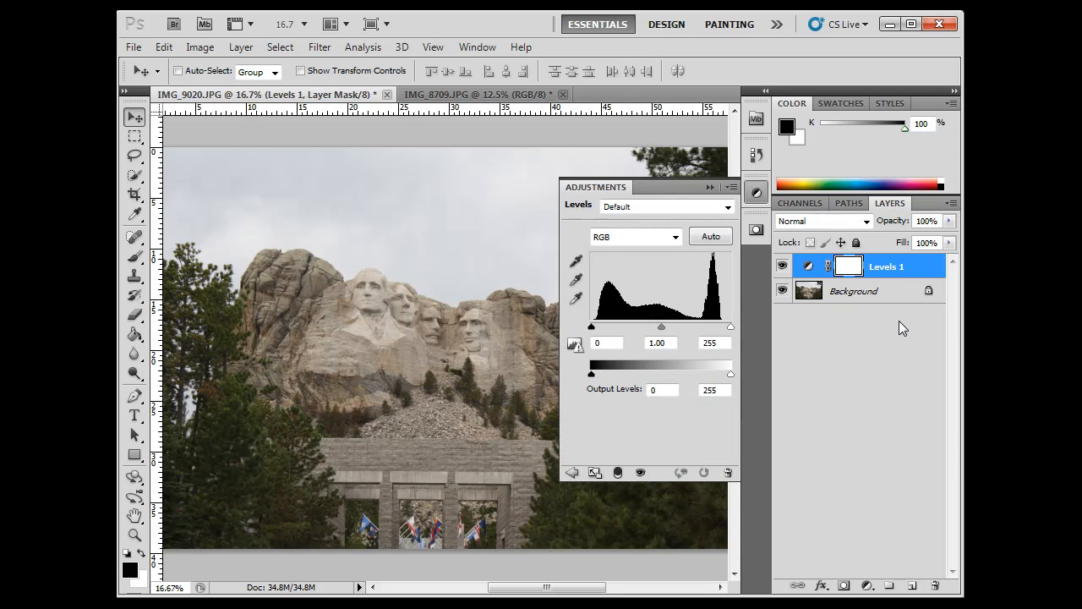
pyautogui.moveTo(894, 295)
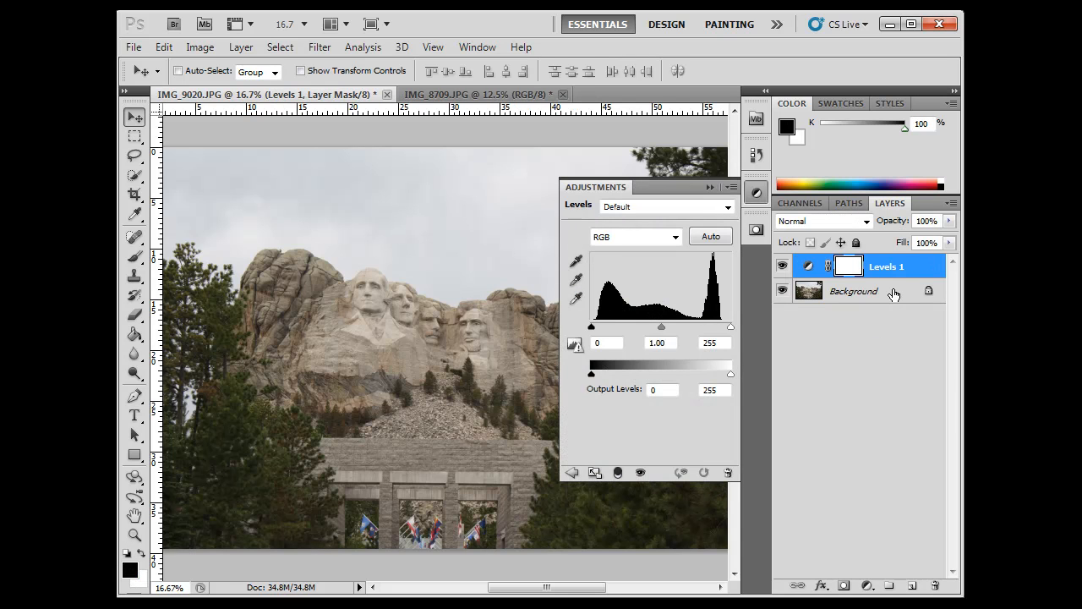
pyautogui.moveTo(930, 271)
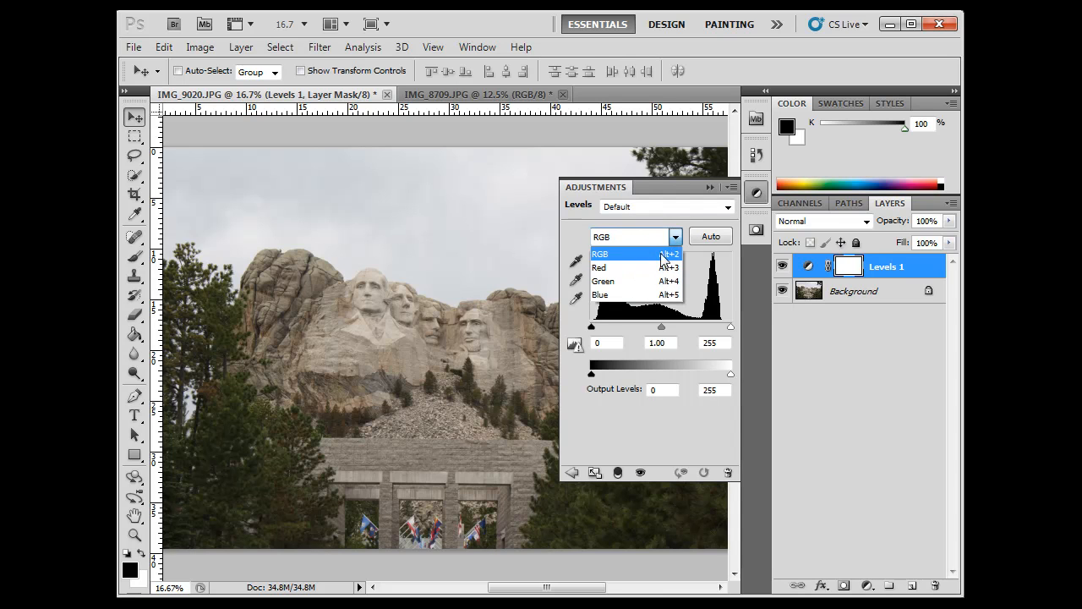
# Step: Pull in the highlights per channel: Red to 236, Green to 238, Blue to 238
pyautogui.click(599, 267)
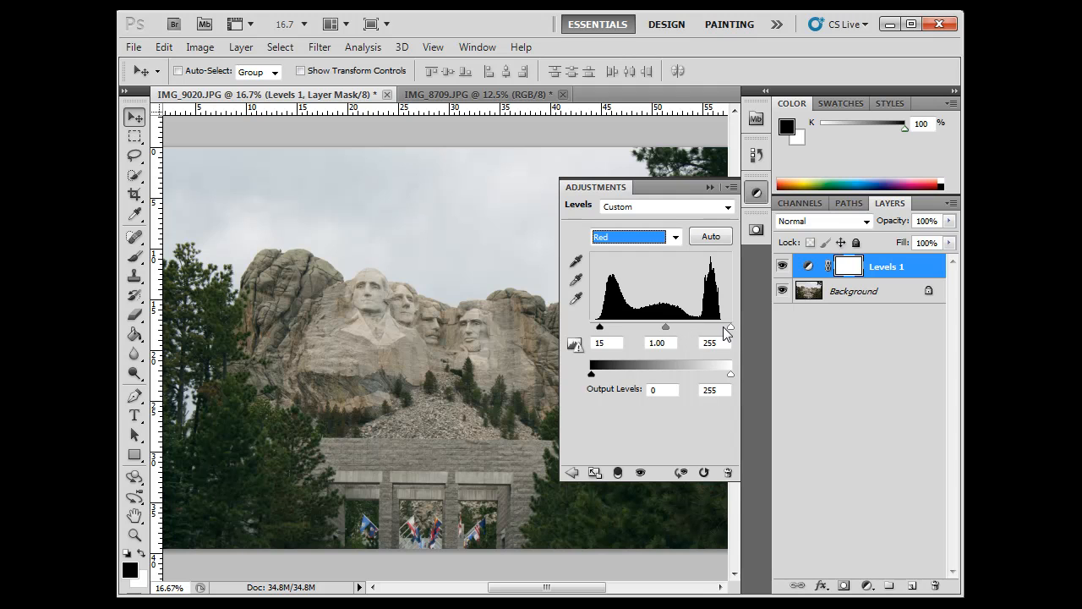
pyautogui.moveTo(730, 329); pyautogui.dragTo(723, 329)
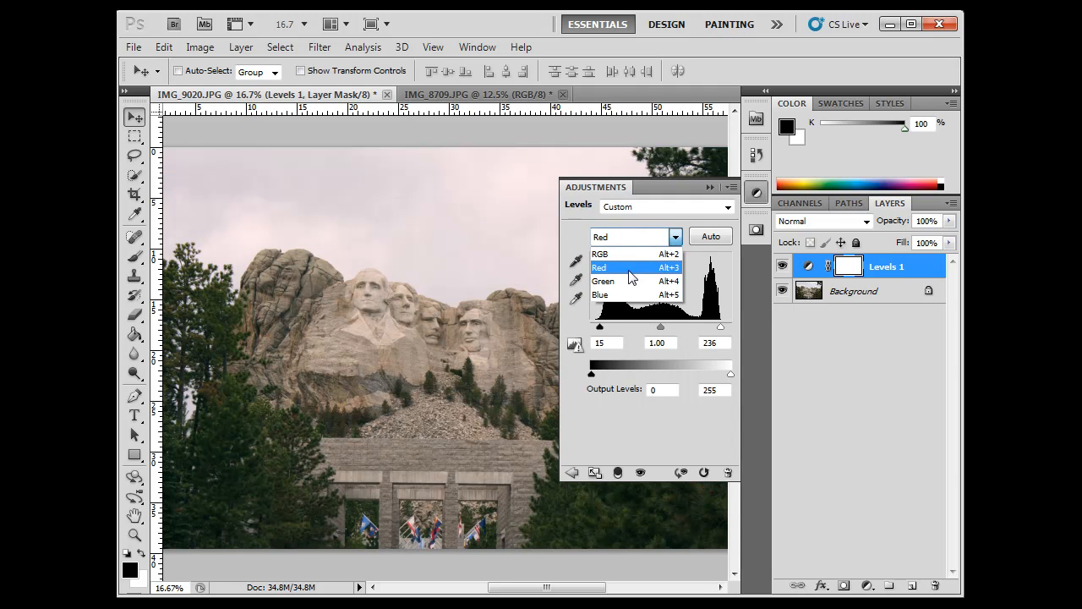
pyautogui.click(603, 281)
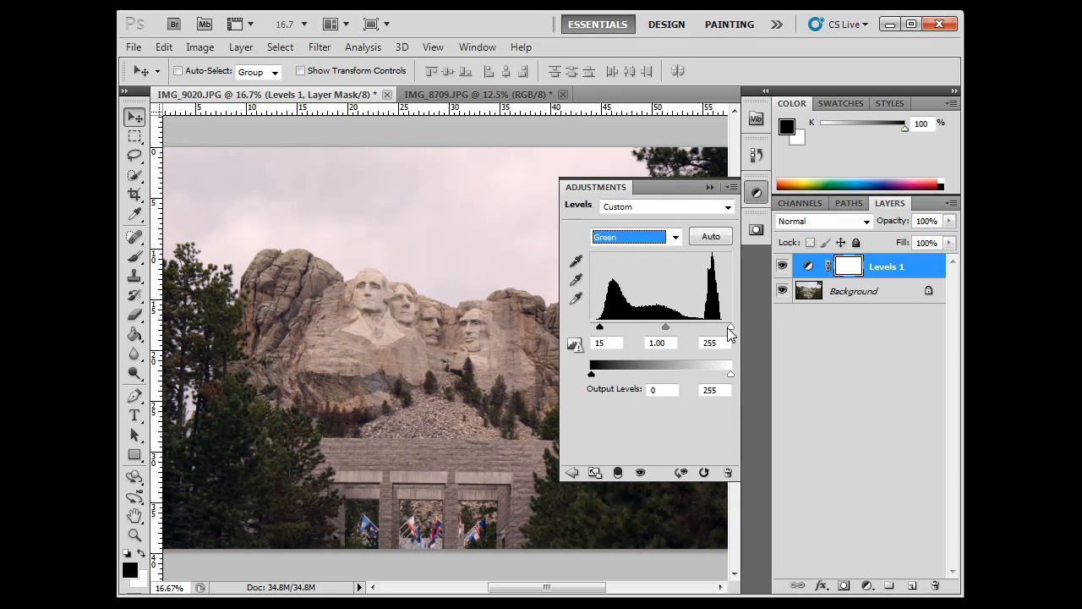
pyautogui.moveTo(731, 326); pyautogui.dragTo(720, 327)
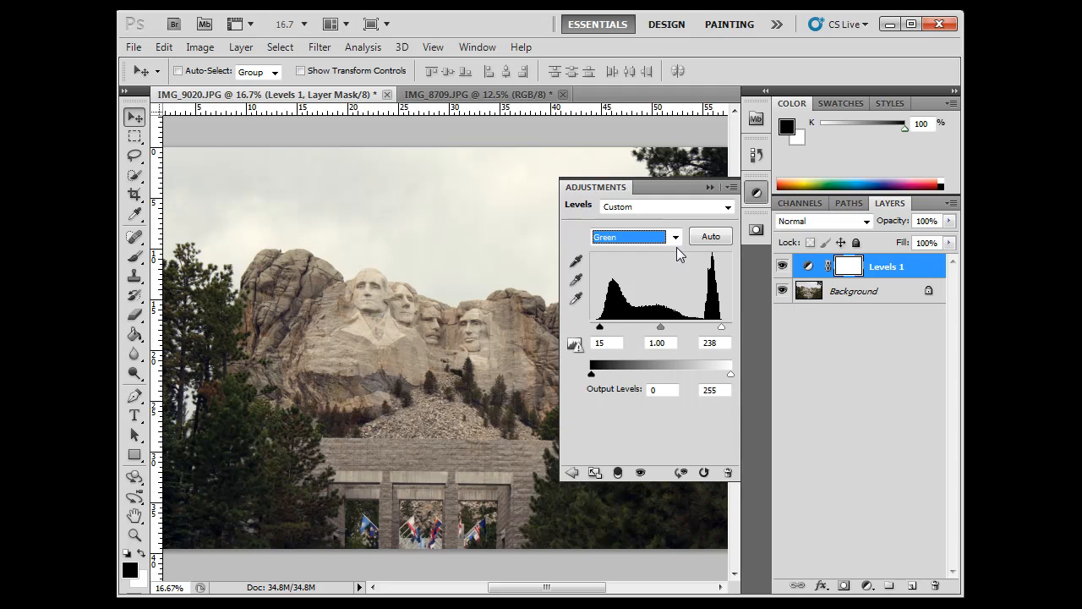
pyautogui.click(630, 236)
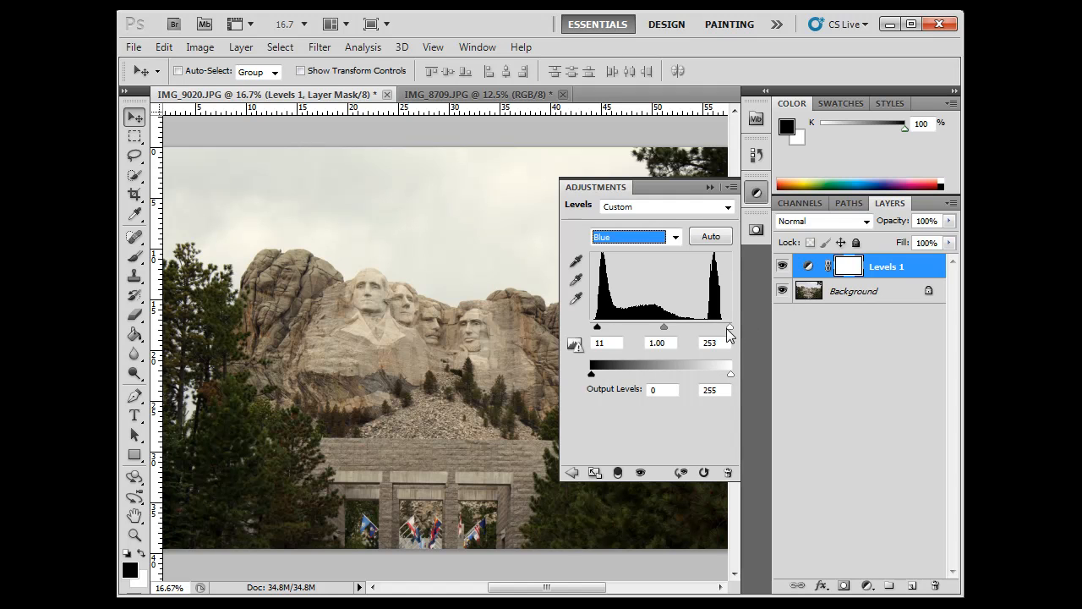
pyautogui.moveTo(730, 328); pyautogui.dragTo(718, 327)
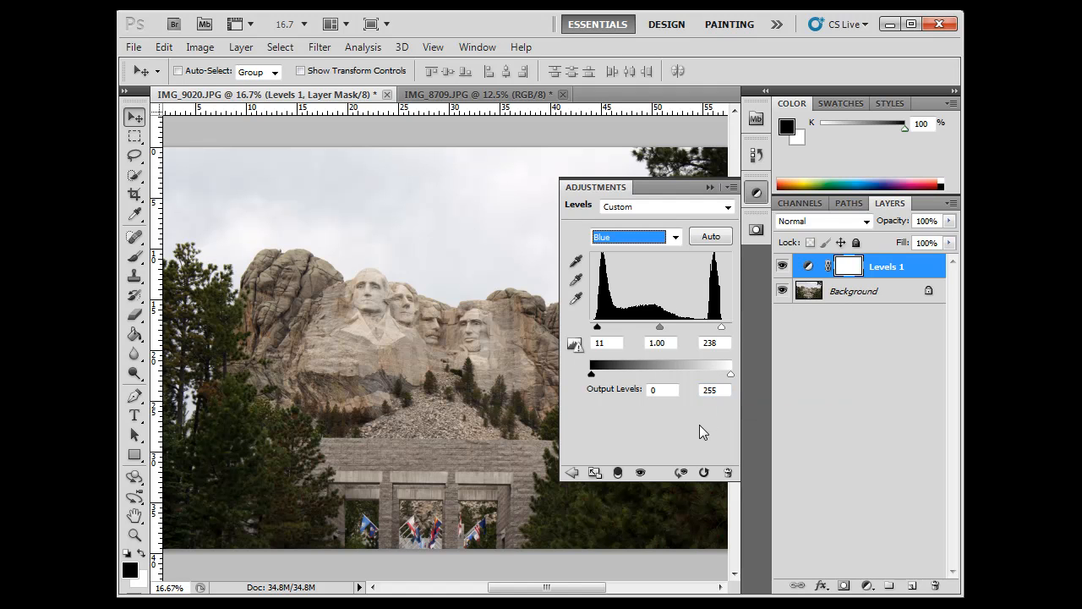
pyautogui.click(636, 236)
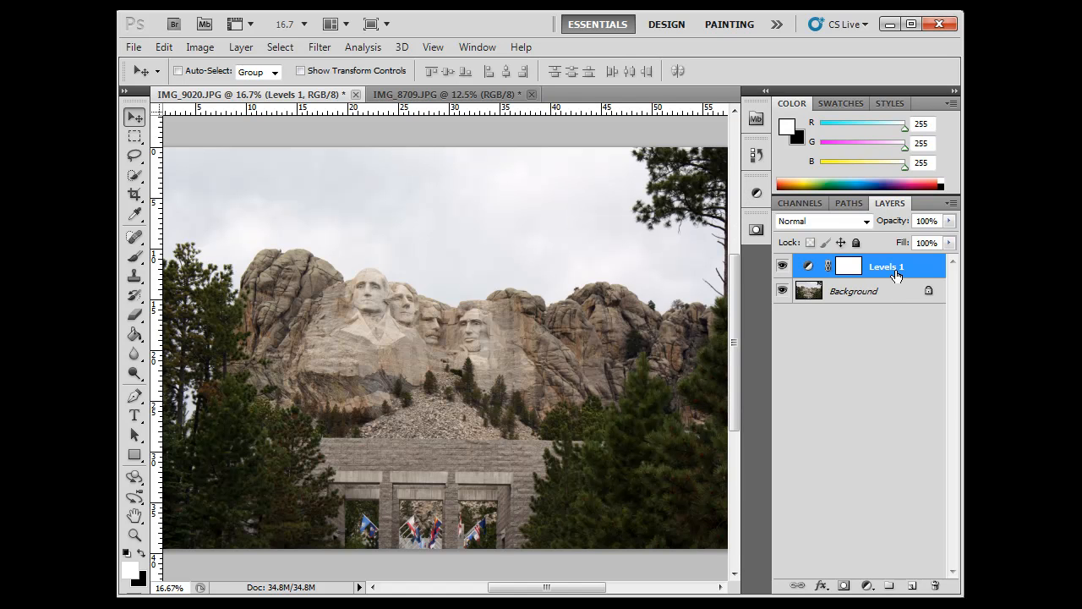
pyautogui.moveTo(896, 284)
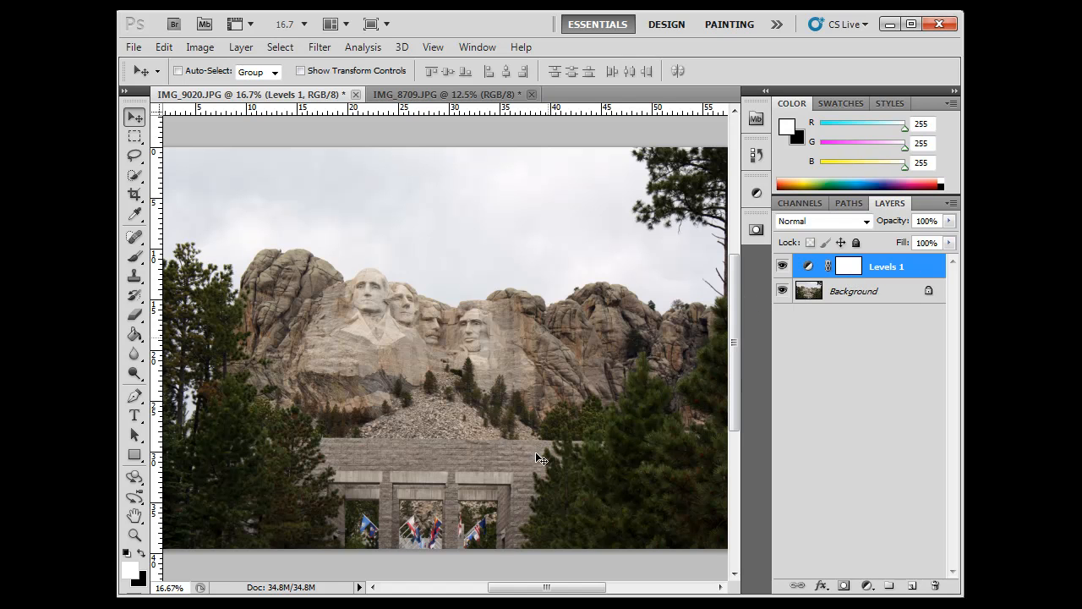
pyautogui.moveTo(909, 279)
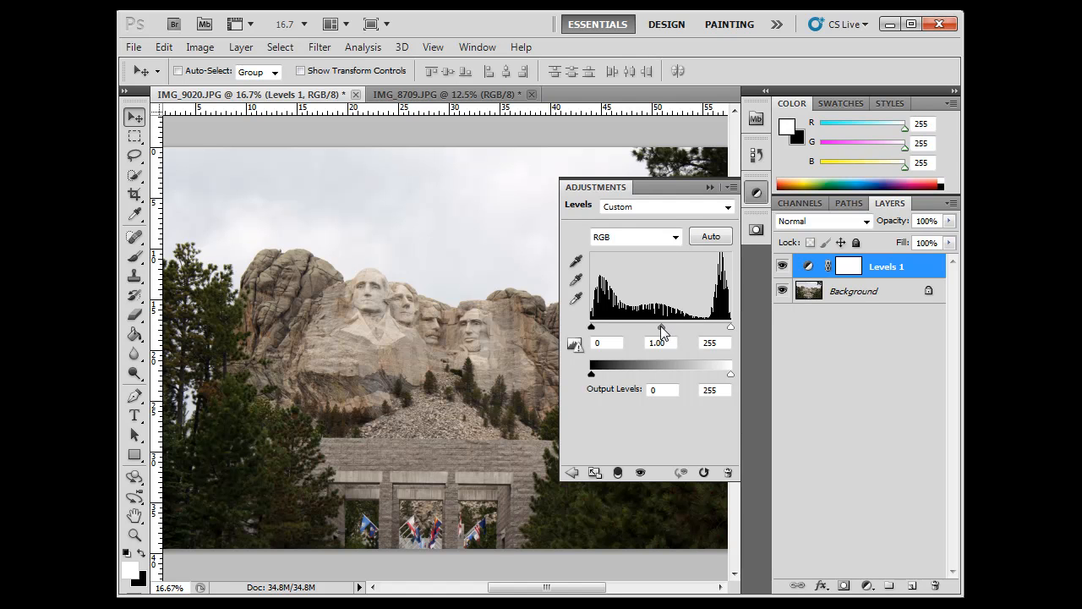
# Step: Test the RGB midtone slider up to 1.28 and settle the gamma at about 1.10
pyautogui.moveTo(661, 327); pyautogui.dragTo(662, 327)
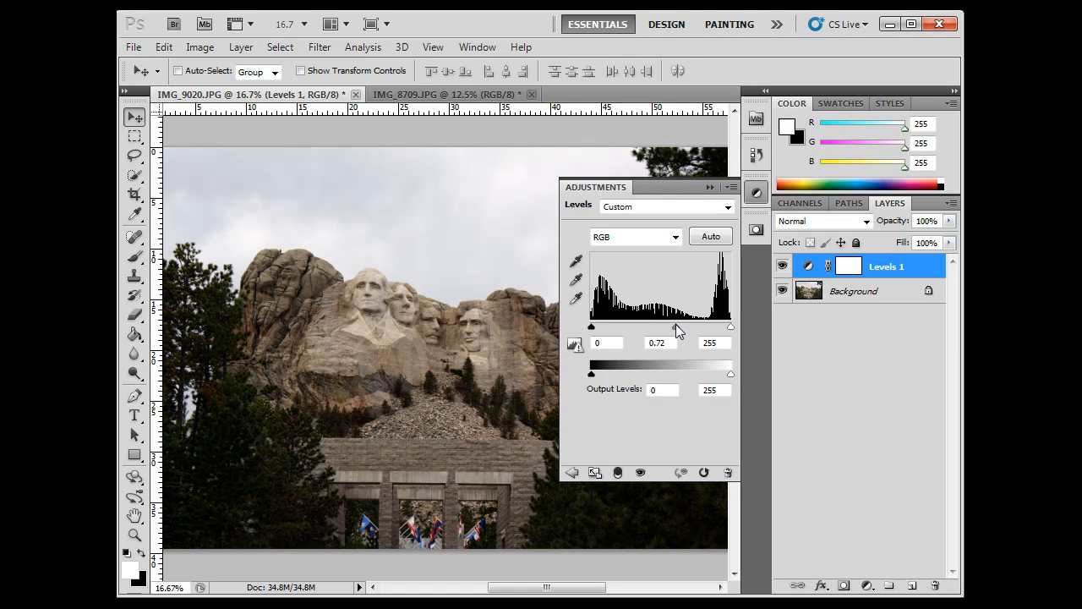
pyautogui.moveTo(675, 327); pyautogui.dragTo(651, 327)
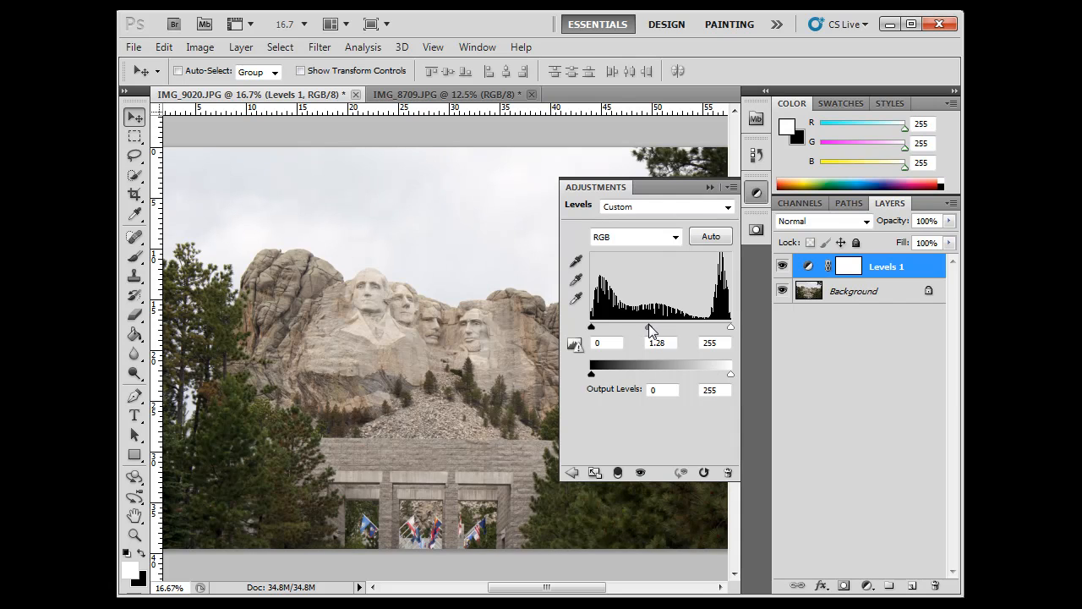
pyautogui.moveTo(651, 327); pyautogui.dragTo(658, 327)
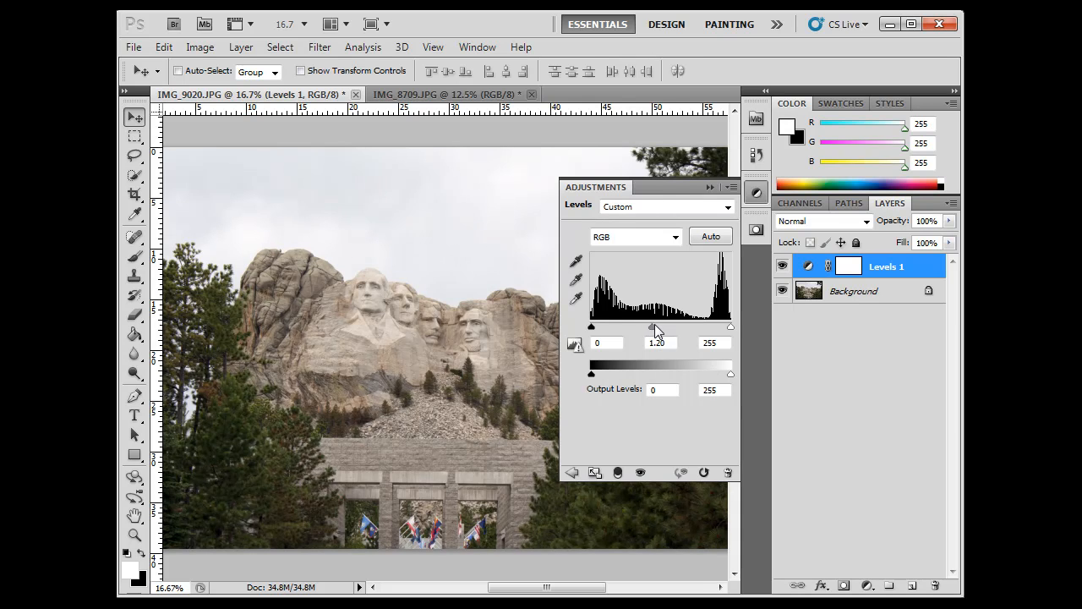
pyautogui.moveTo(659, 327); pyautogui.dragTo(656, 326)
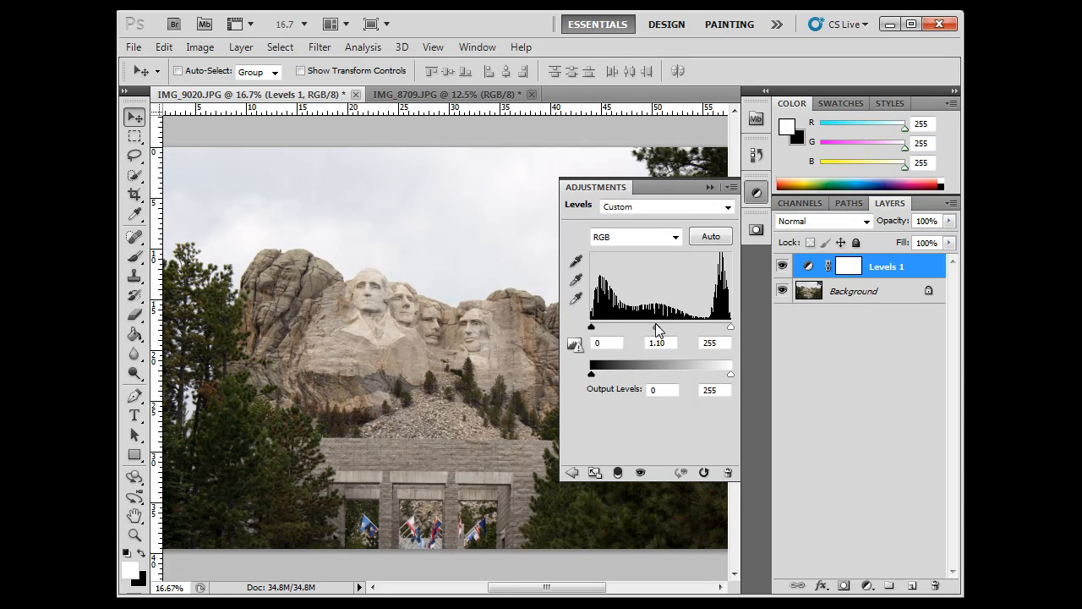
pyautogui.moveTo(658, 328); pyautogui.dragTo(662, 327)
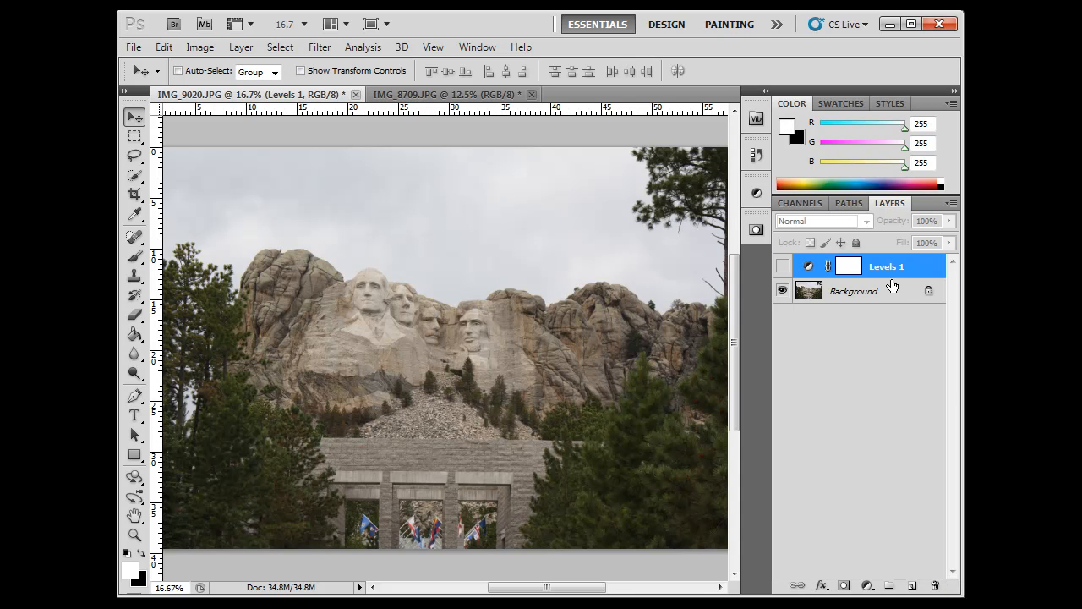
pyautogui.moveTo(892, 280)
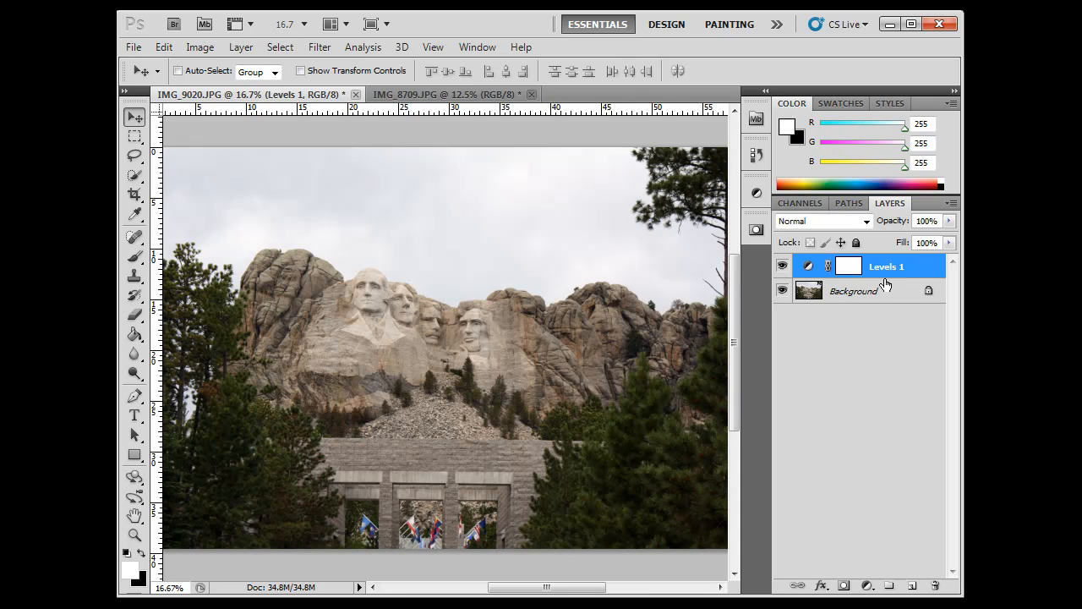
pyautogui.moveTo(873, 324)
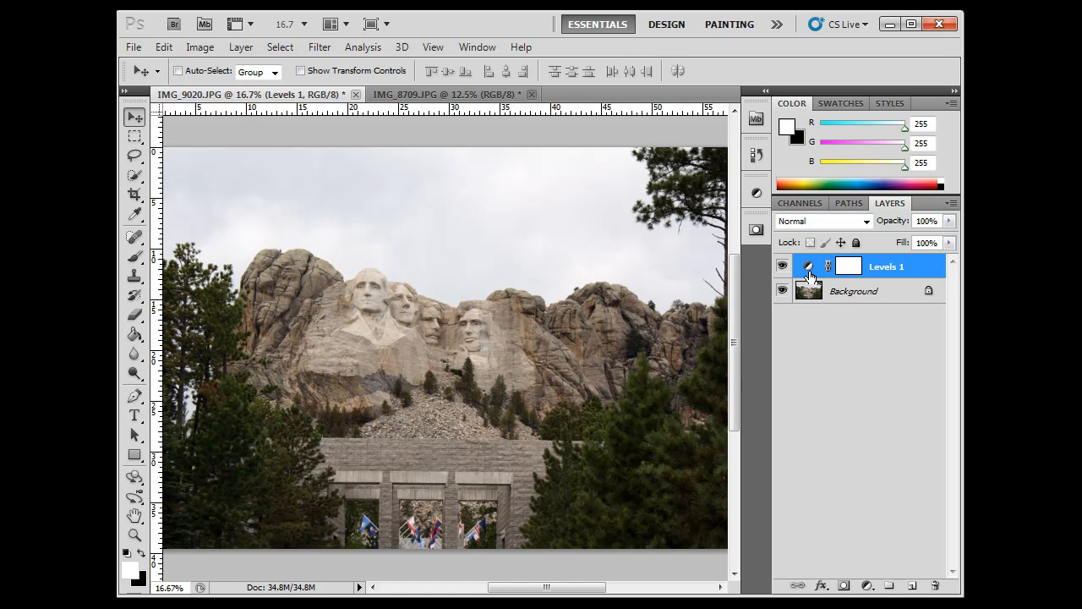
pyautogui.click(200, 47)
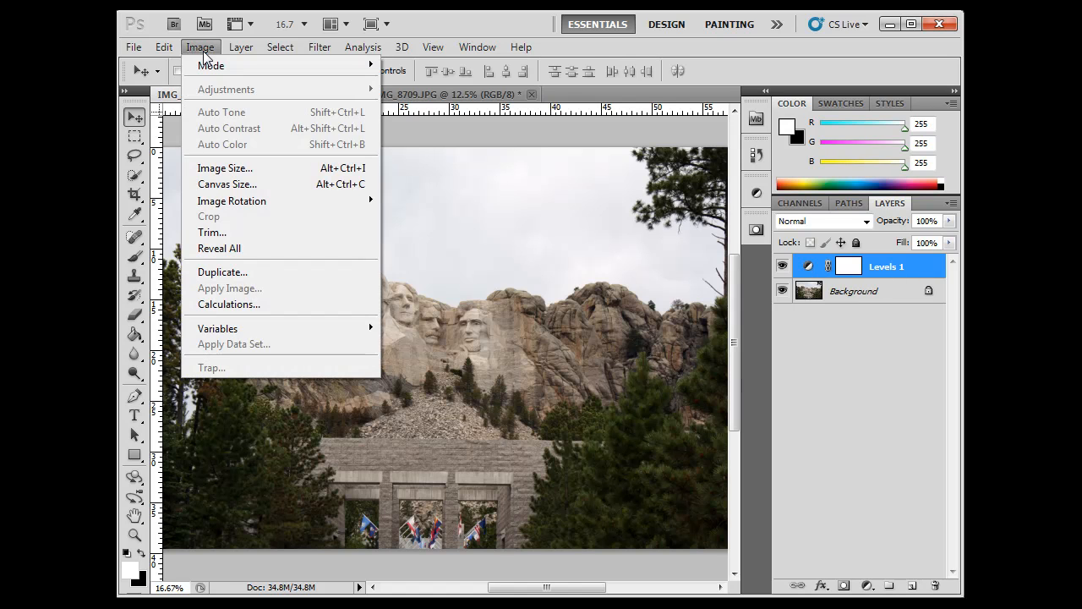
pyautogui.moveTo(470, 234)
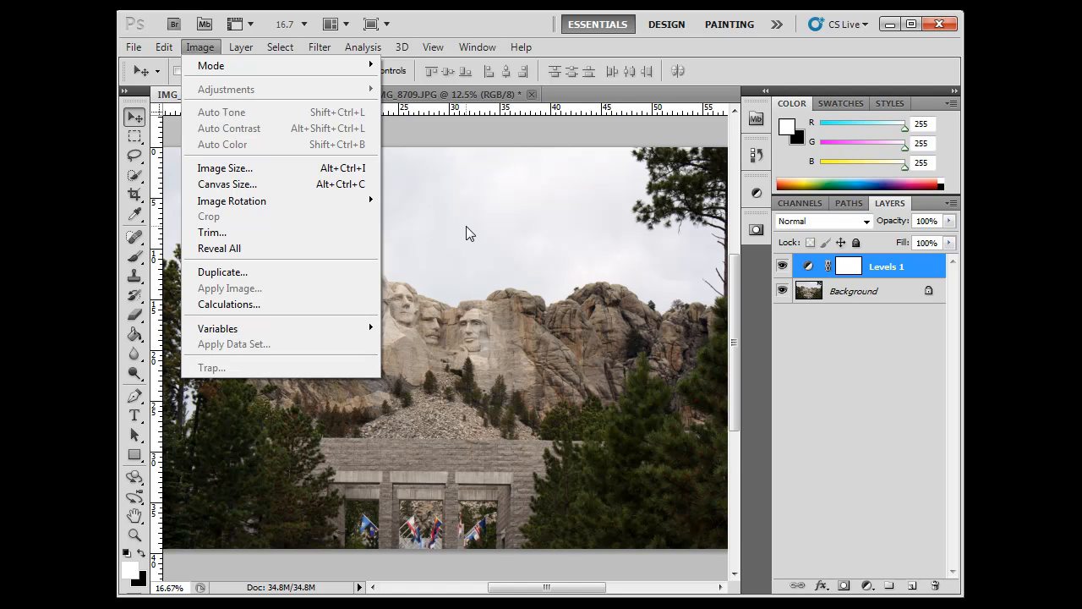
pyautogui.click(164, 47)
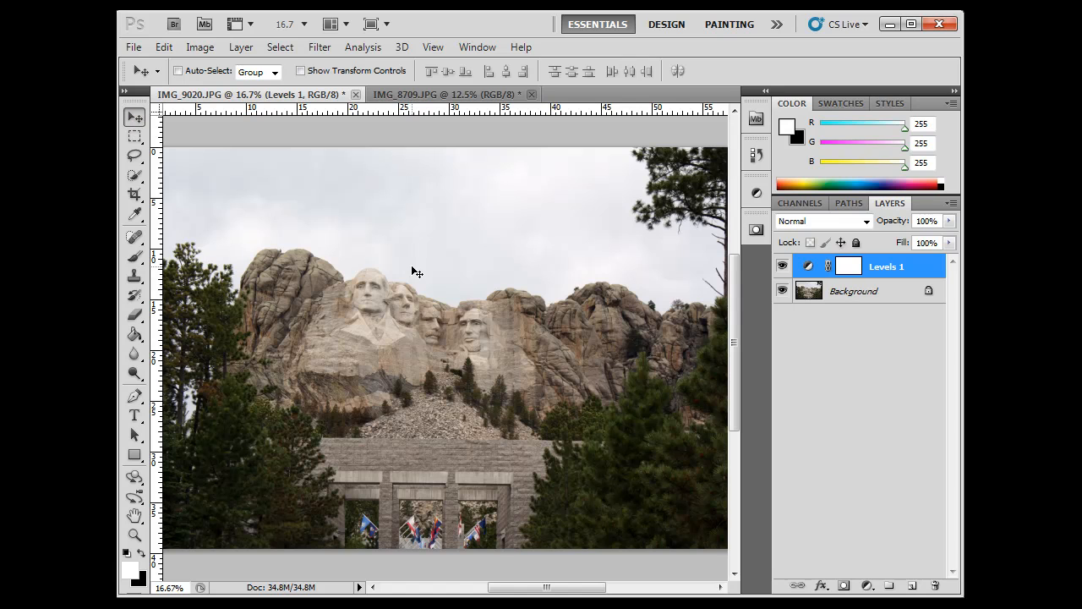
pyautogui.click(853, 291)
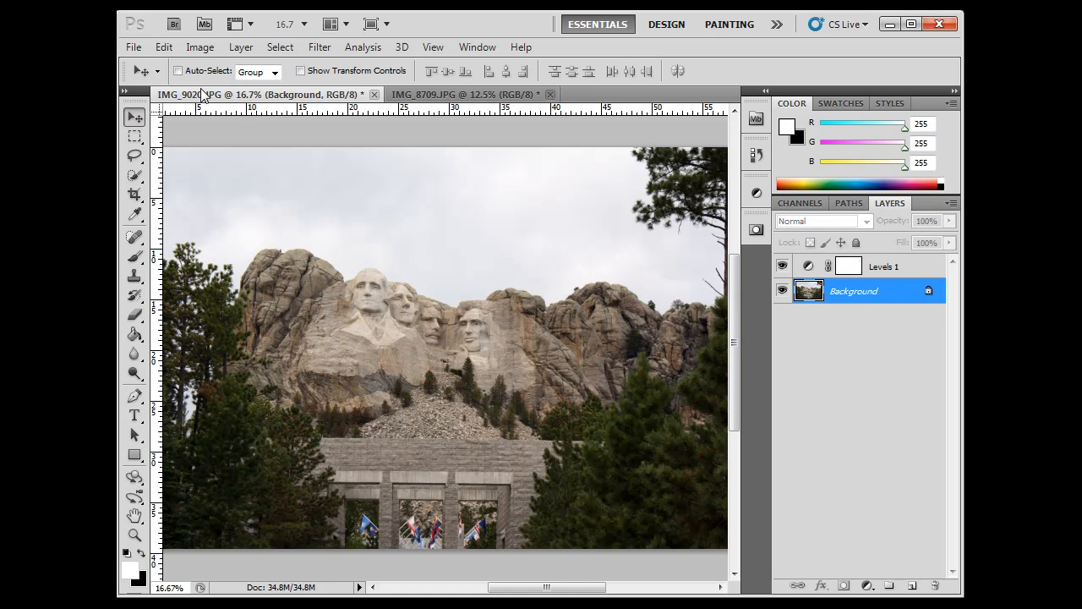
pyautogui.click(200, 46)
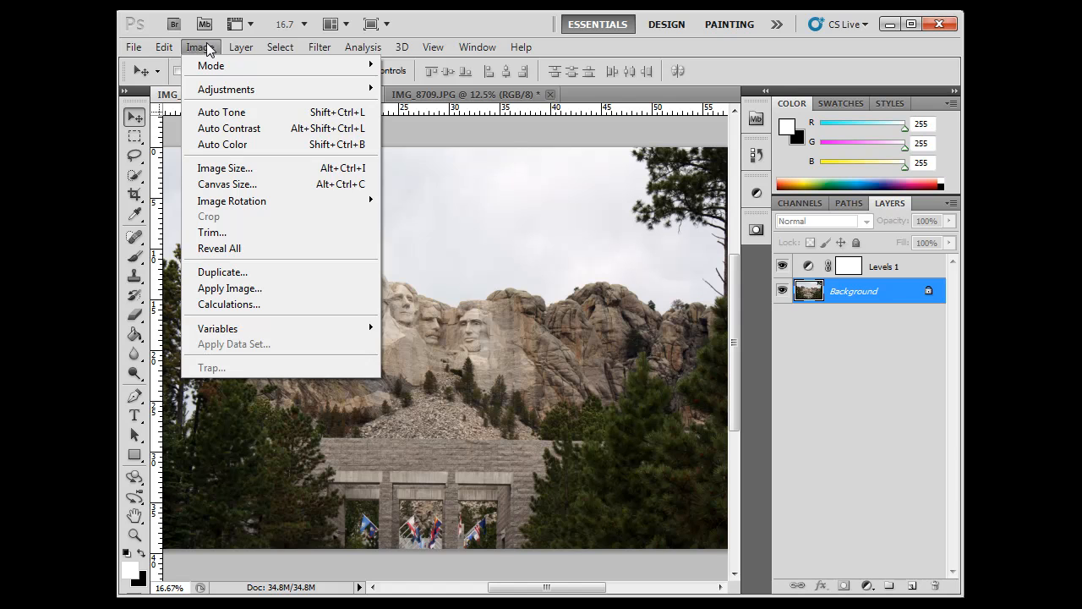
pyautogui.click(240, 46)
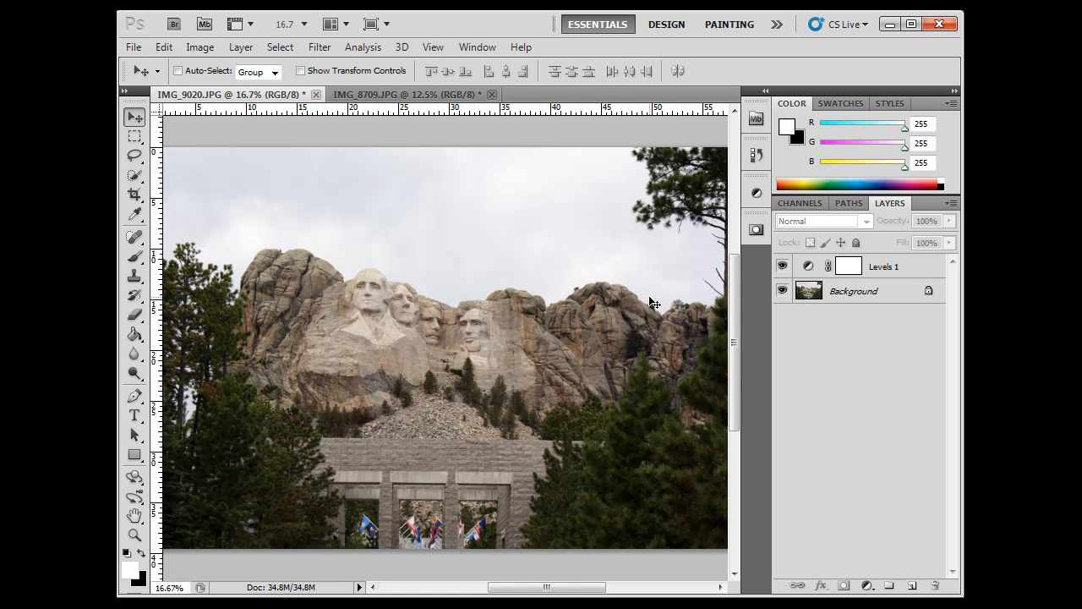
pyautogui.moveTo(879, 286)
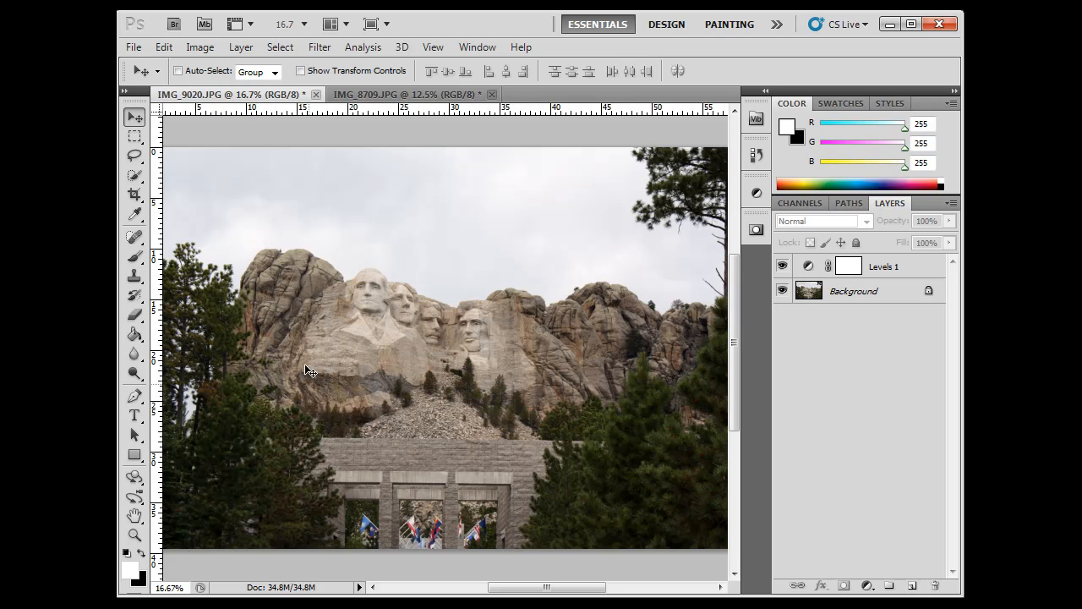
pyautogui.moveTo(747, 522)
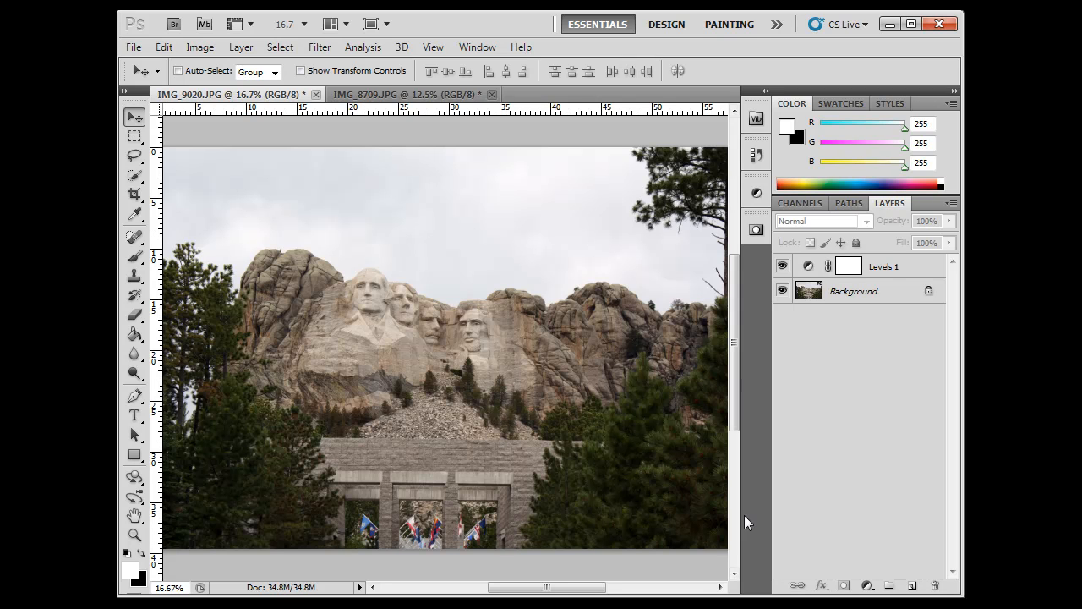
pyautogui.moveTo(353, 281)
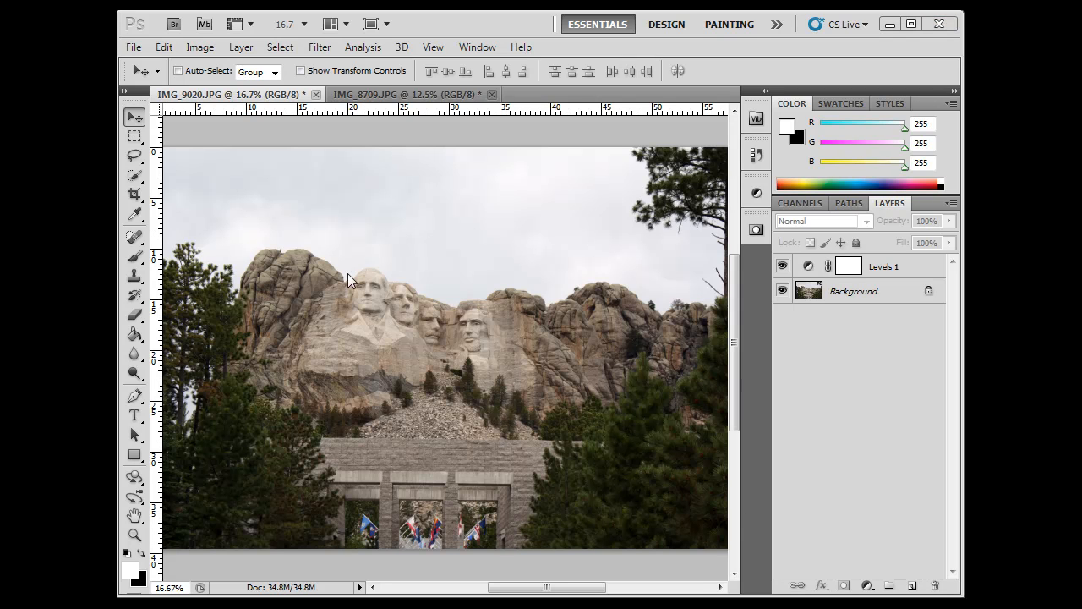
# Step: Switch to IMG_8709.JPG and drag a crop box just inside the aerial photo's edges
pyautogui.click(405, 94)
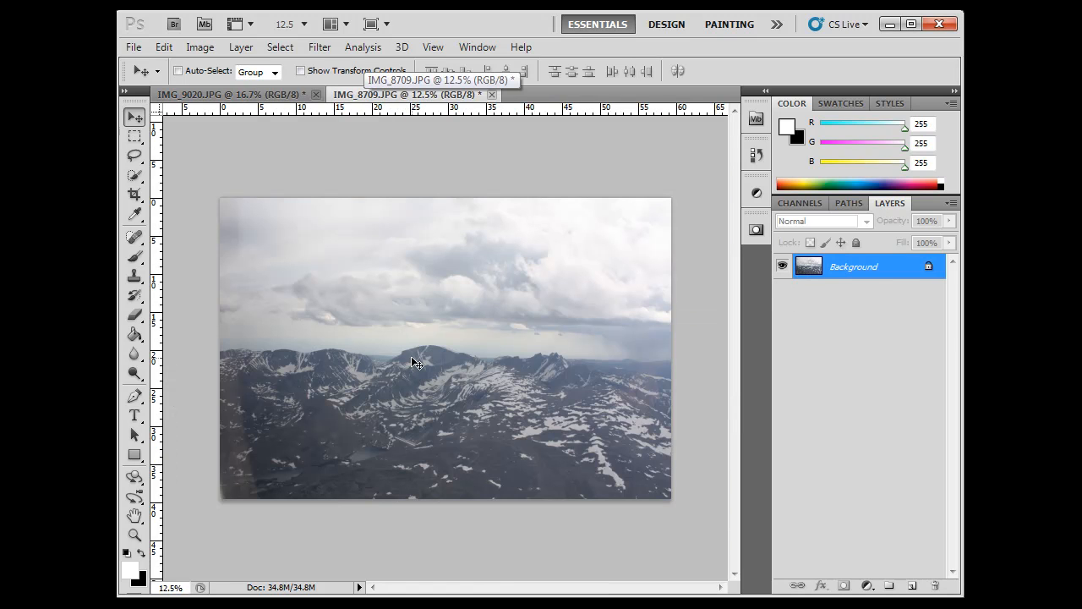
pyautogui.moveTo(481, 420)
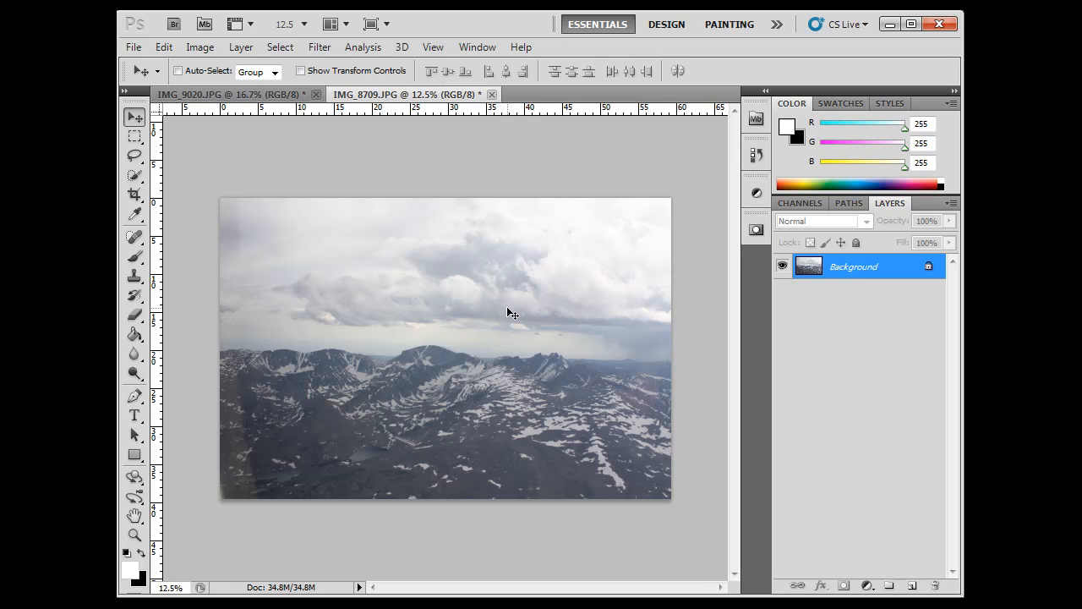
pyautogui.moveTo(441, 396)
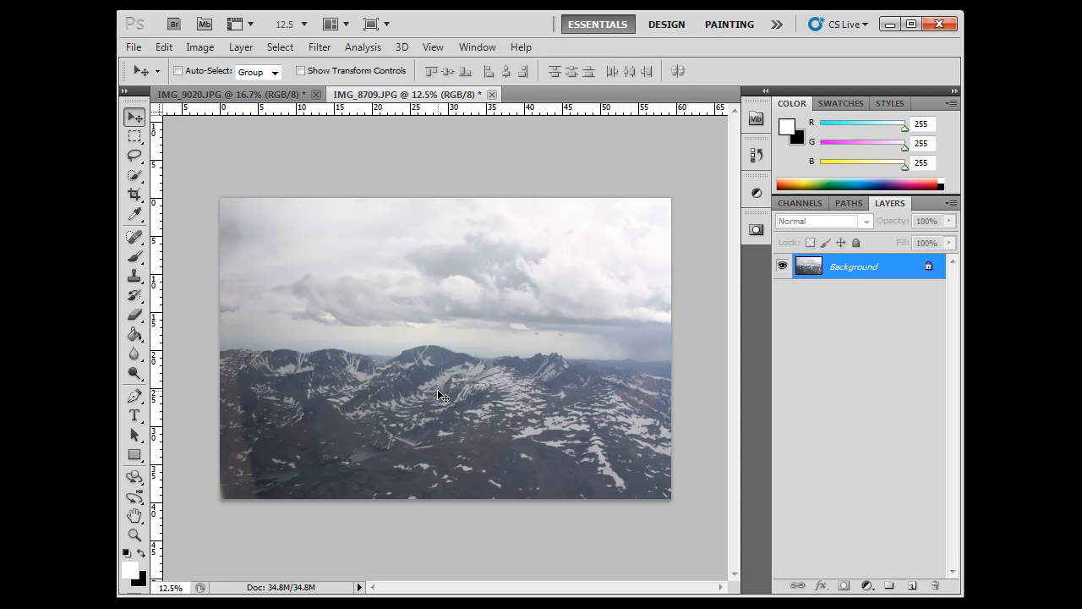
pyautogui.moveTo(503, 438)
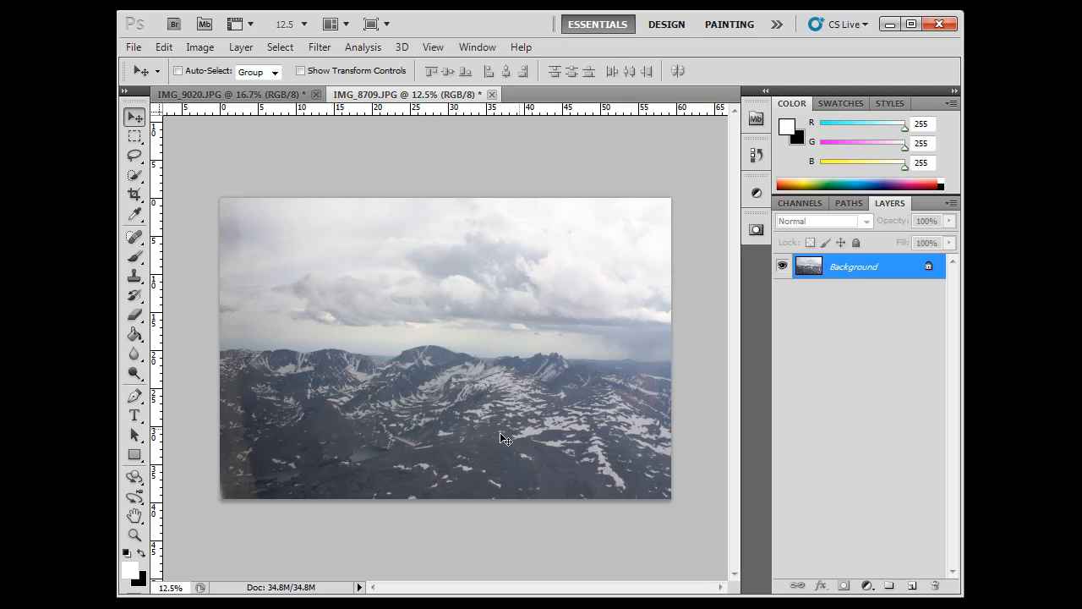
pyautogui.moveTo(486, 440)
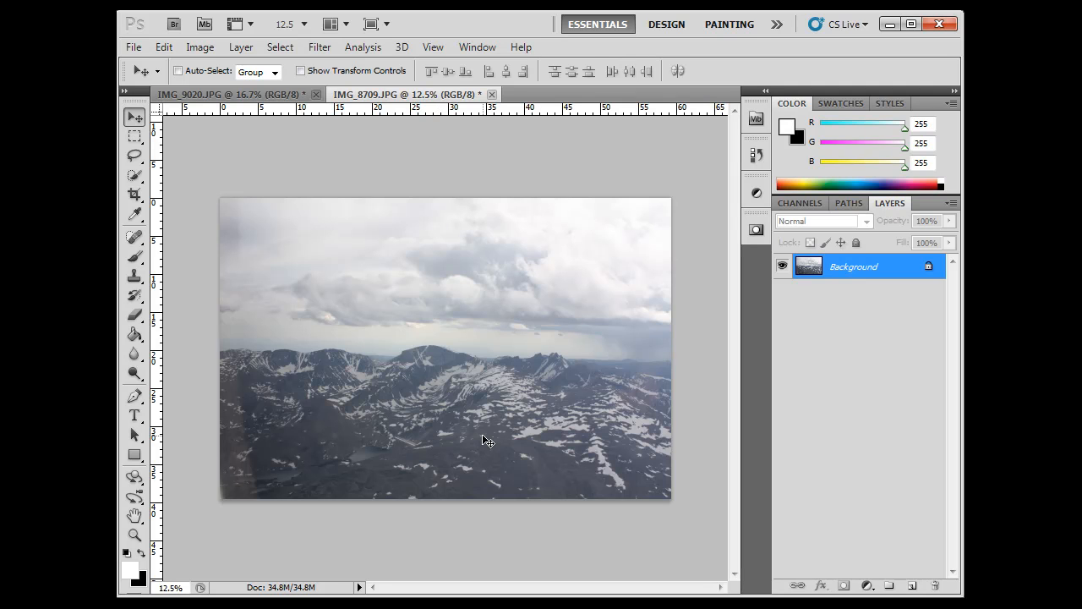
pyautogui.click(134, 194)
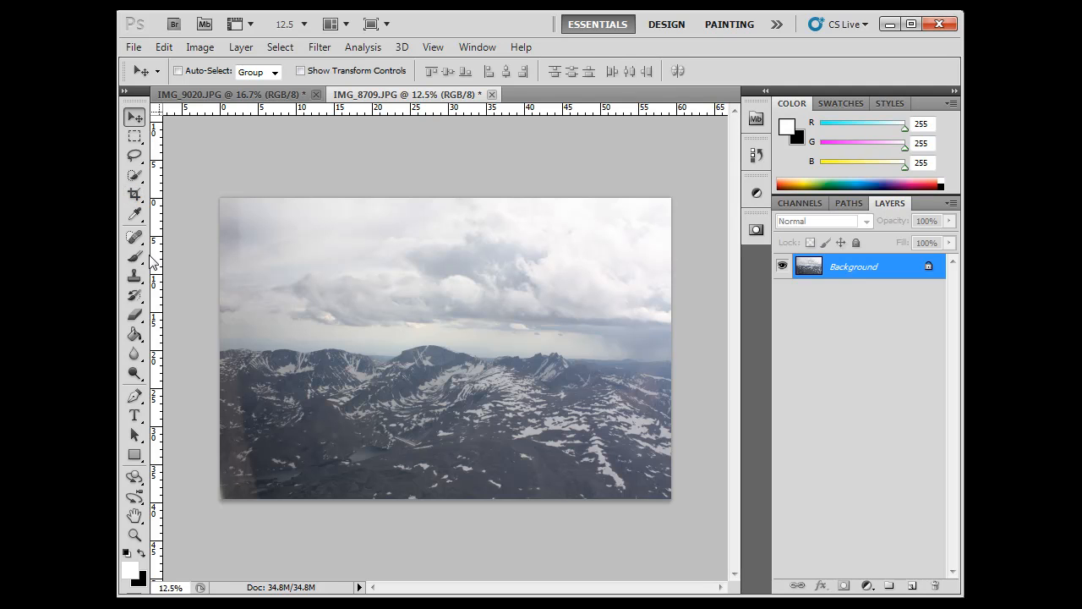
pyautogui.click(135, 196)
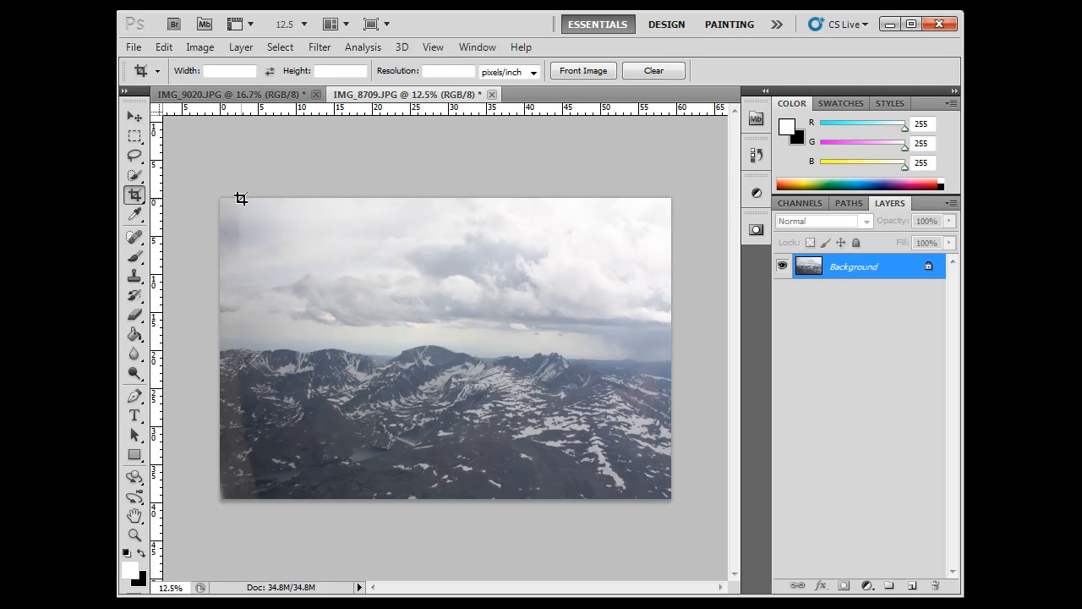
pyautogui.moveTo(241, 199); pyautogui.dragTo(659, 489)
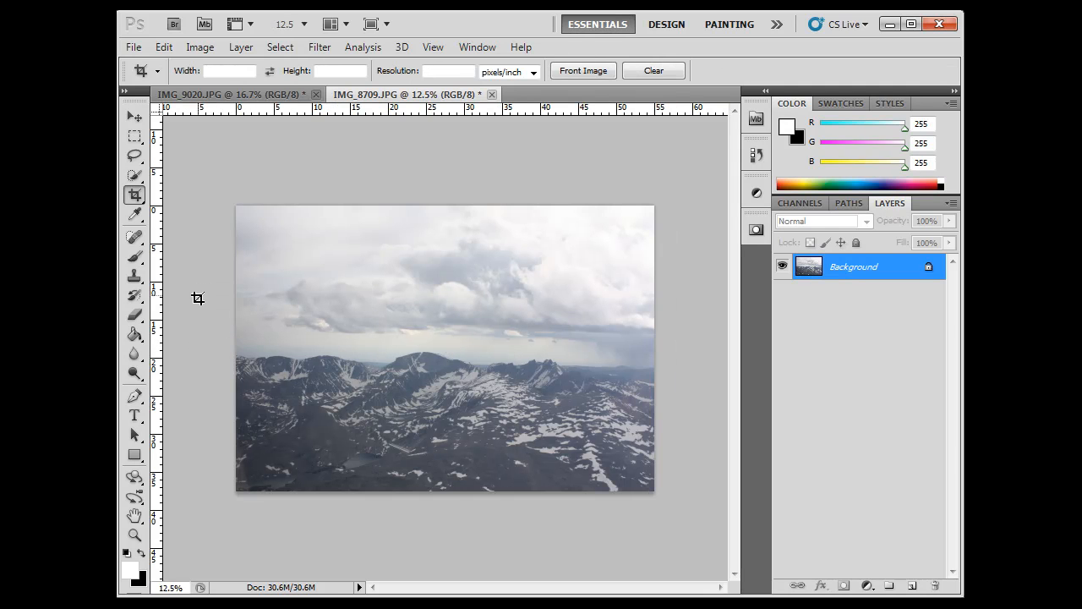
pyautogui.moveTo(551, 448)
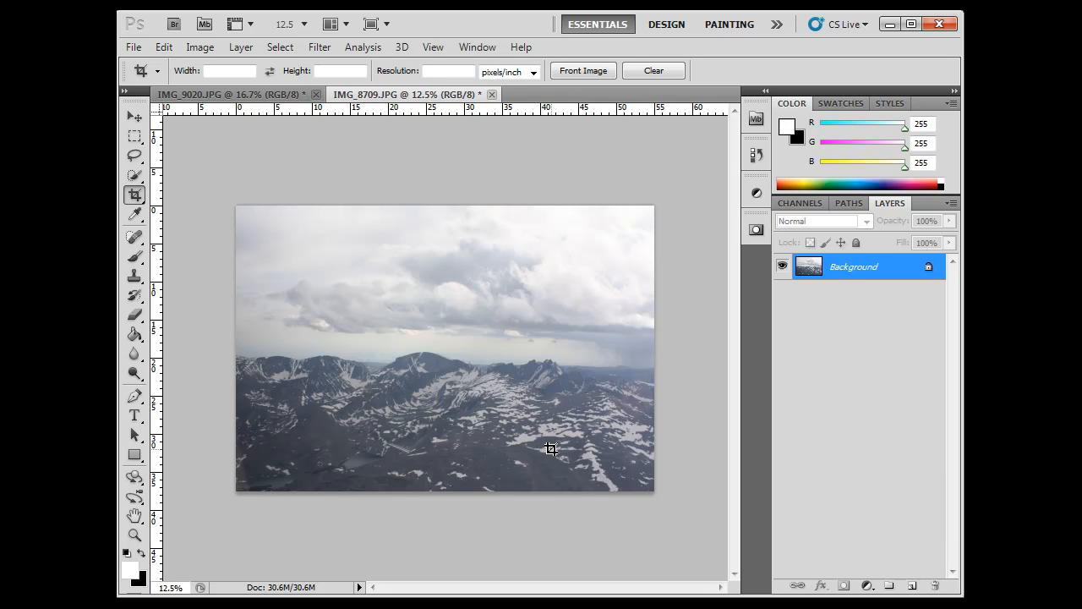
pyautogui.moveTo(836, 565)
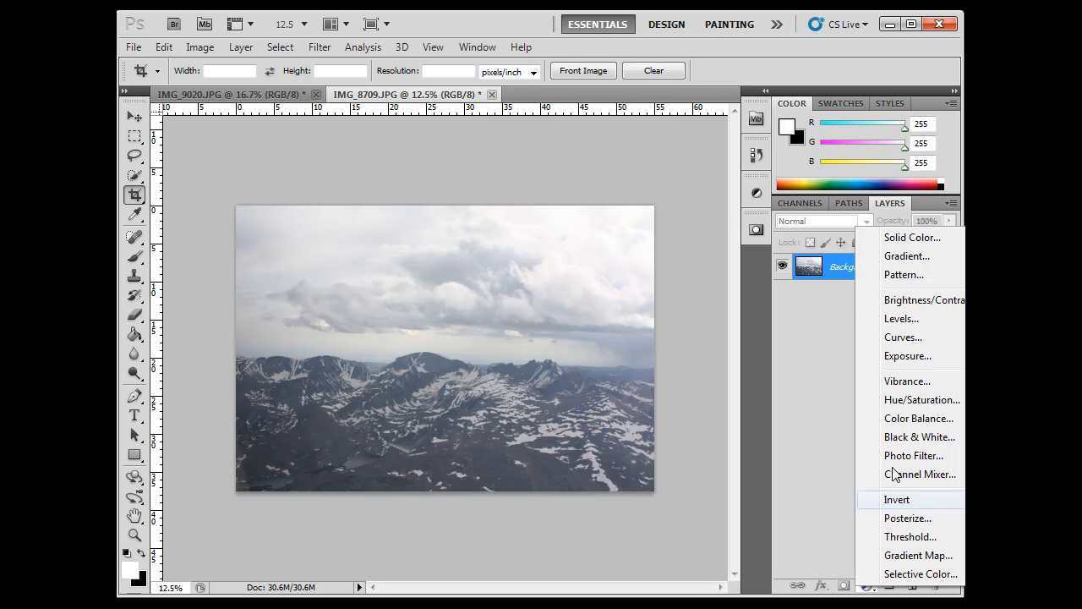
# Step: Add a Levels adjustment layer and raise the Red black point to 37, then the Green to 43
pyautogui.click(902, 318)
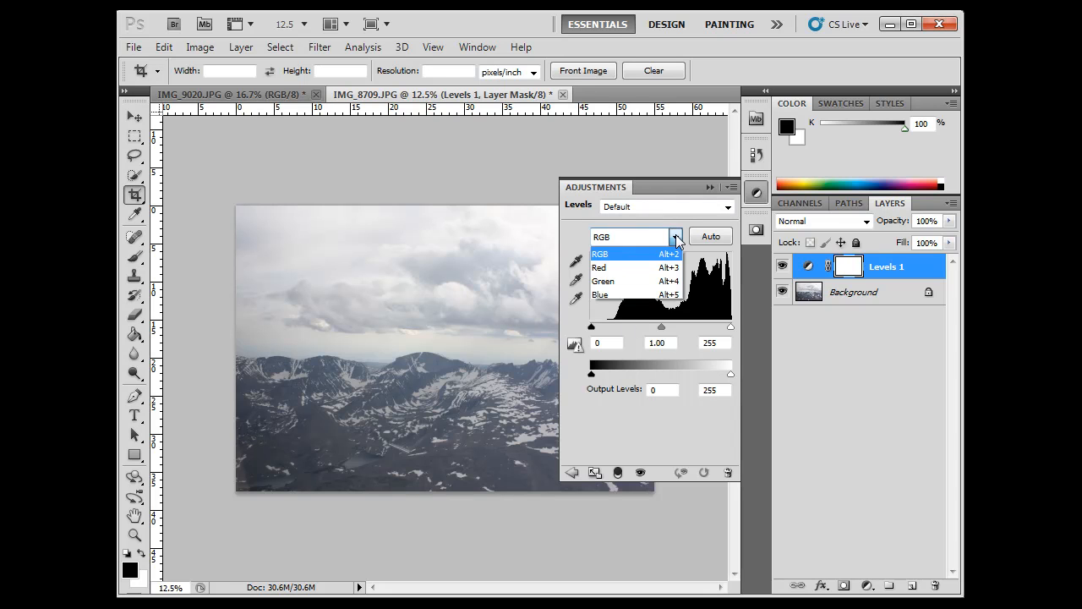
pyautogui.click(600, 267)
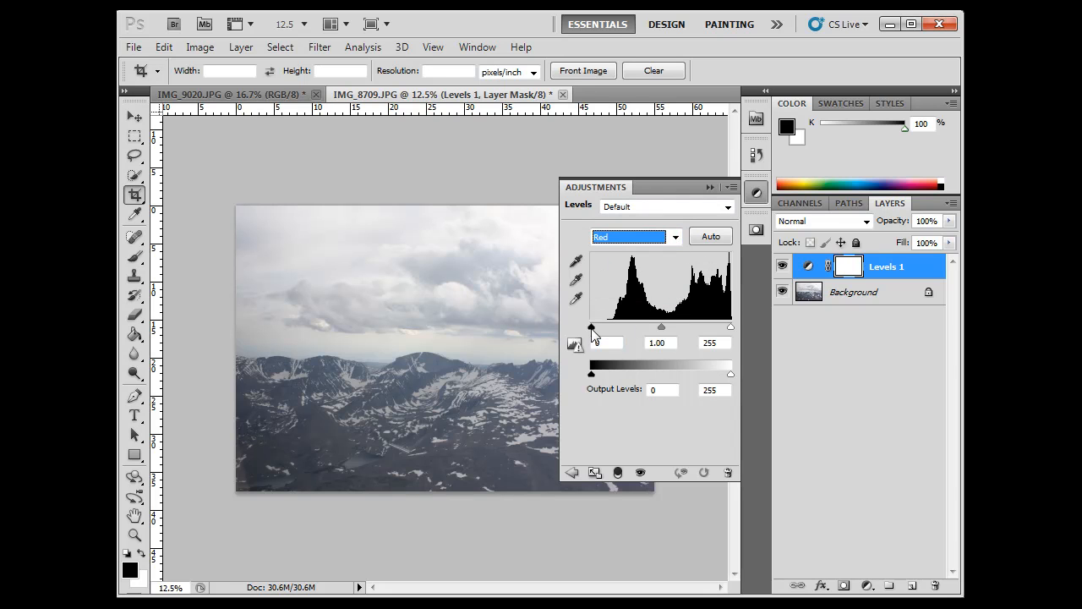
pyautogui.moveTo(590, 327); pyautogui.dragTo(611, 327)
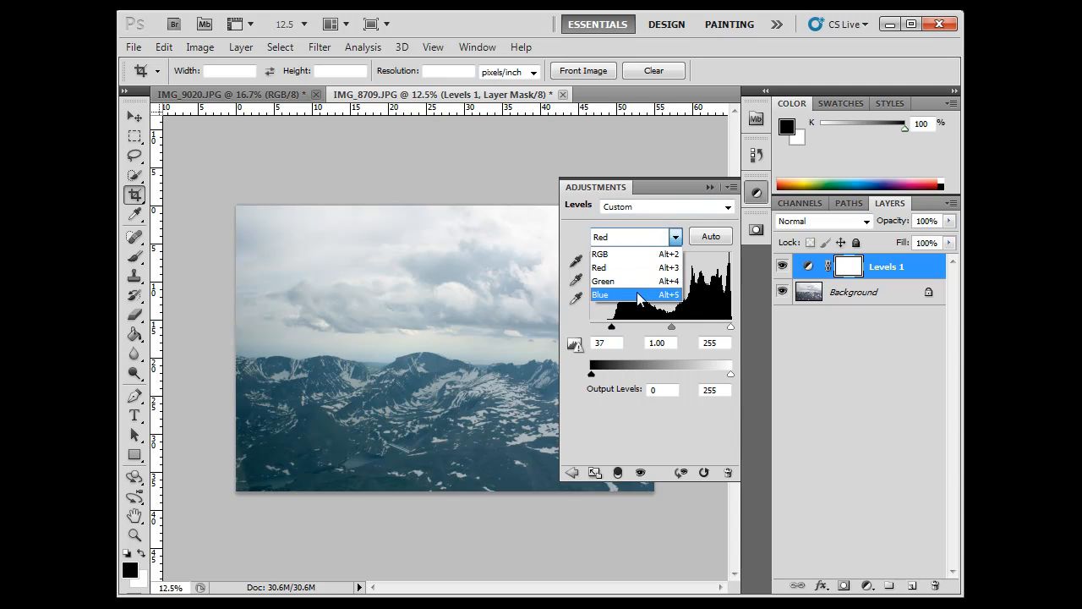
pyautogui.click(603, 281)
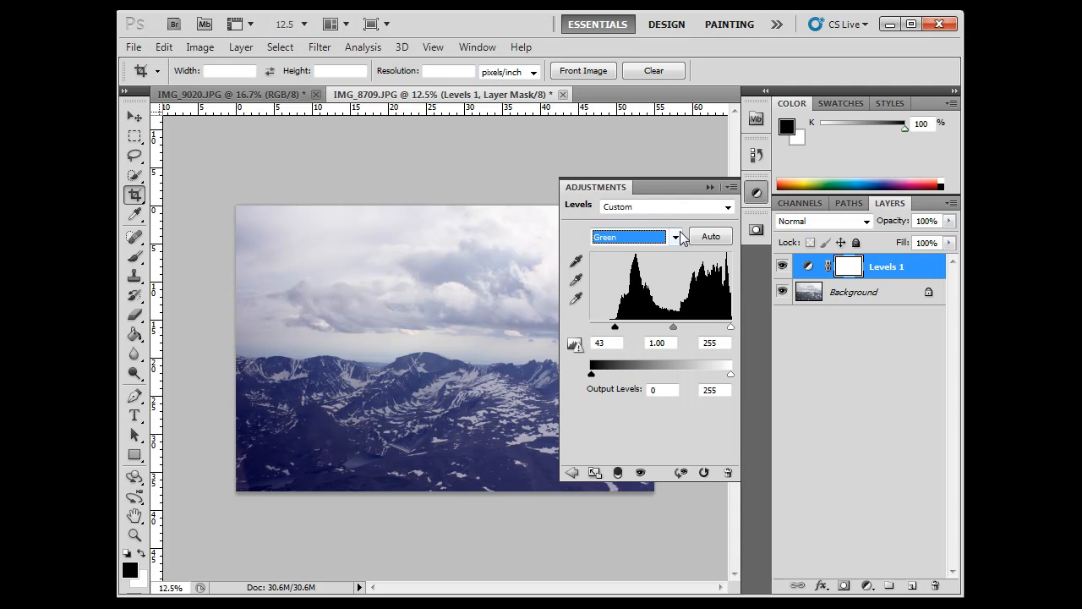
# Step: Raise the Blue channel black point to 53 and collapse the Adjustments panel
pyautogui.click(634, 236)
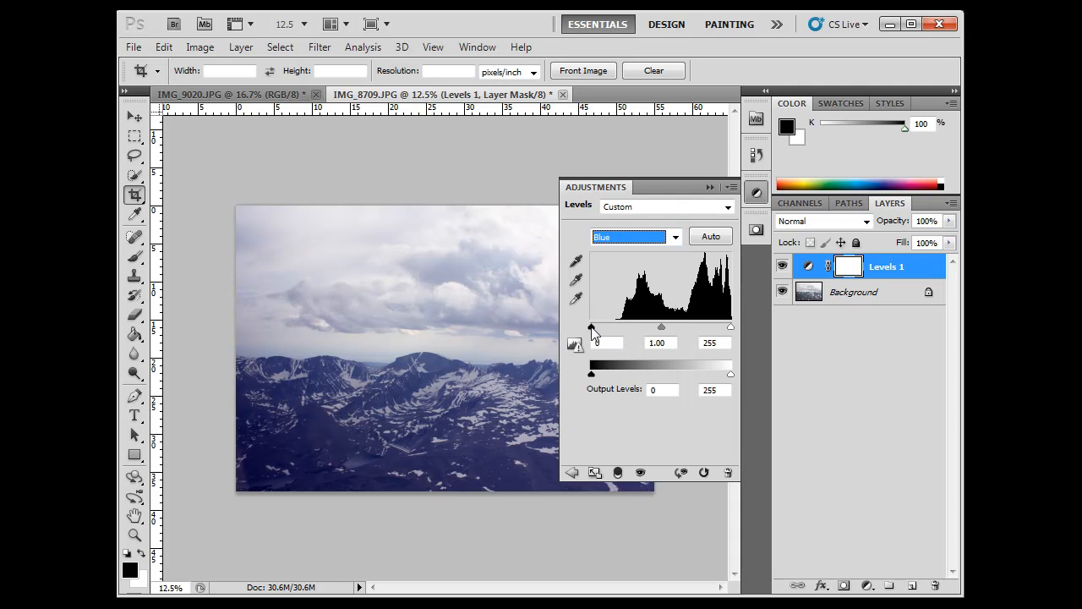
pyautogui.moveTo(591, 327); pyautogui.dragTo(618, 327)
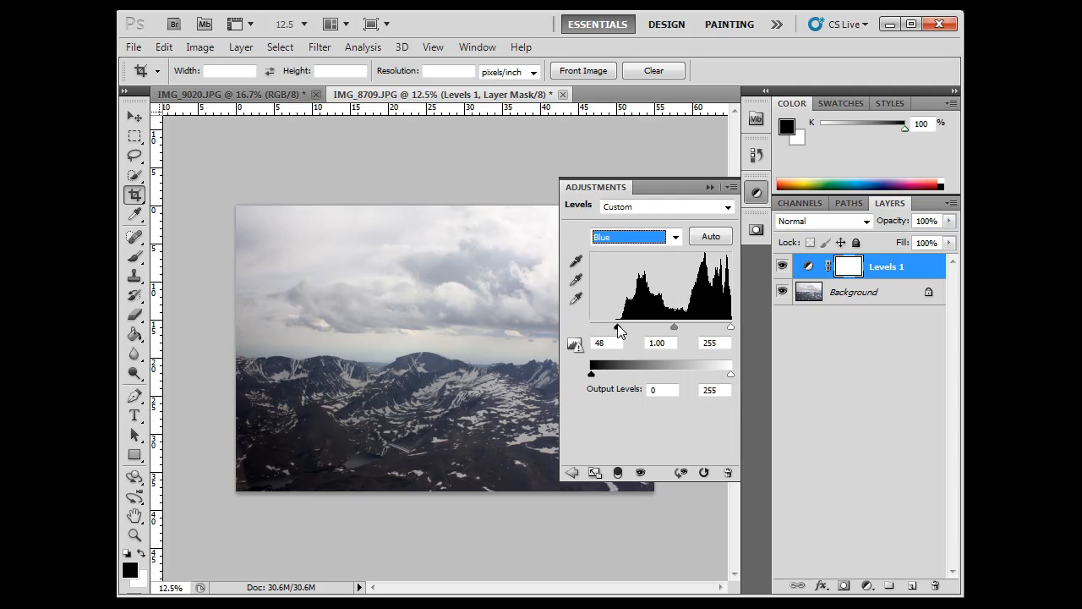
pyautogui.moveTo(618, 327); pyautogui.dragTo(621, 327)
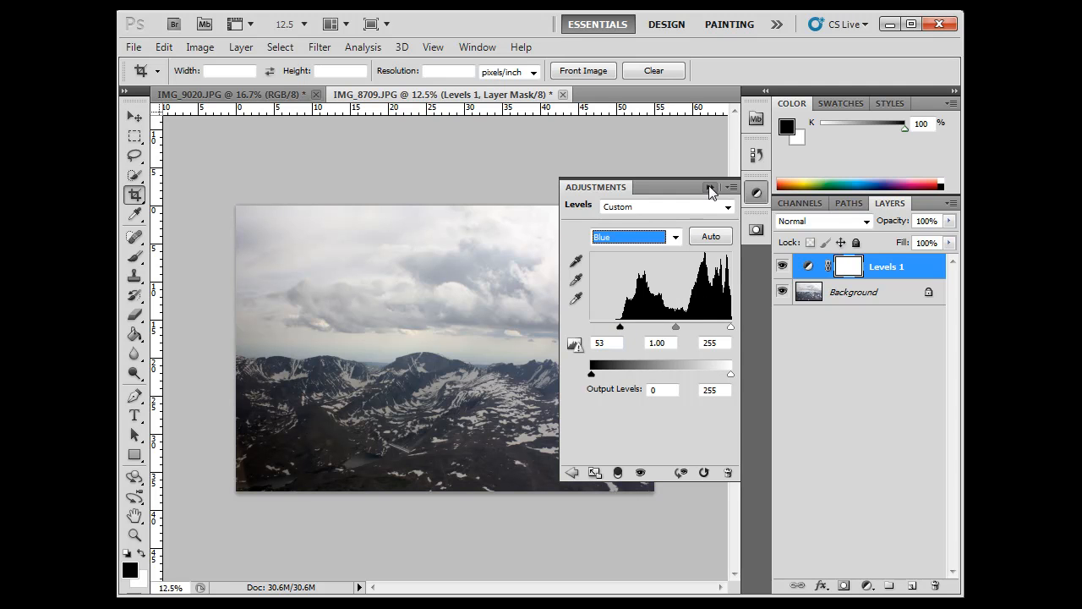
pyautogui.click(710, 187)
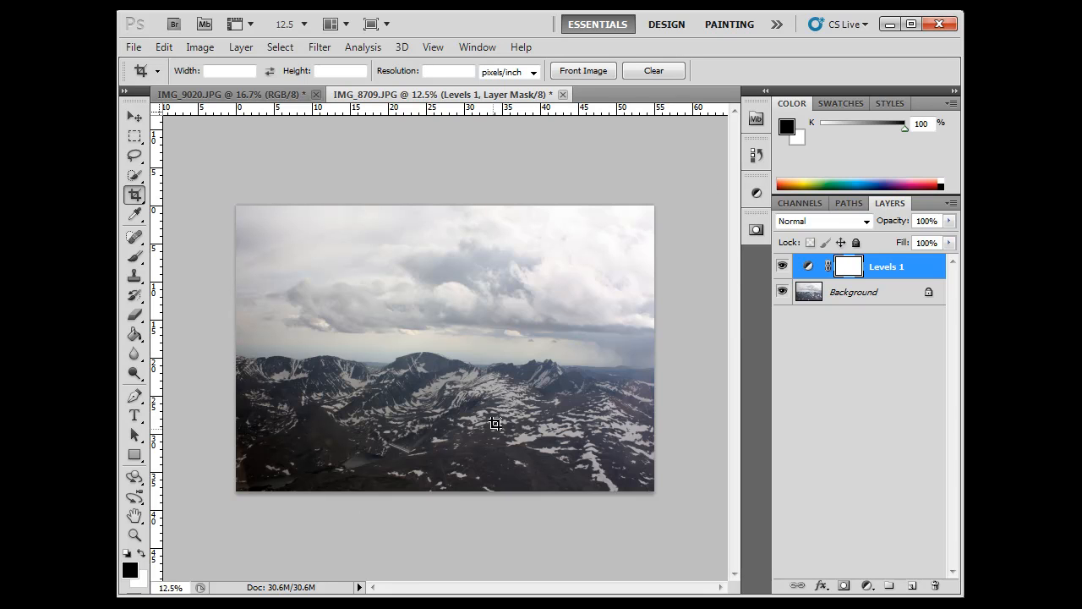
pyautogui.moveTo(455, 443)
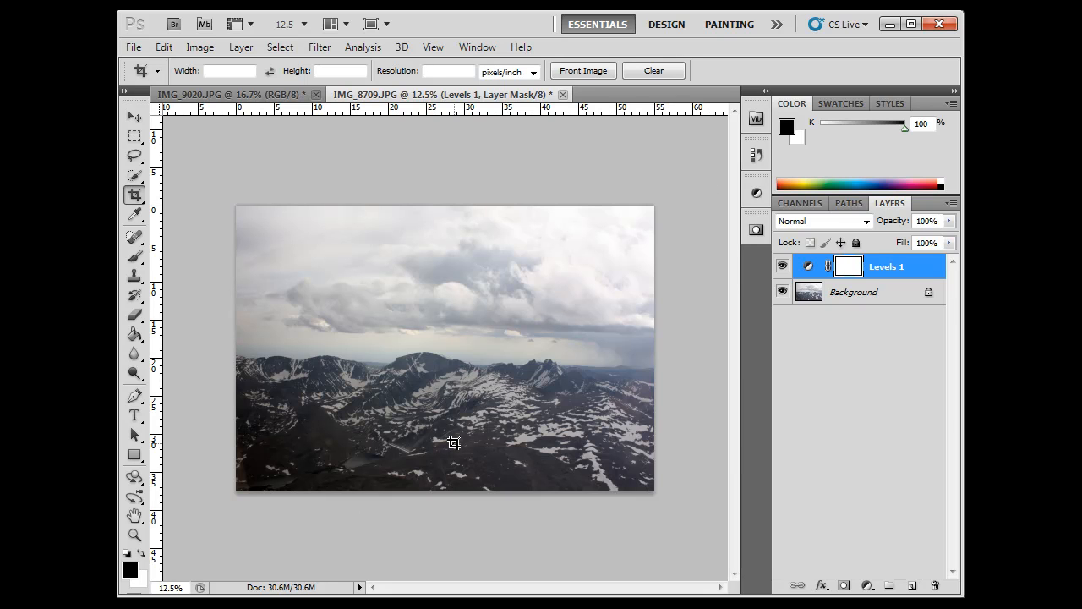